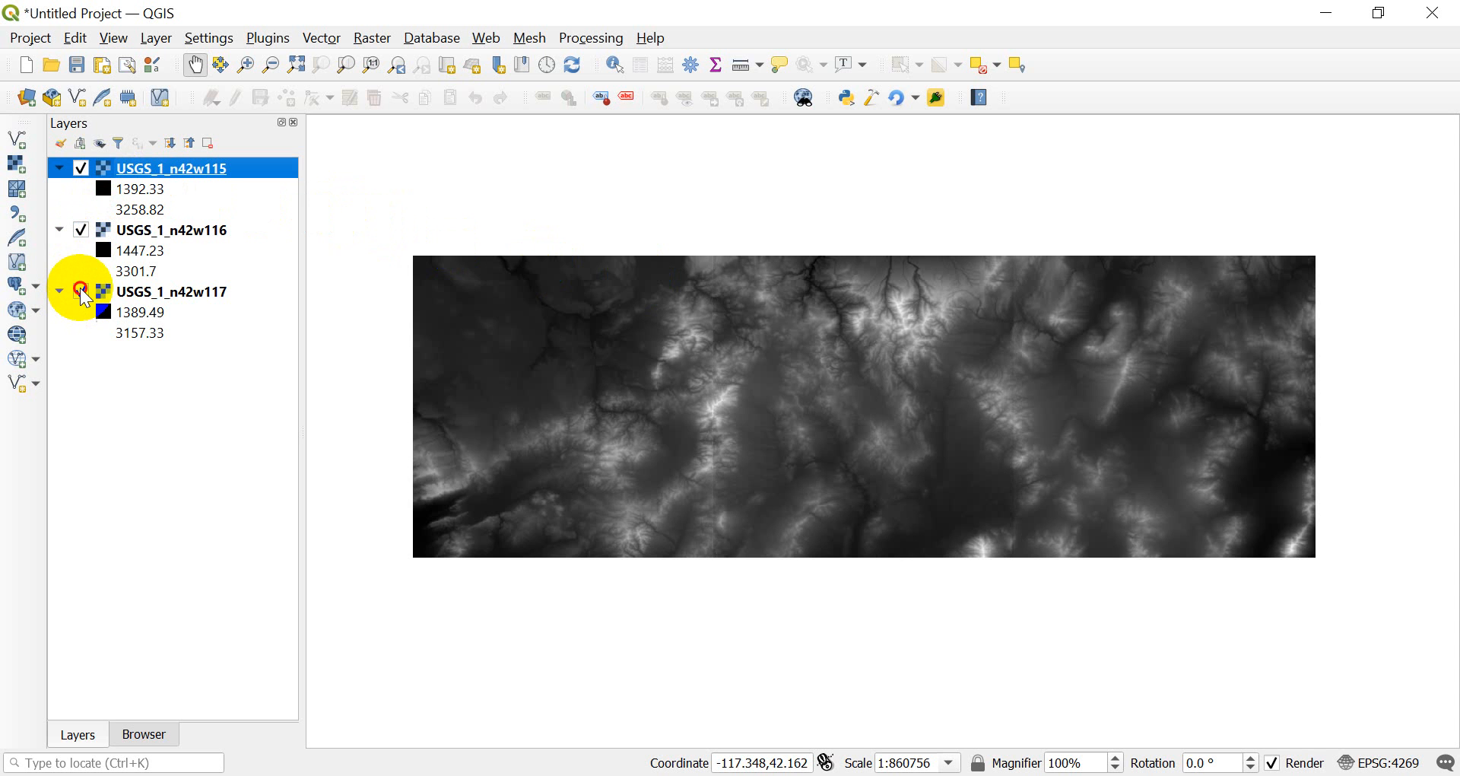
Toggle the USGS_1_n42w117 layer and zoom and pan to inspect the tile seams.
click(80, 229)
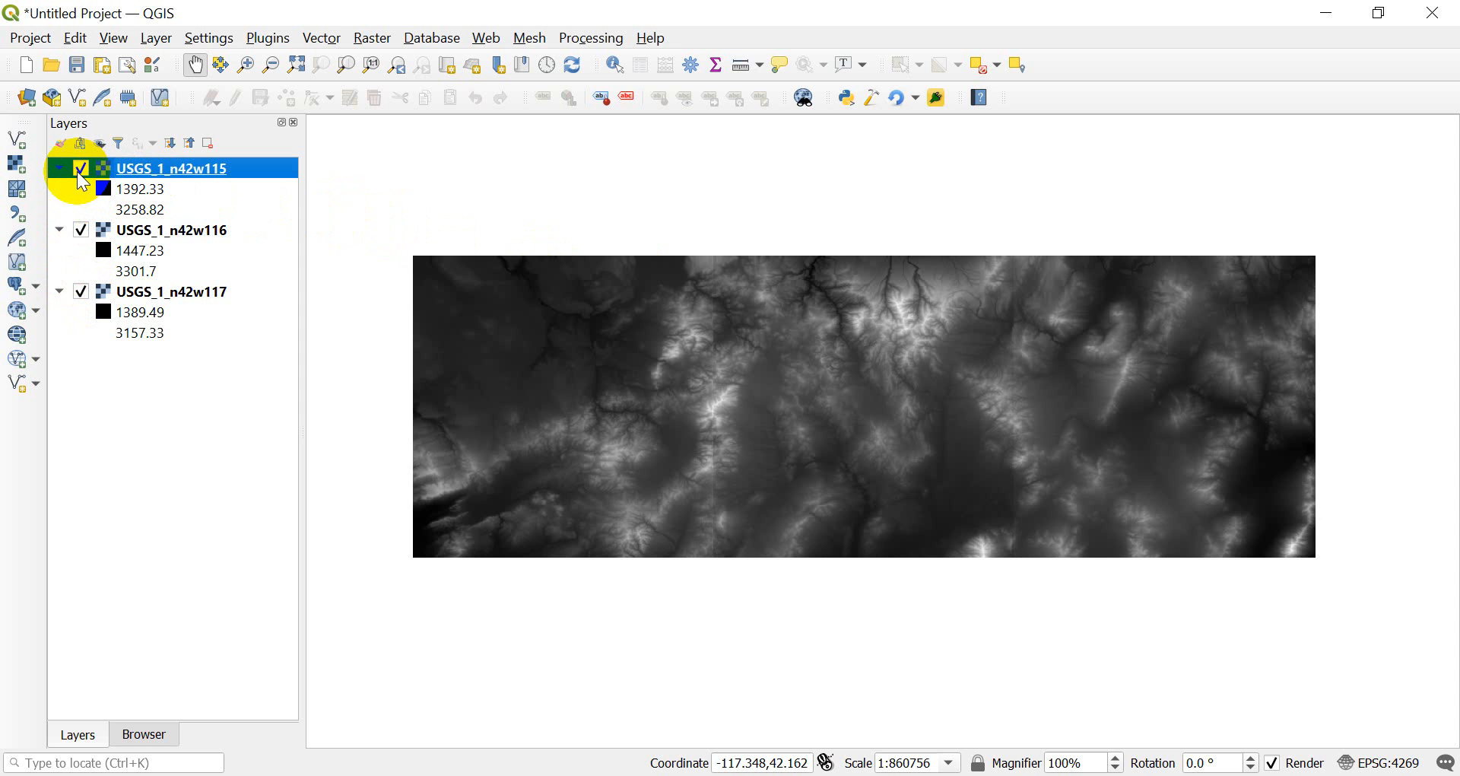
mouse_move(1019, 417)
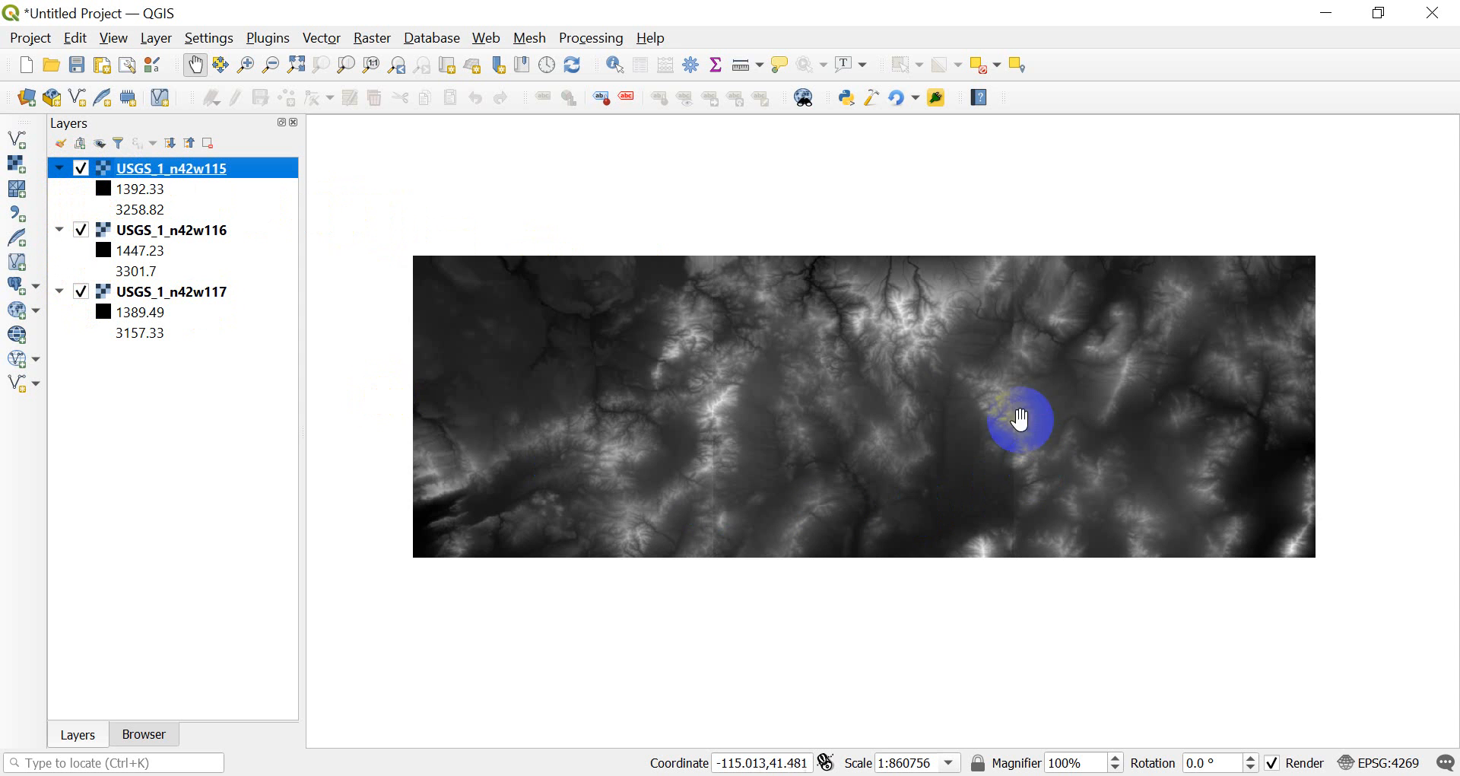
scroll(up, 3)
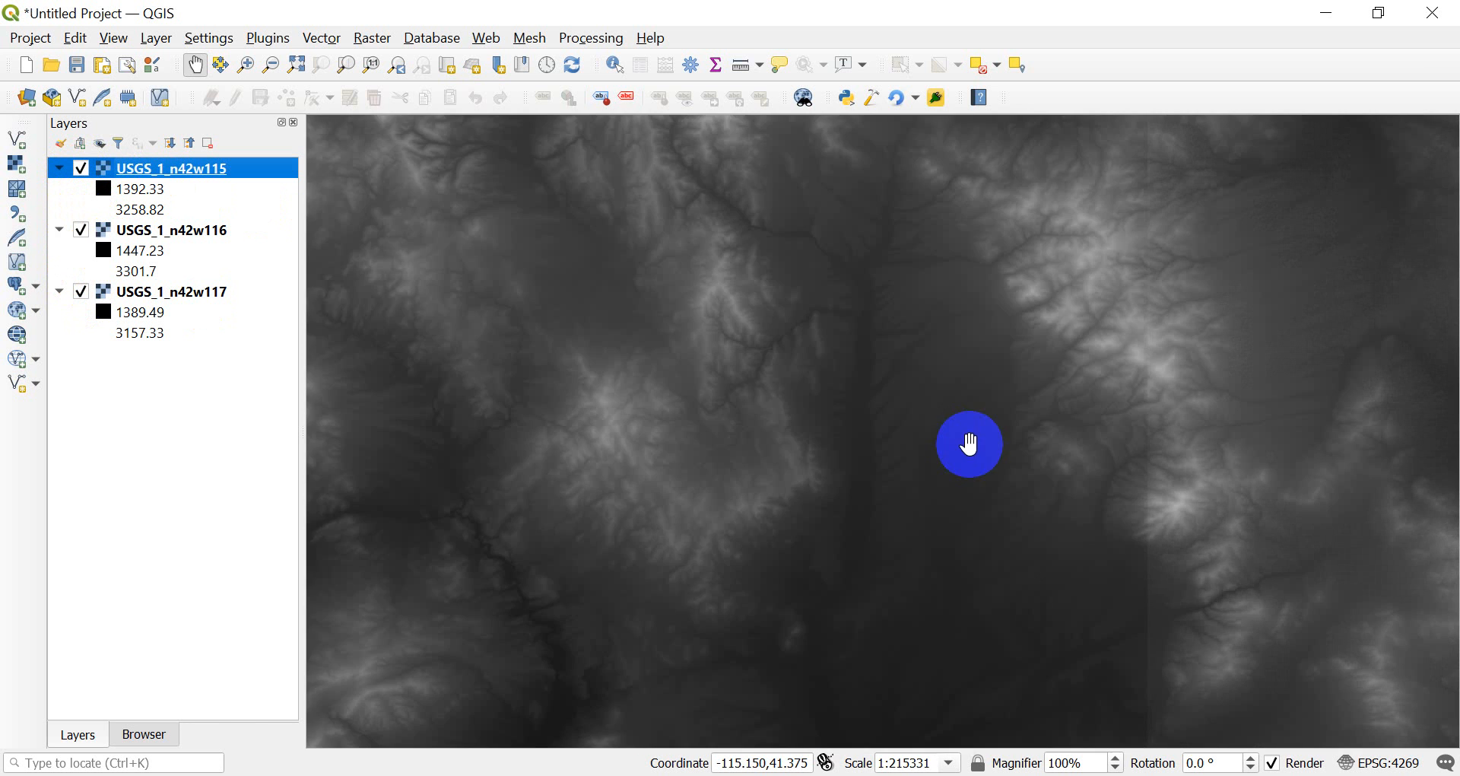
drag(968, 443, 606, 382)
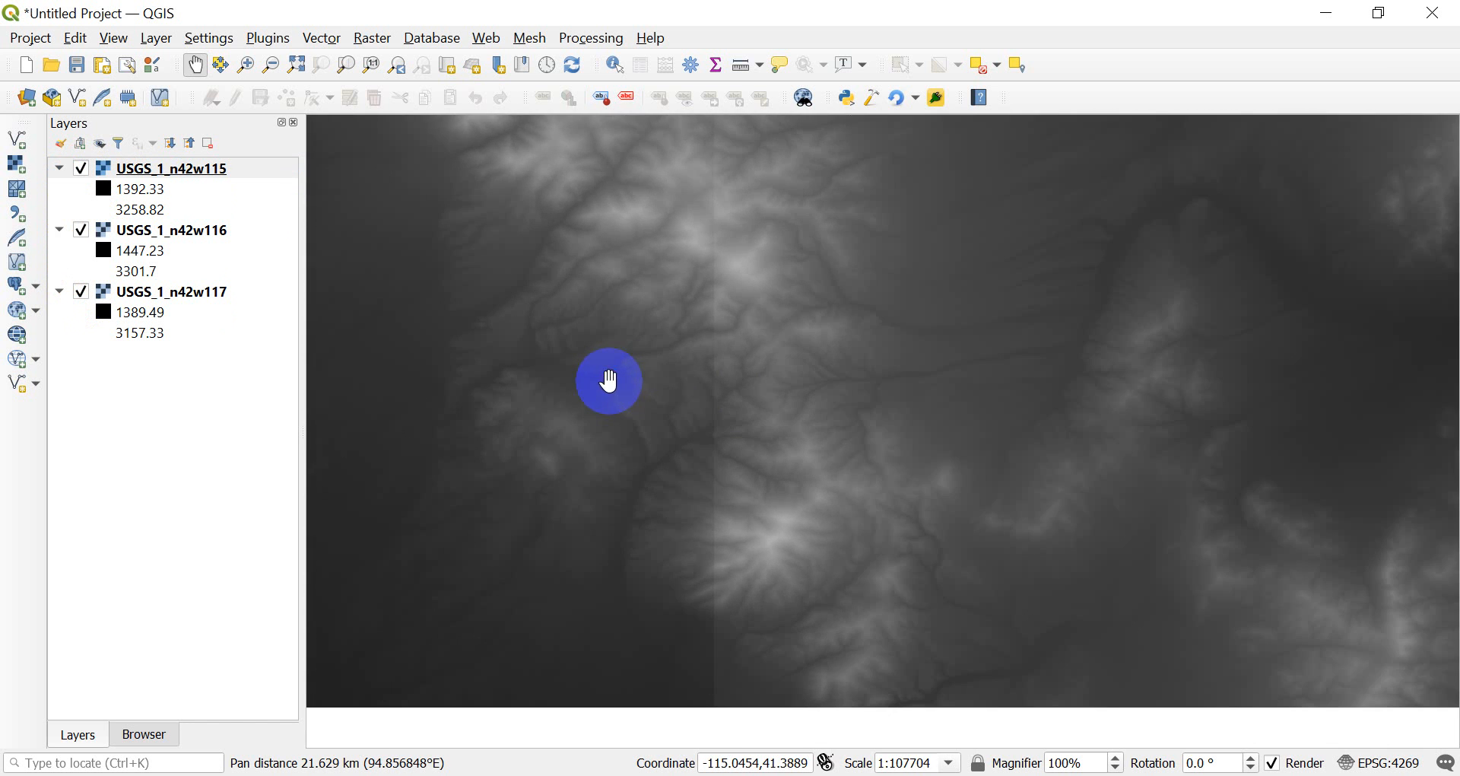
scroll(up, 3)
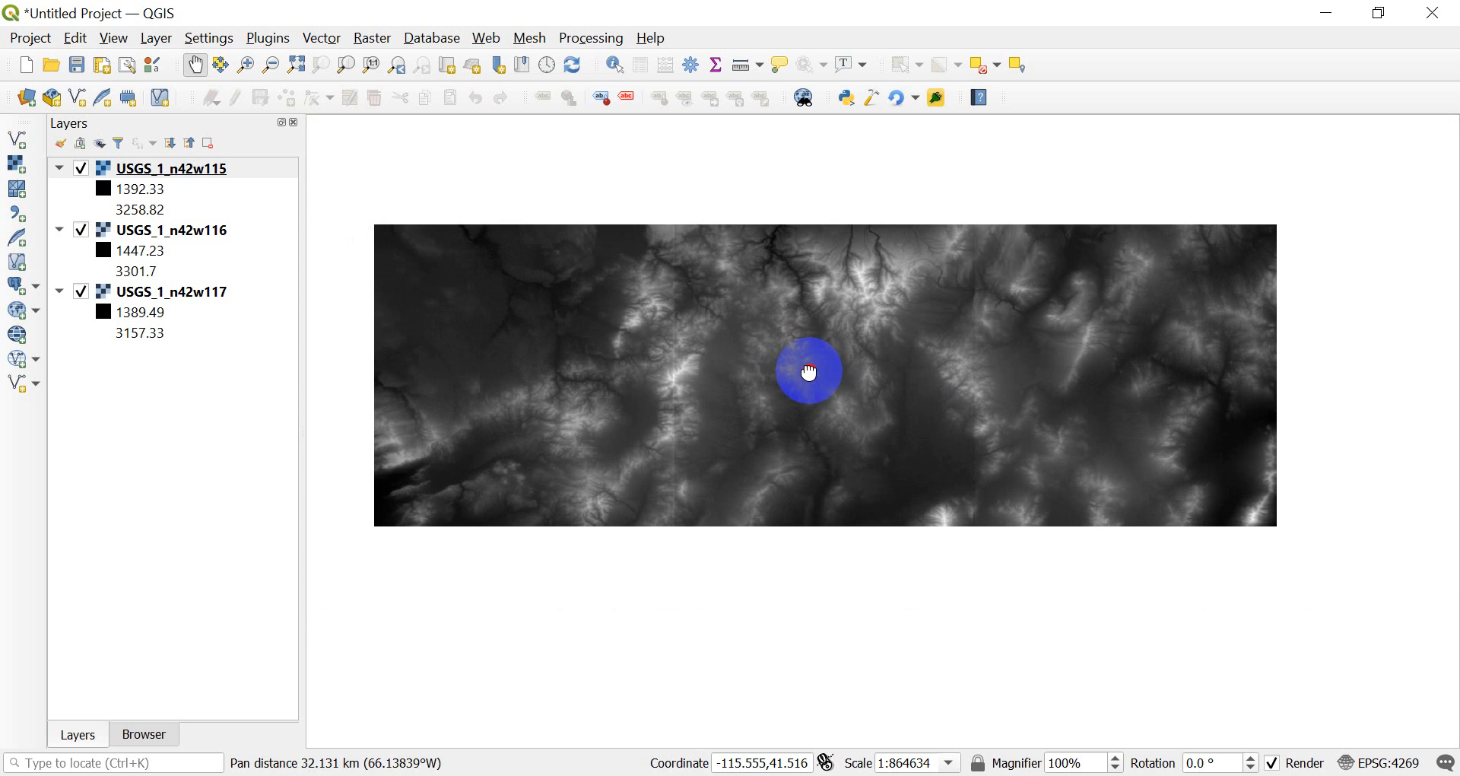
drag(808, 370, 795, 361)
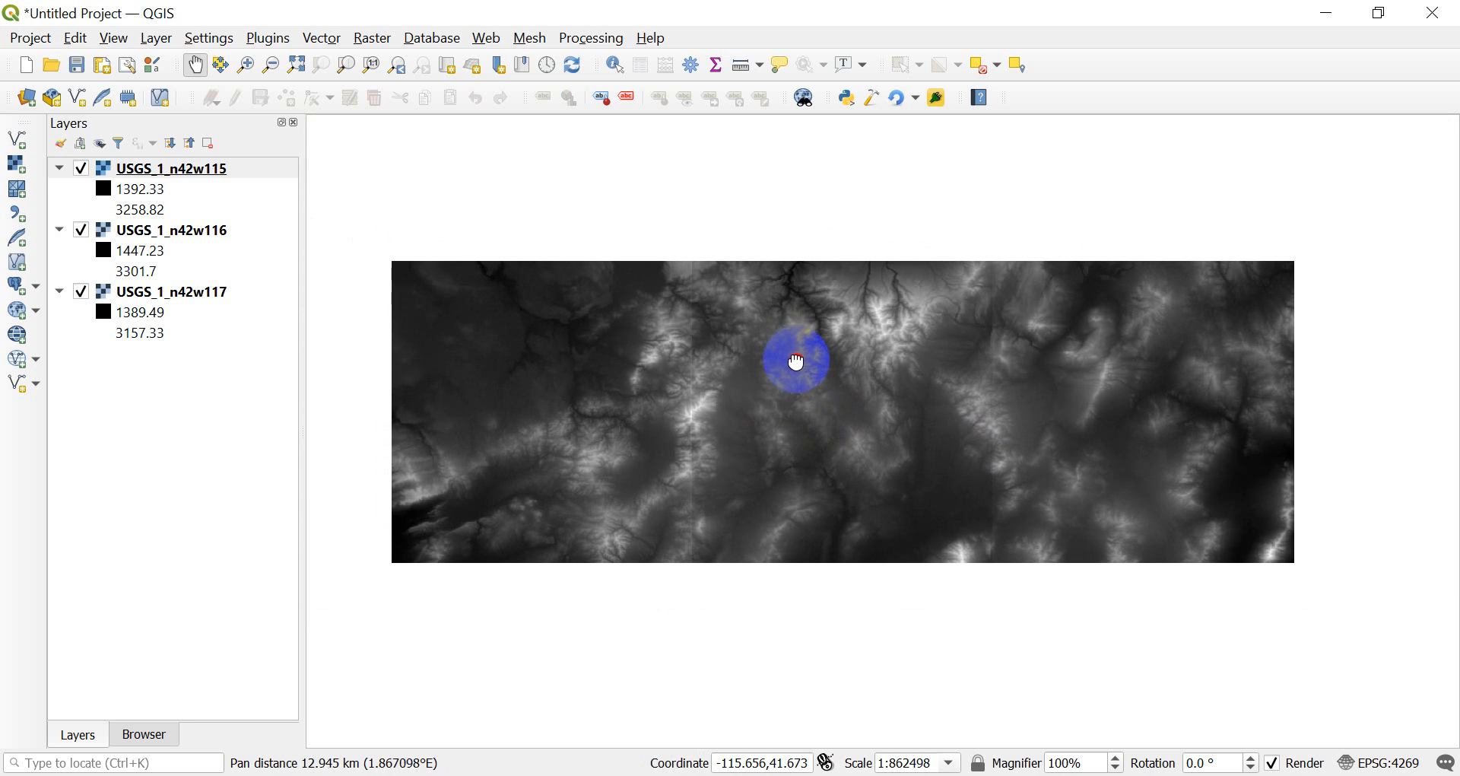
drag(796, 362, 632, 488)
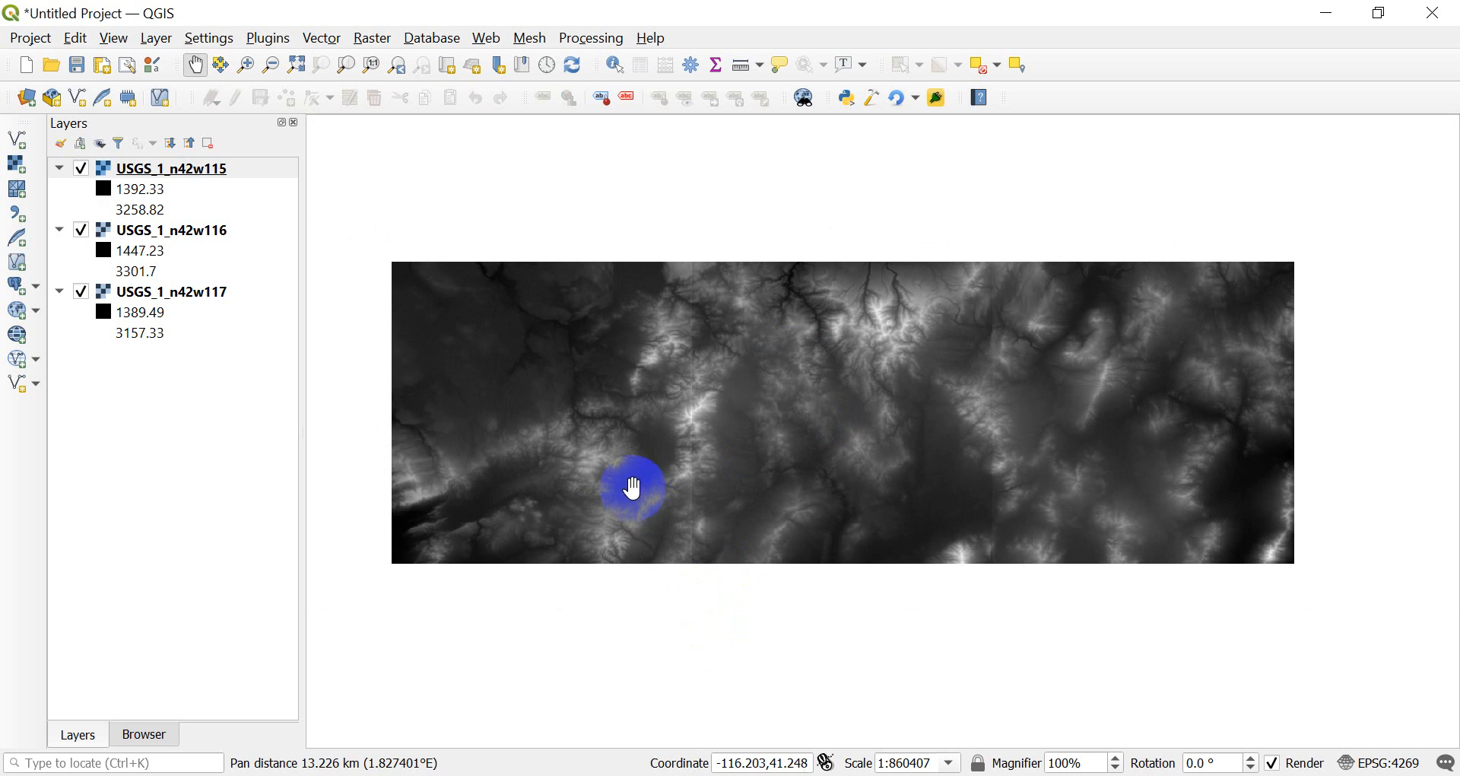
mouse_move(457, 501)
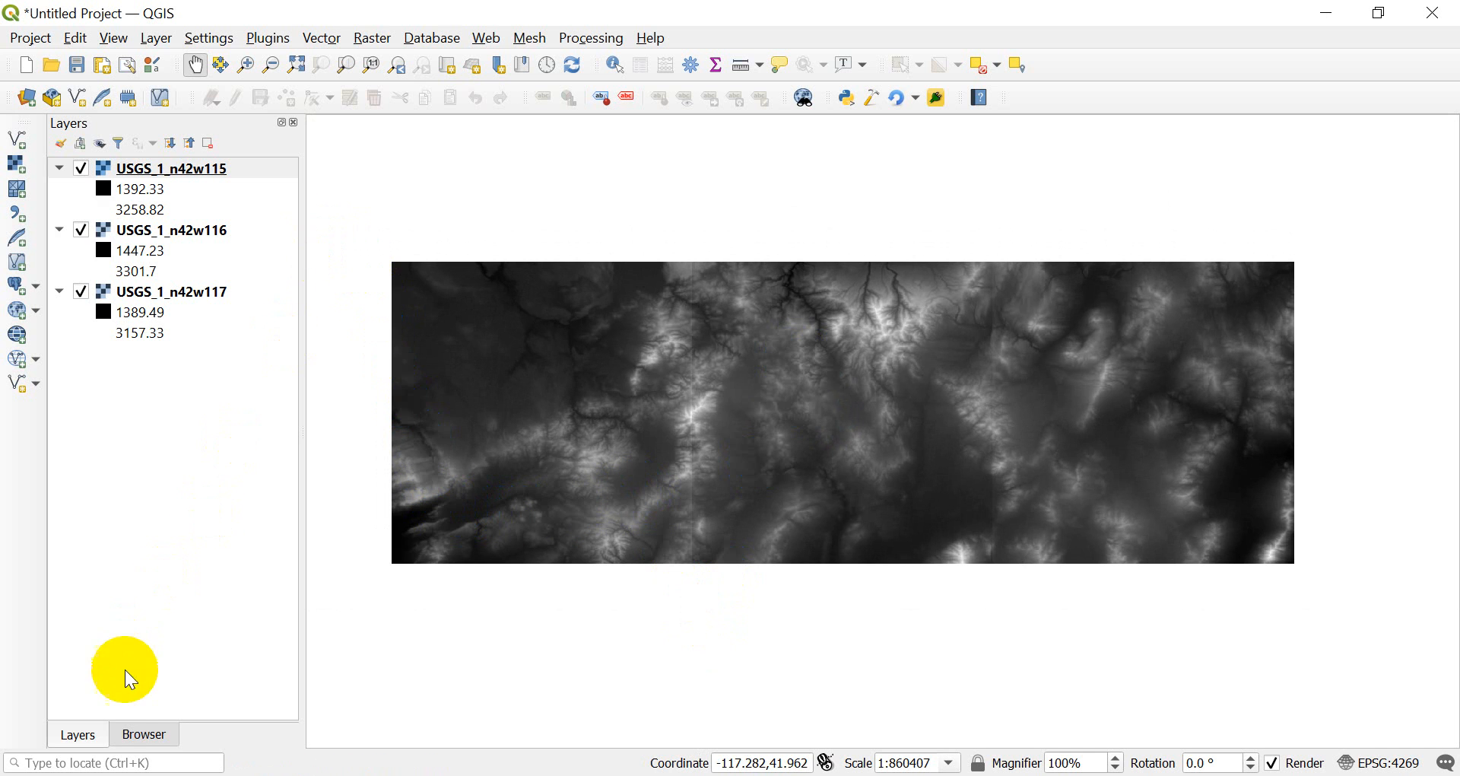
Search for 'merge' and browse the Raster menu to find the Merge tool.
click(112, 762)
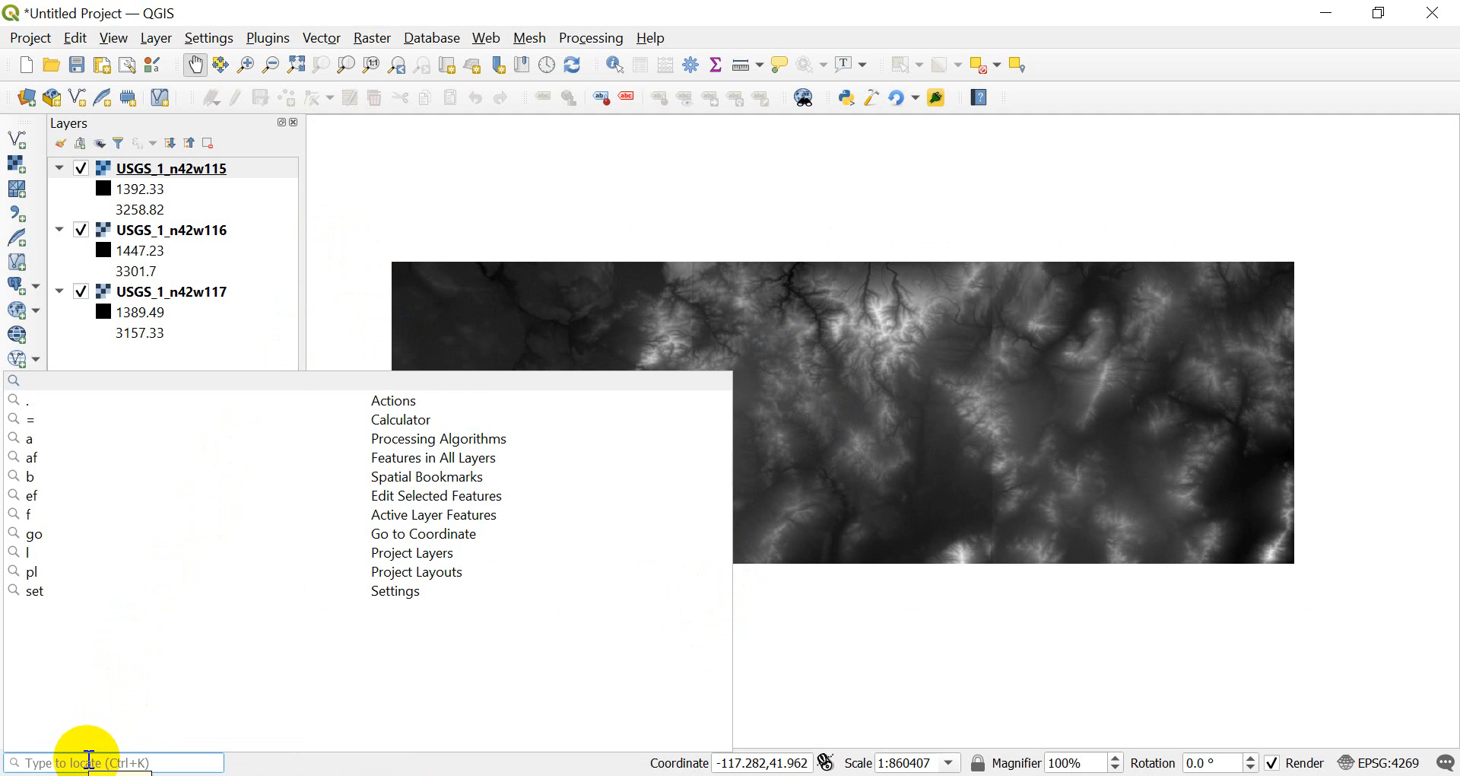
text(merg)
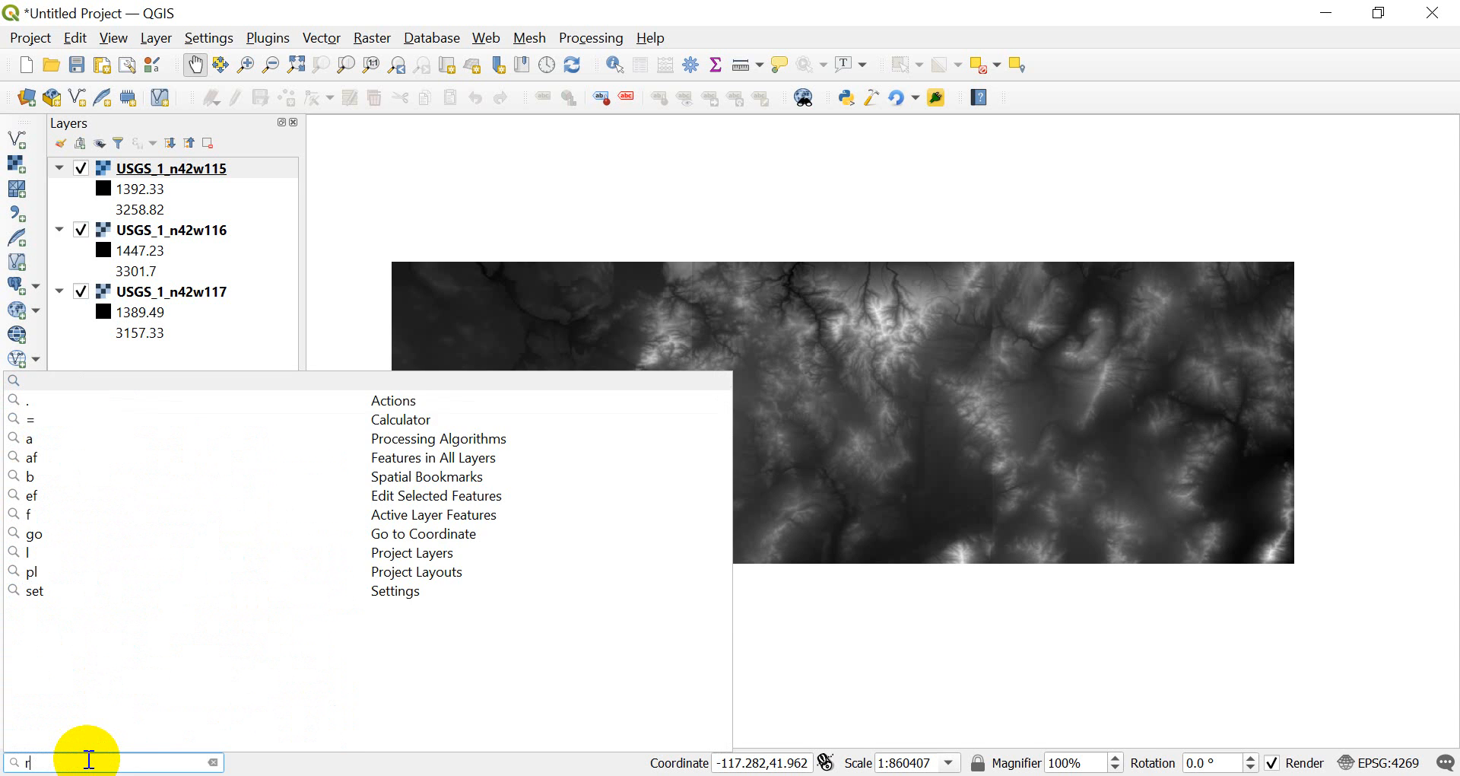
text(aster mer)
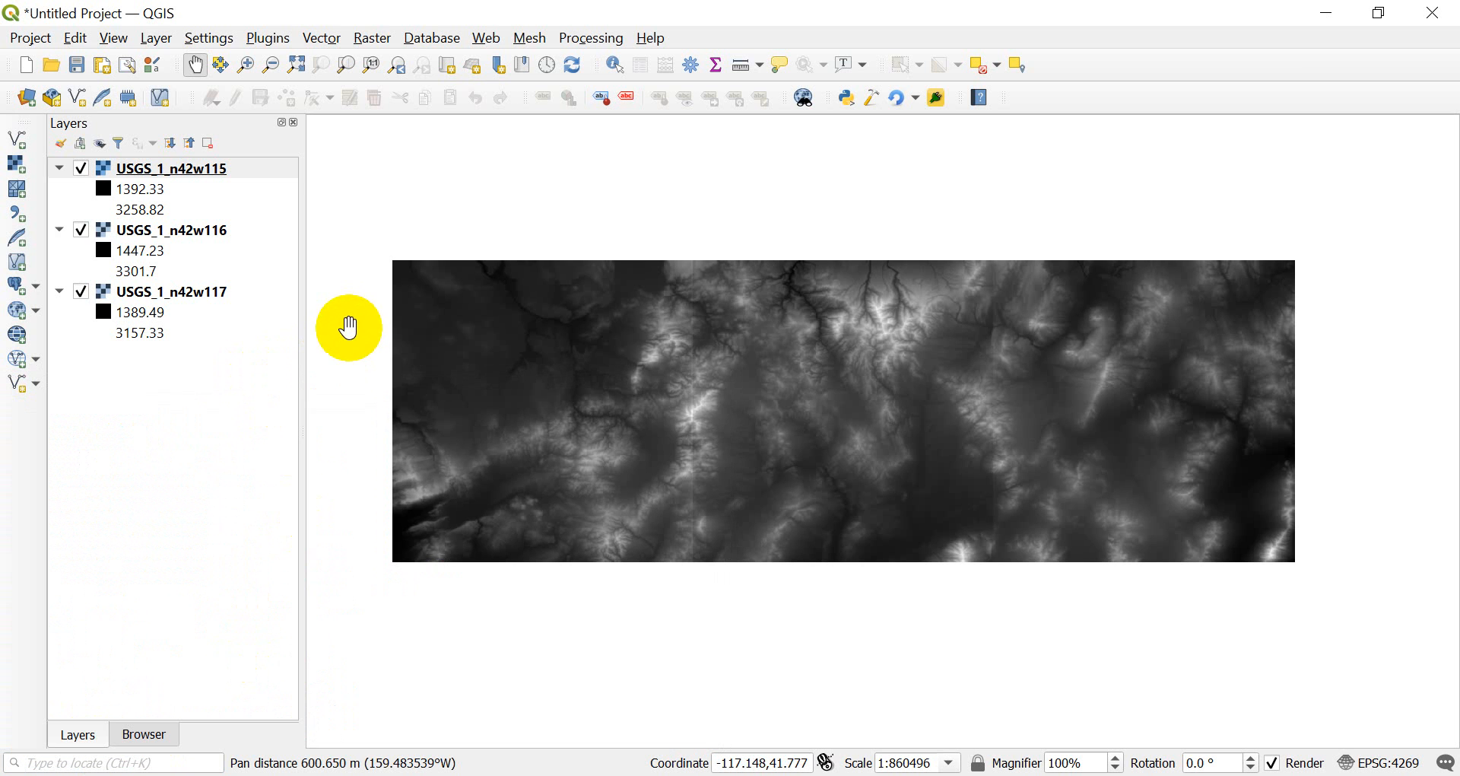
click(371, 38)
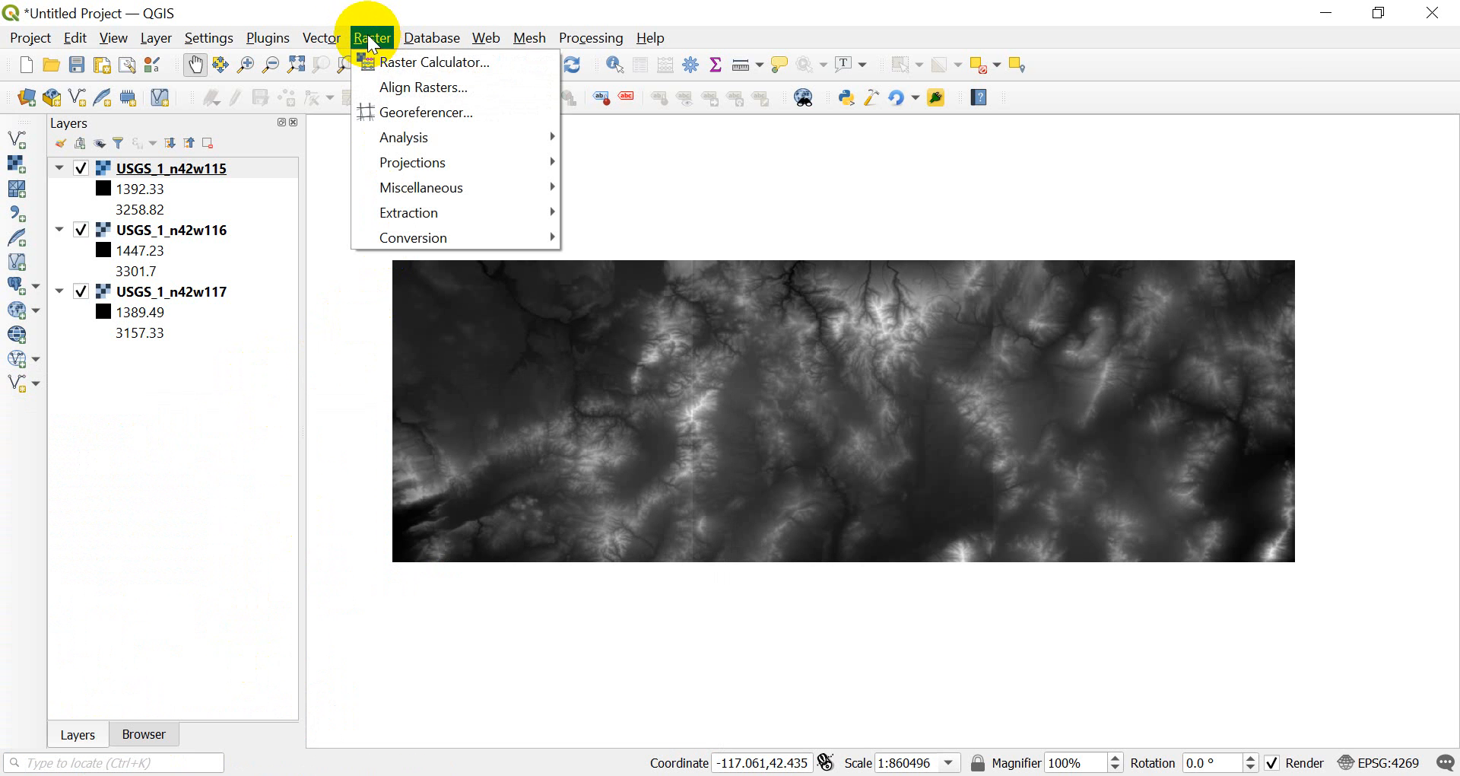
mouse_move(420, 187)
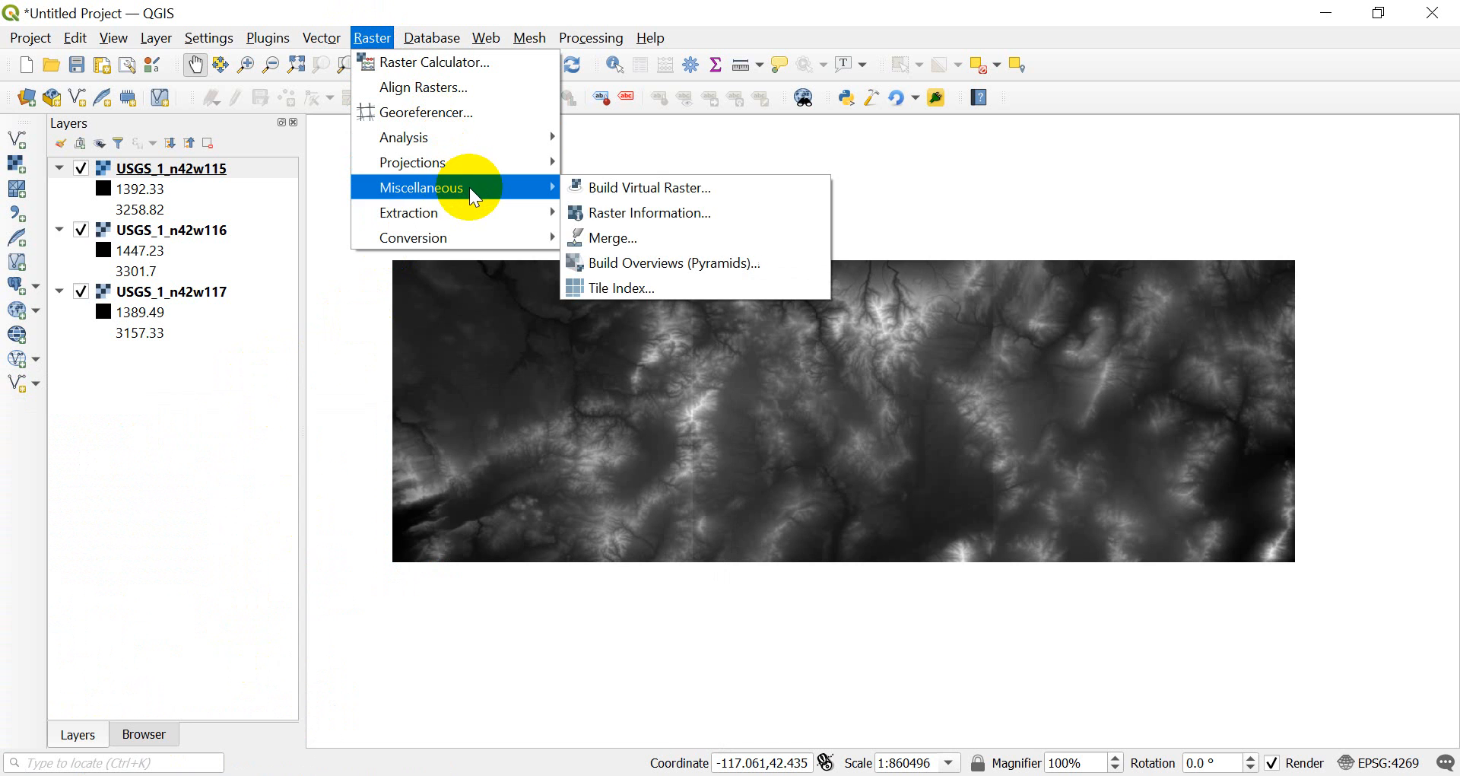
mouse_move(638, 238)
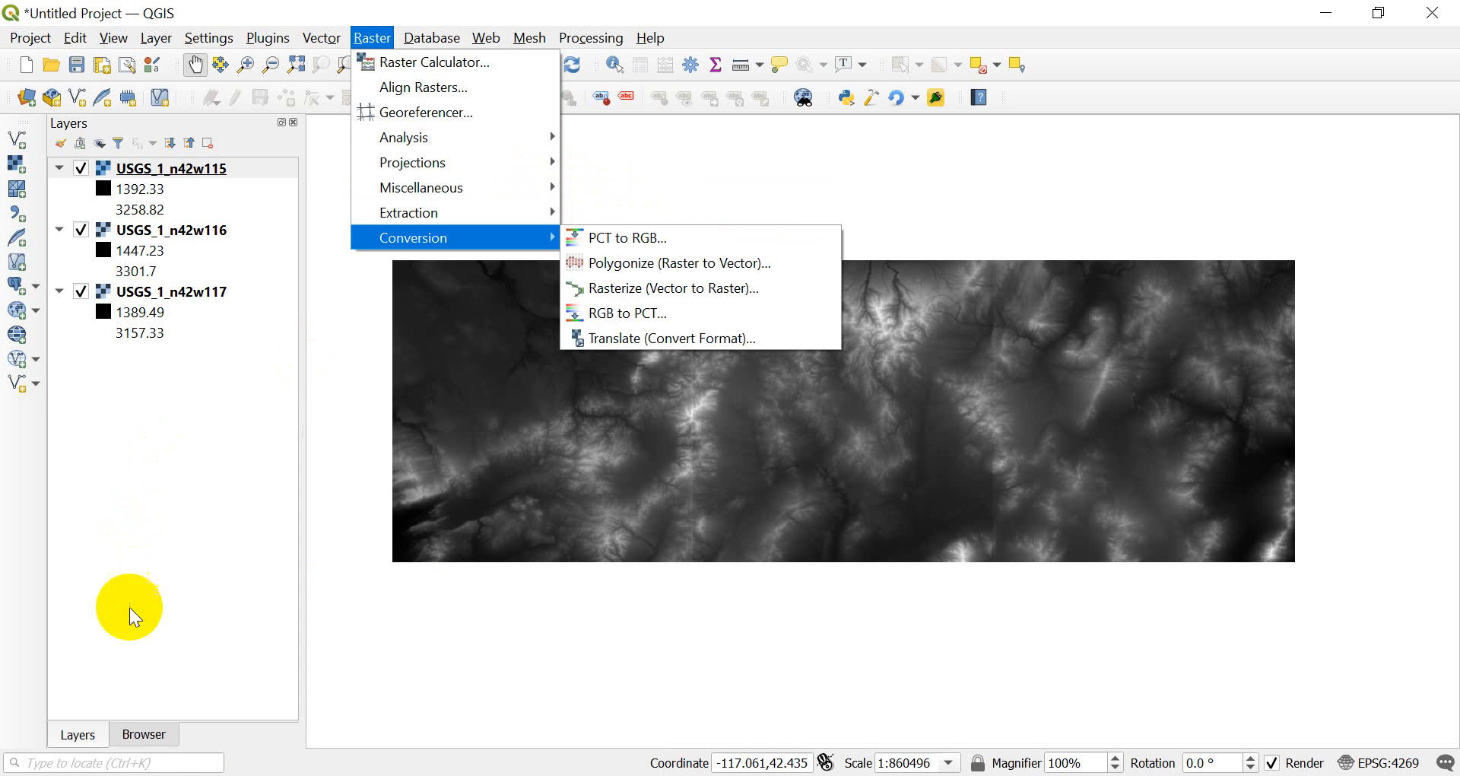
click(112, 761)
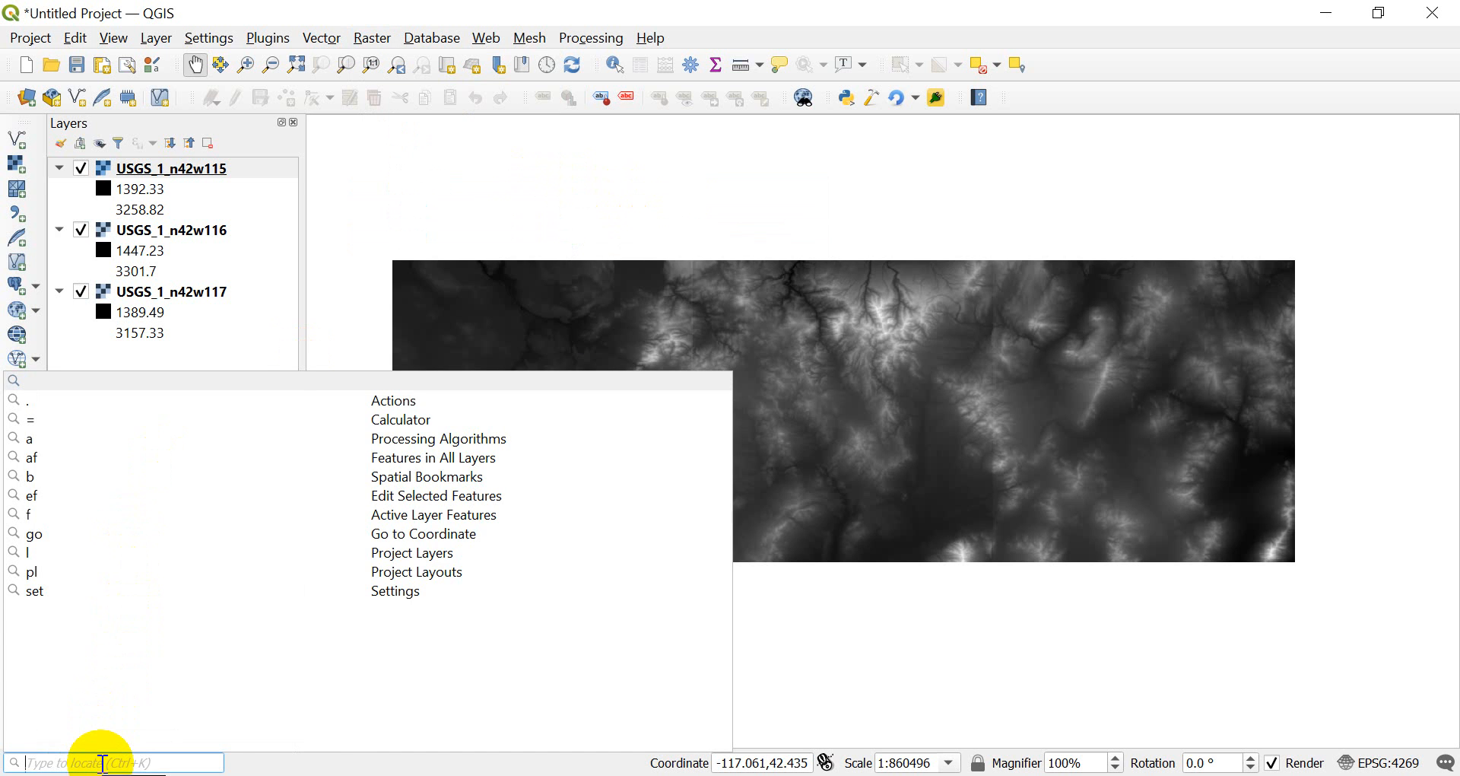
text(merge)
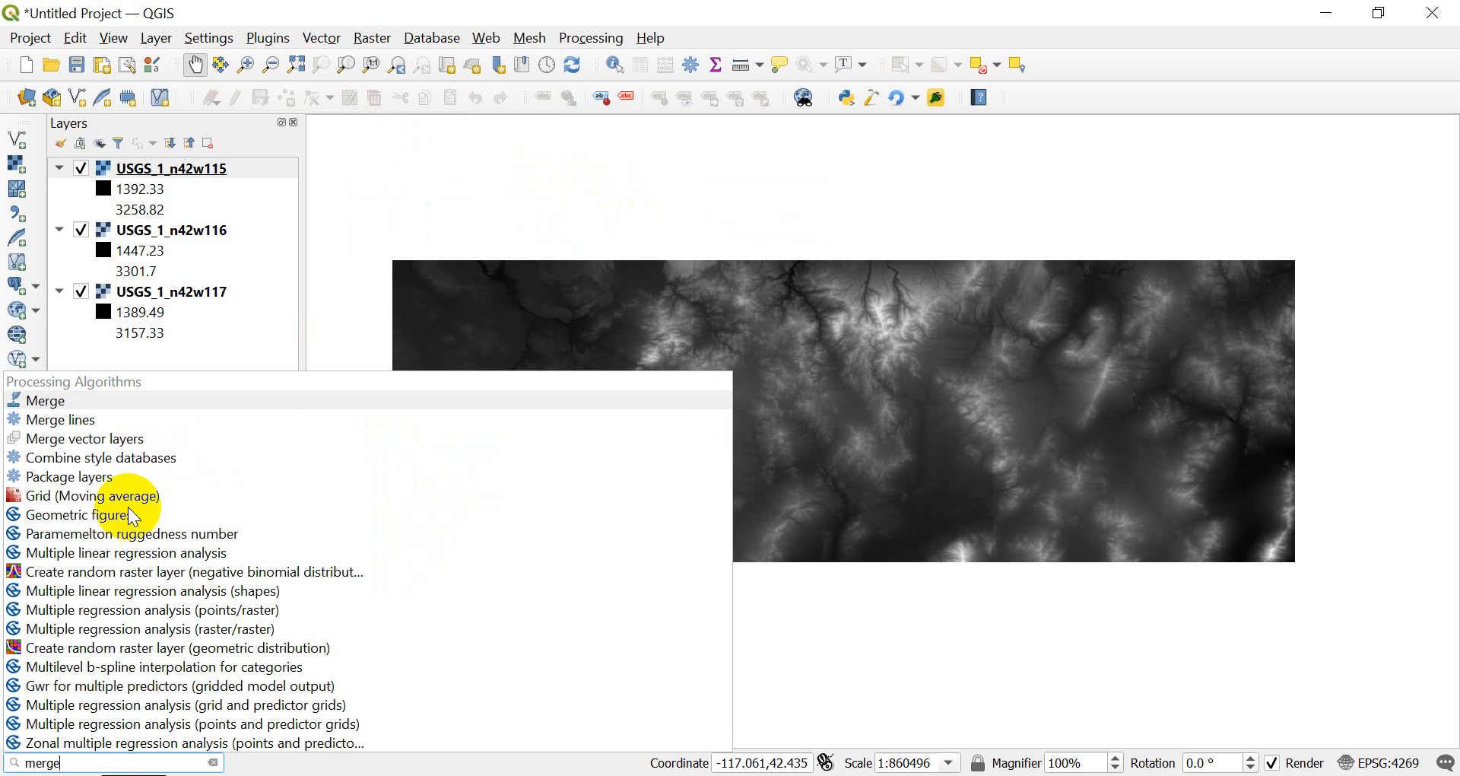
mouse_move(18, 410)
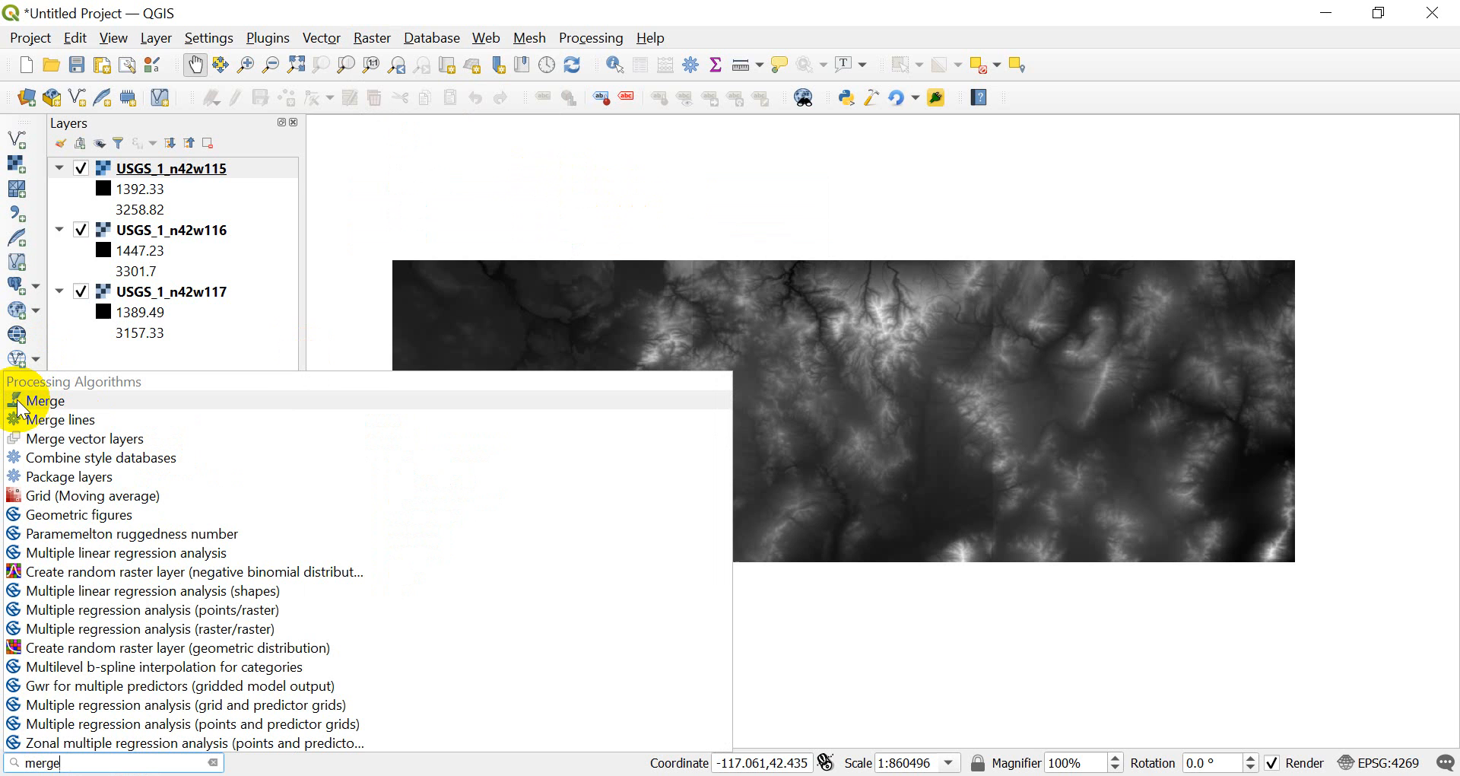
click(371, 37)
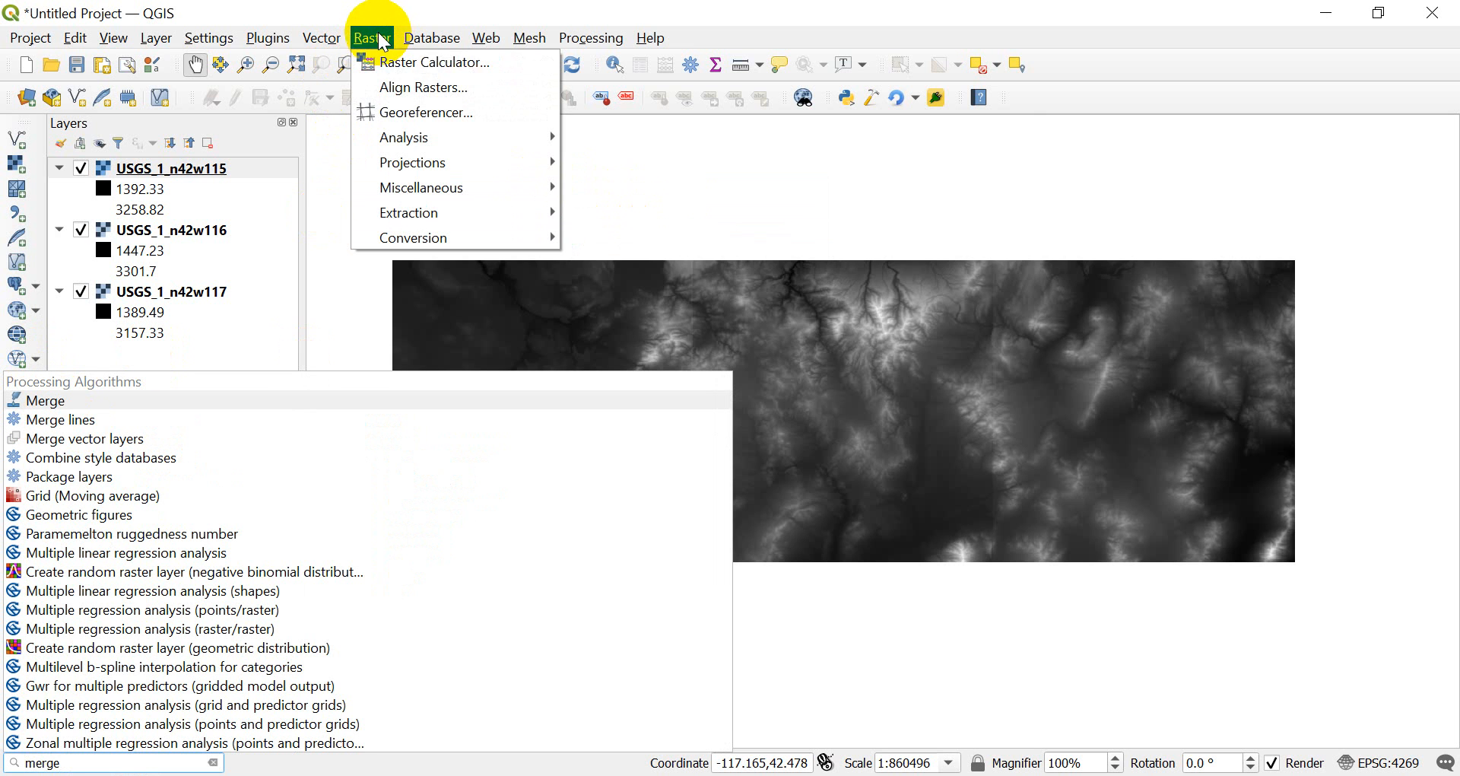
mouse_move(421, 187)
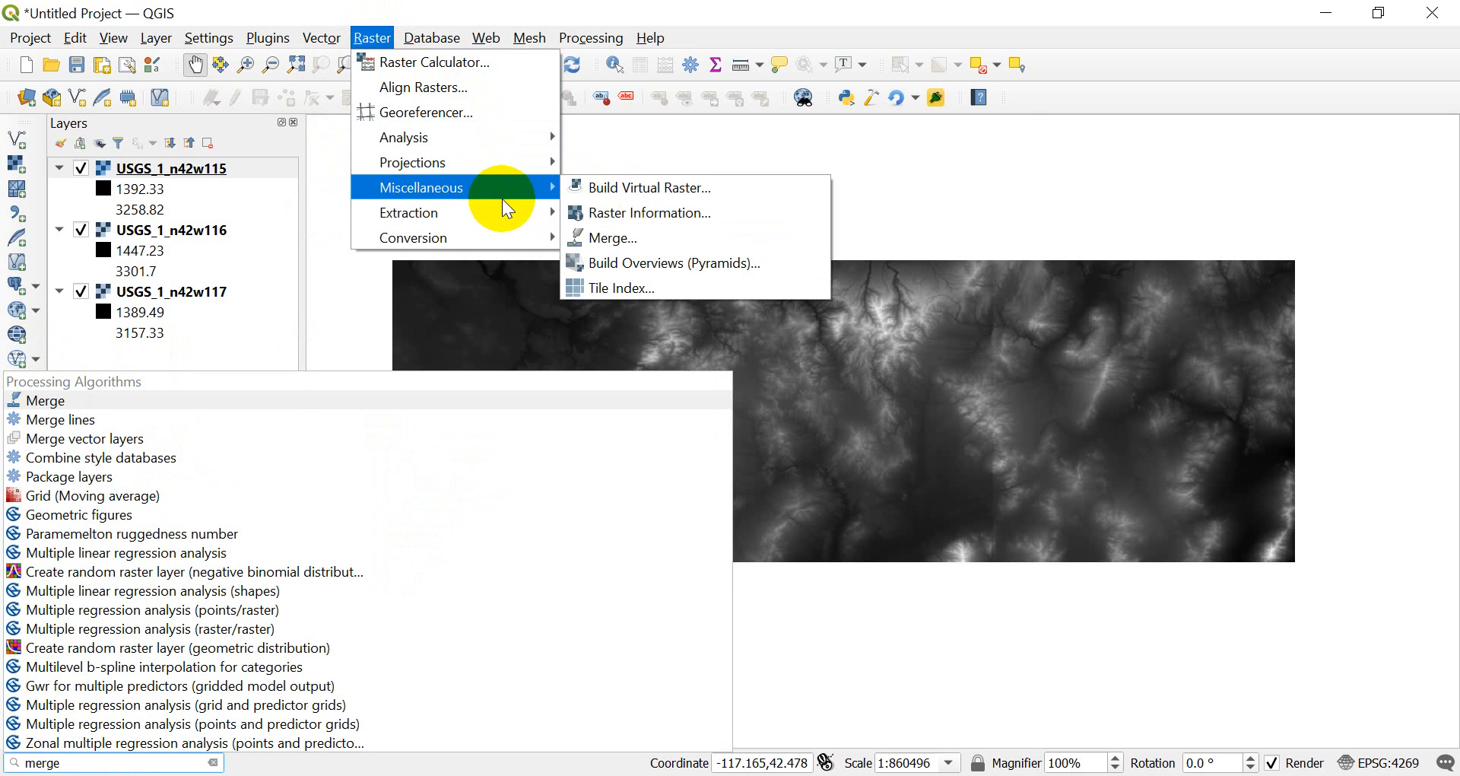
Open the raster Merge tool and select all three USGS tiles as input layers.
click(611, 237)
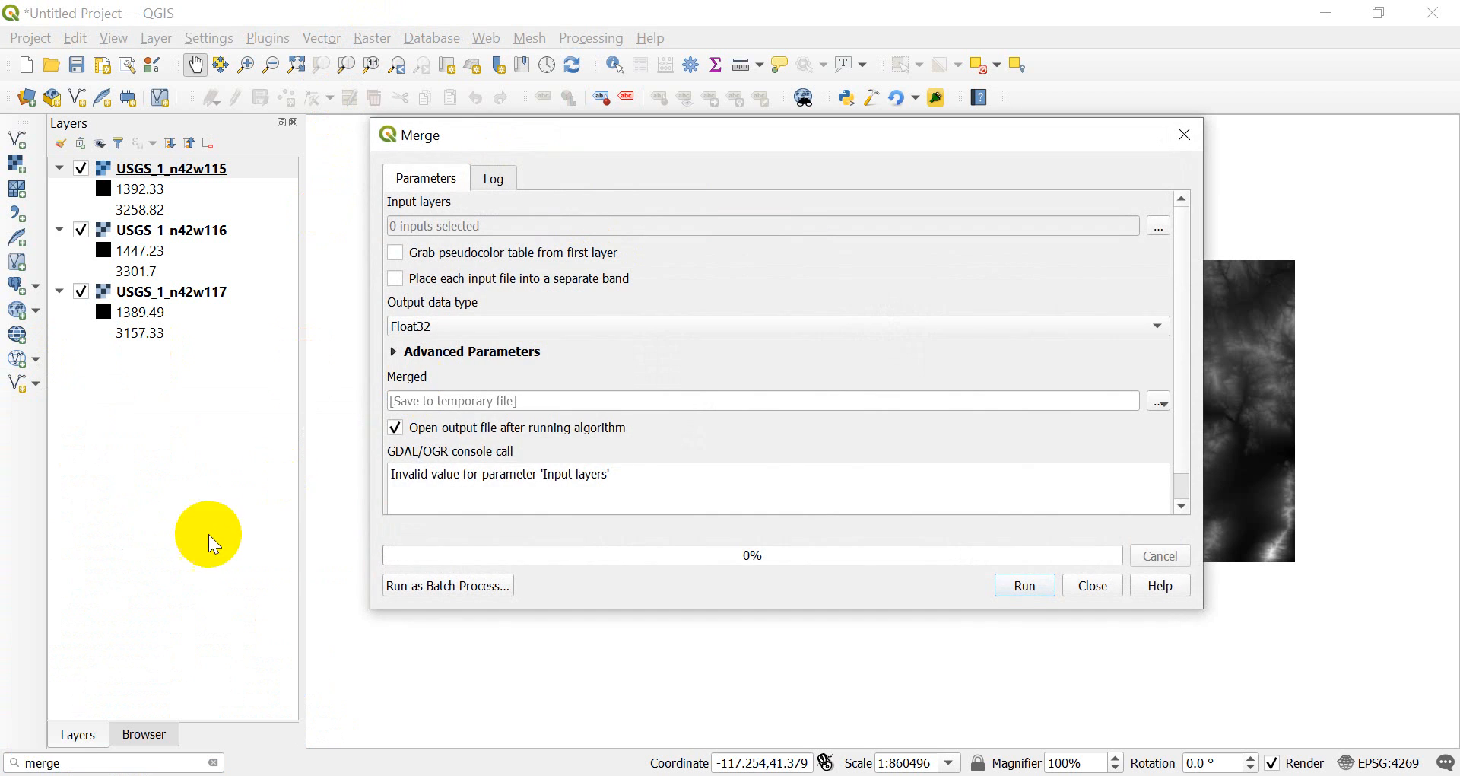
mouse_move(507, 389)
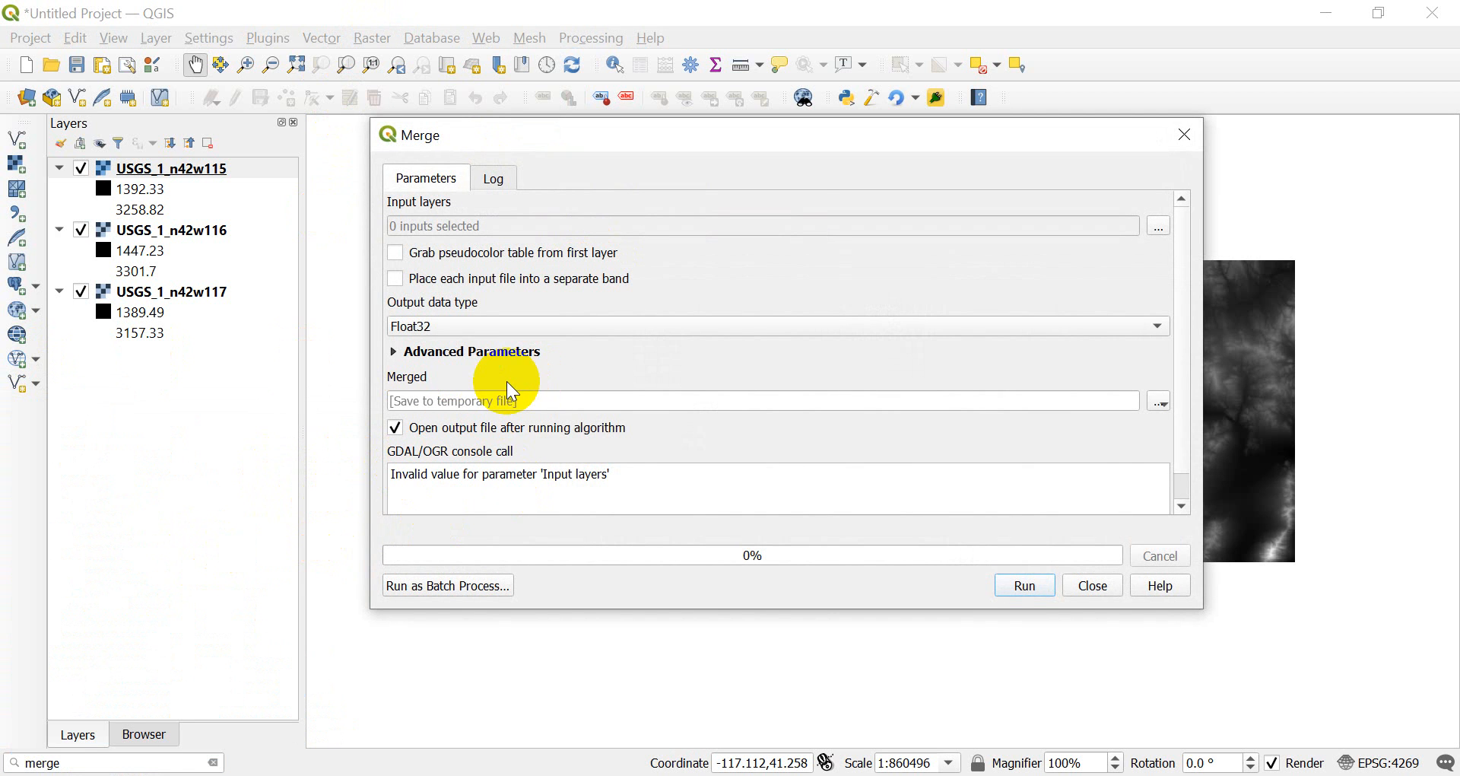
mouse_move(826, 333)
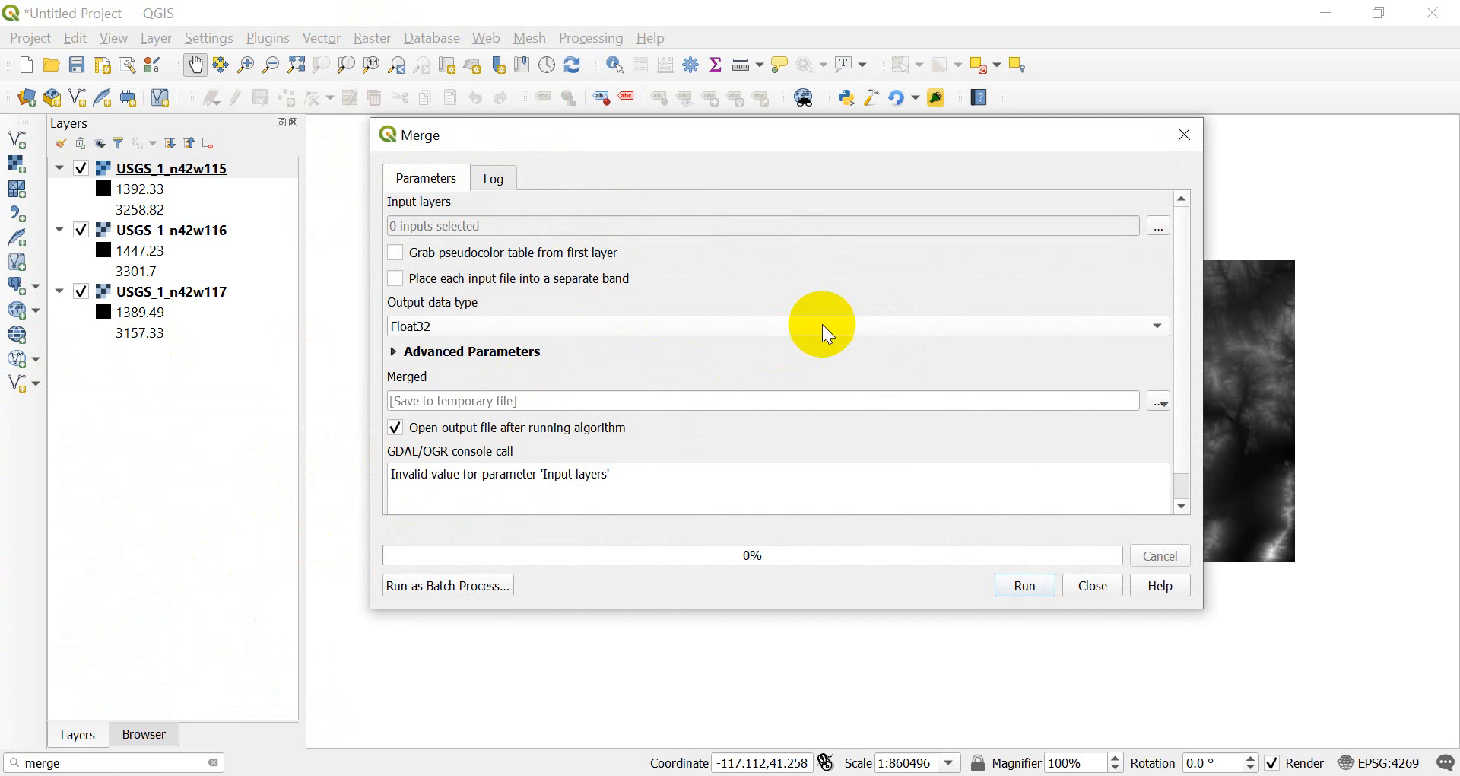
mouse_move(703, 253)
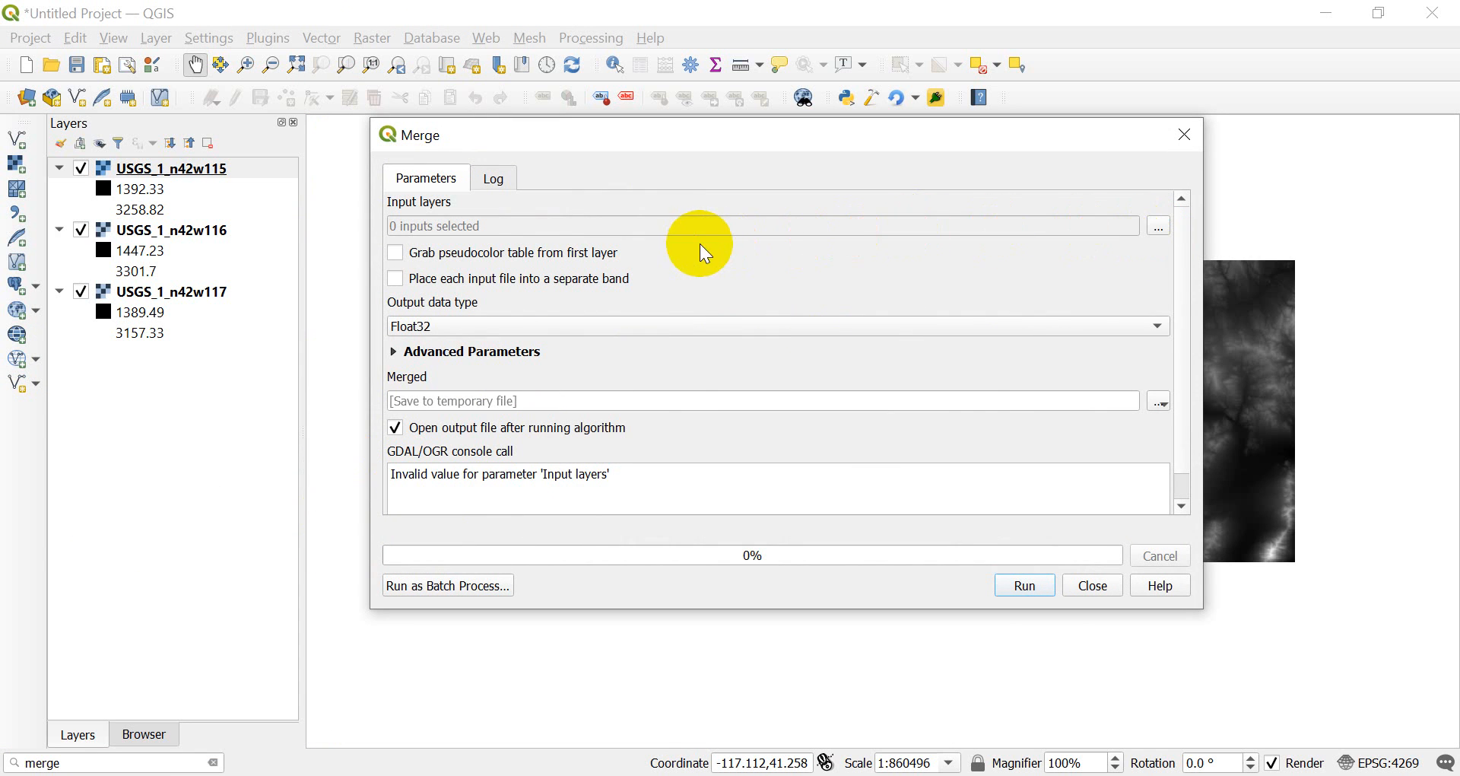
click(1158, 225)
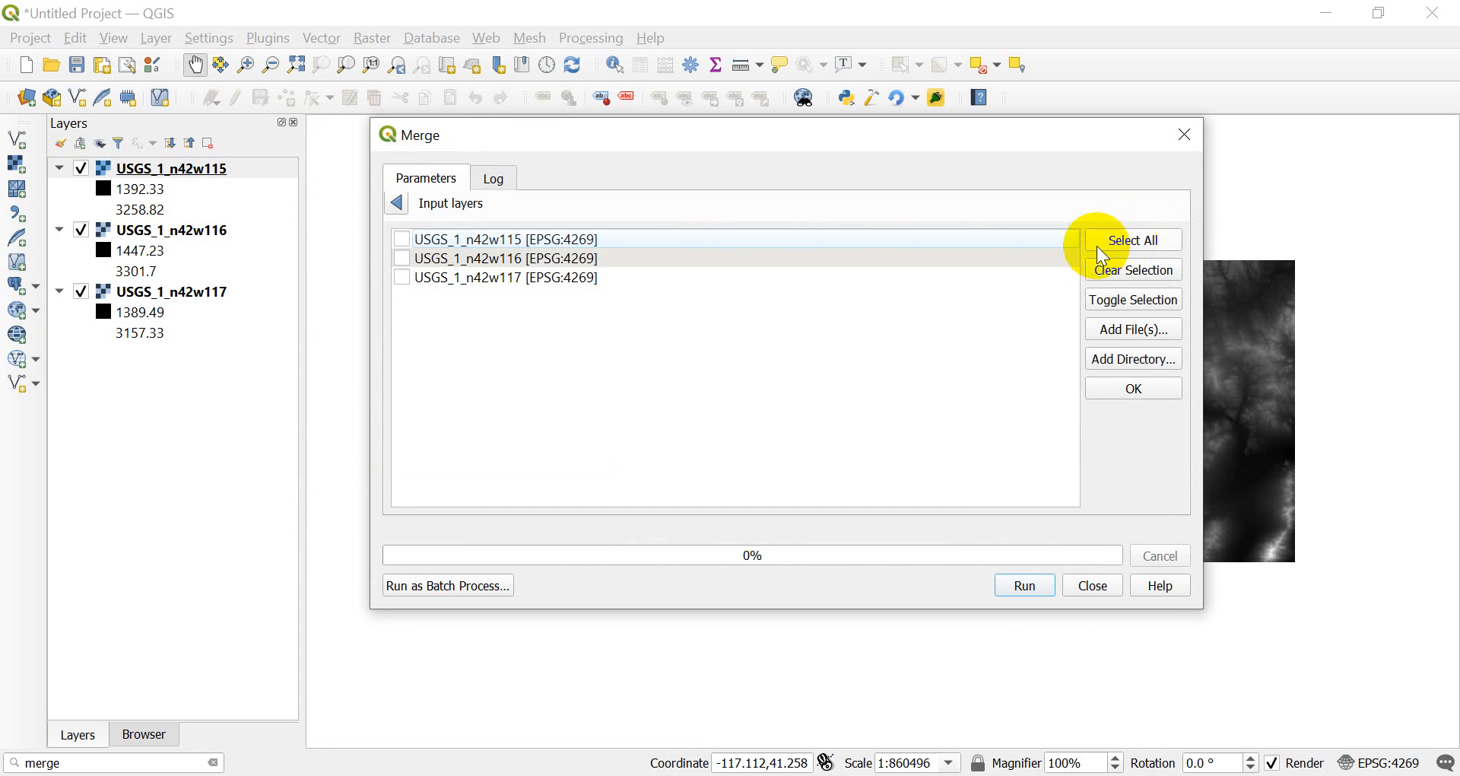
mouse_move(975, 285)
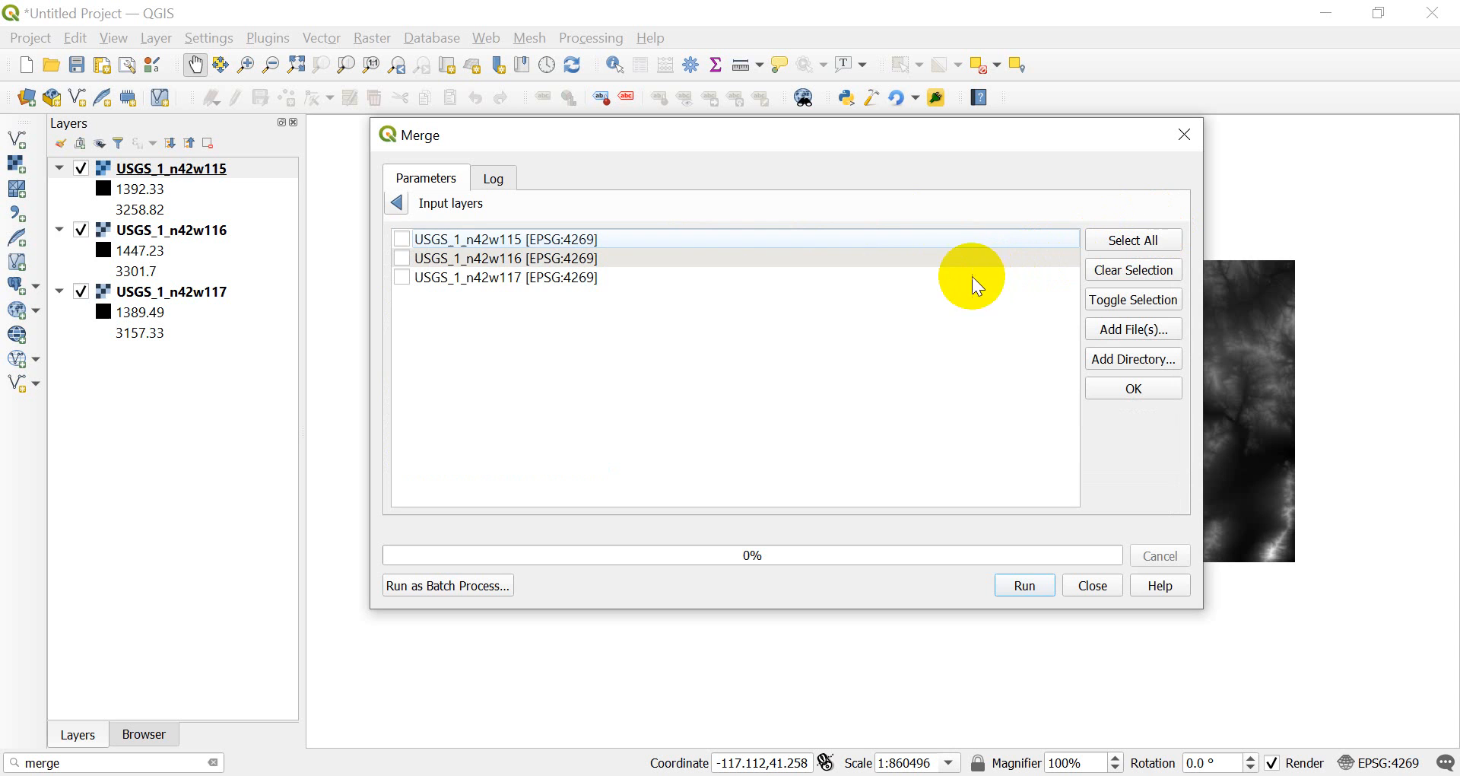
click(402, 239)
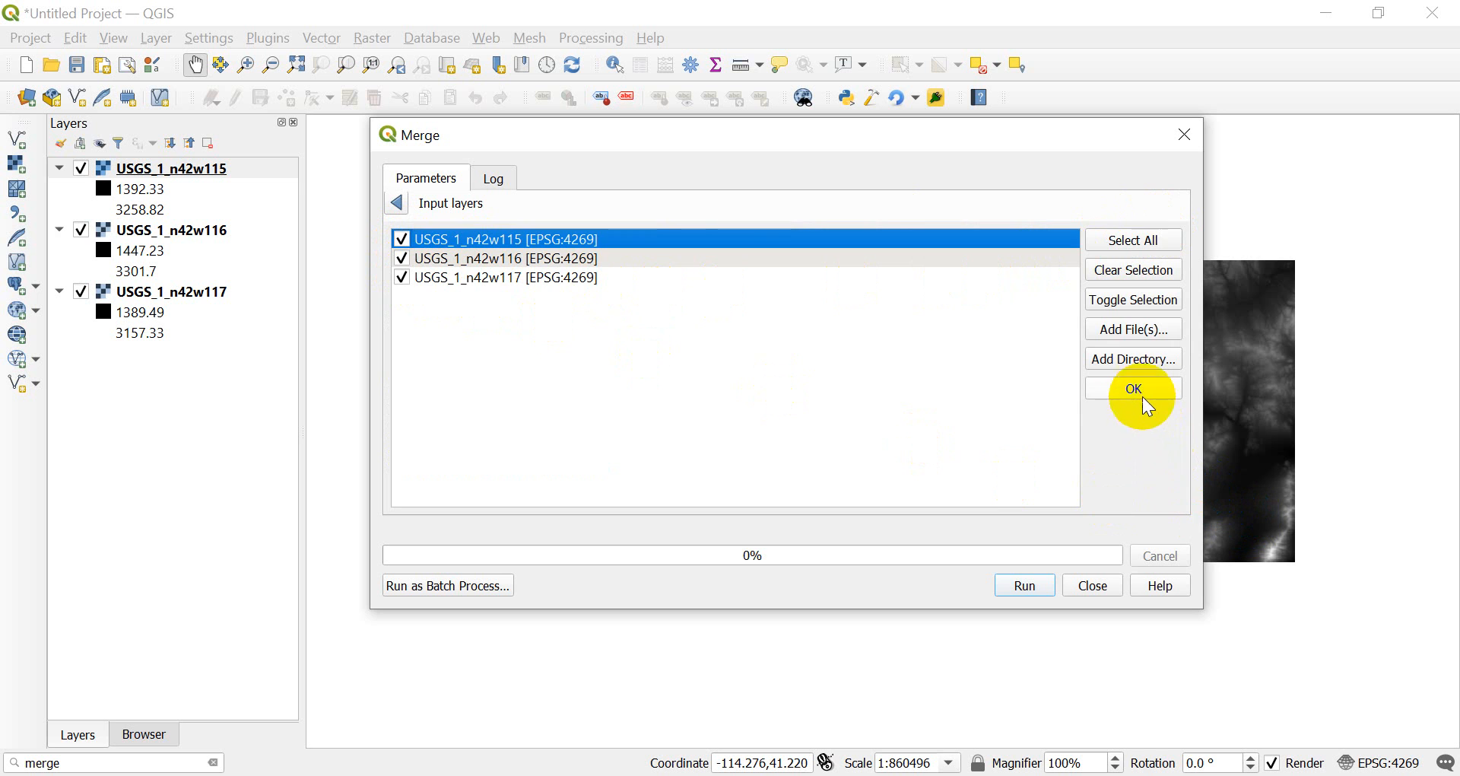
click(1132, 388)
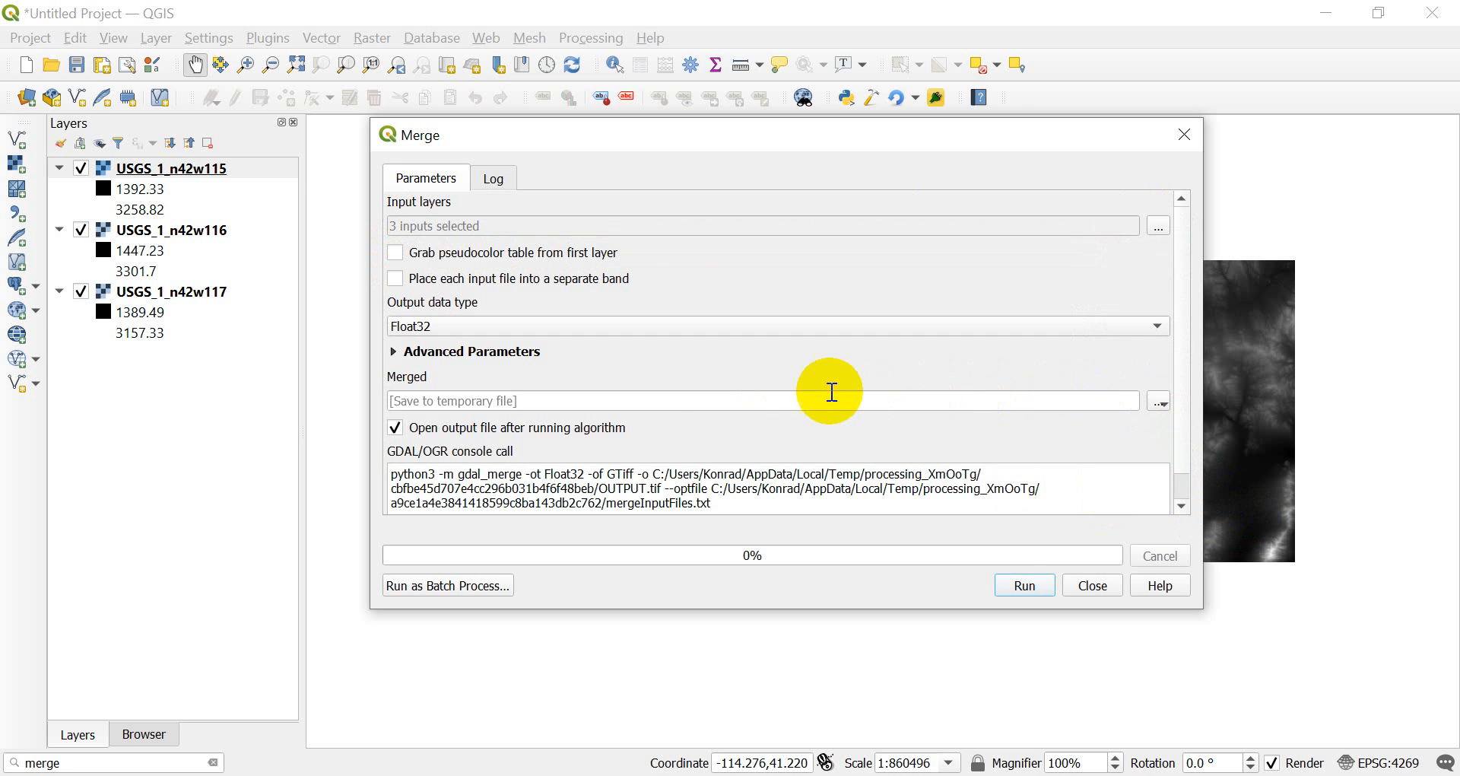
mouse_move(447, 333)
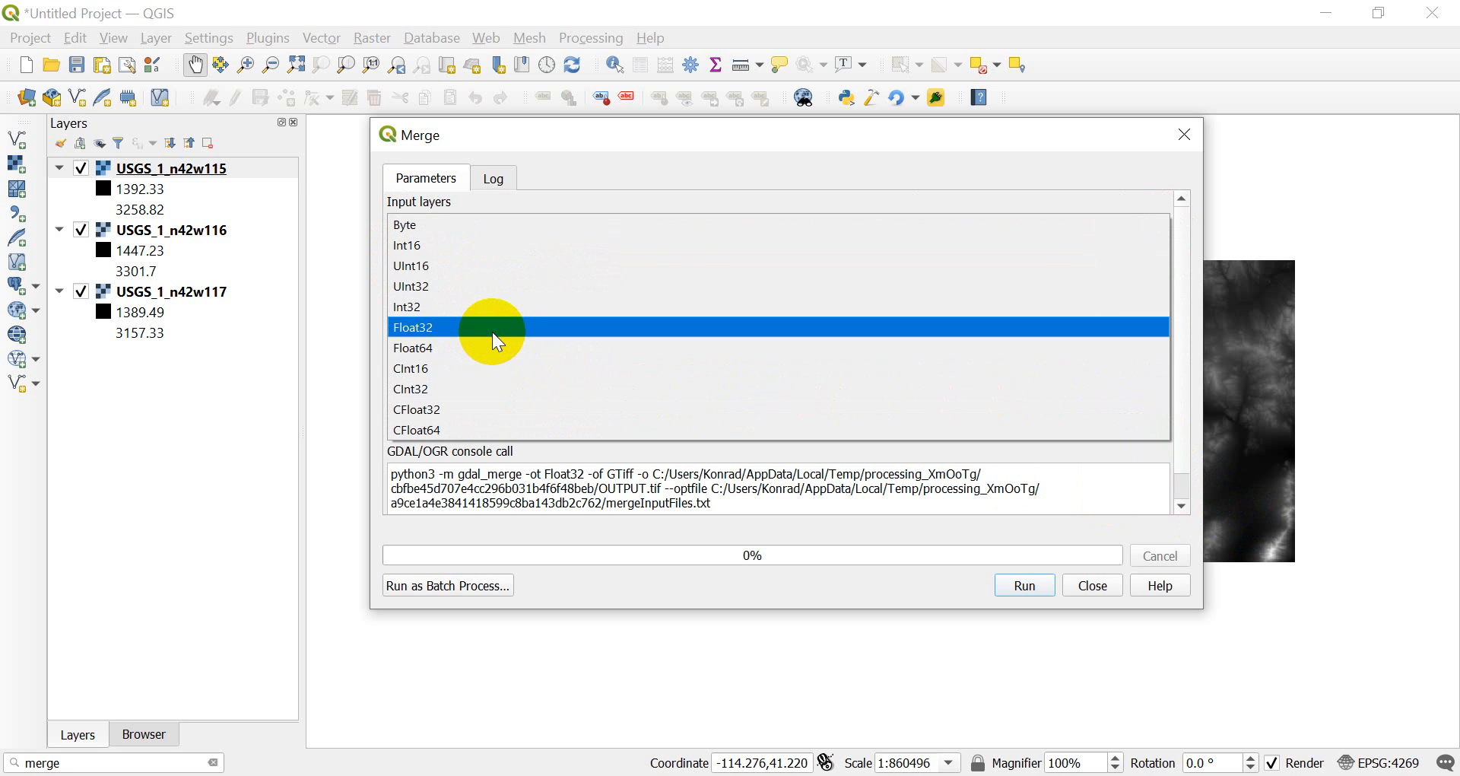
mouse_move(419, 327)
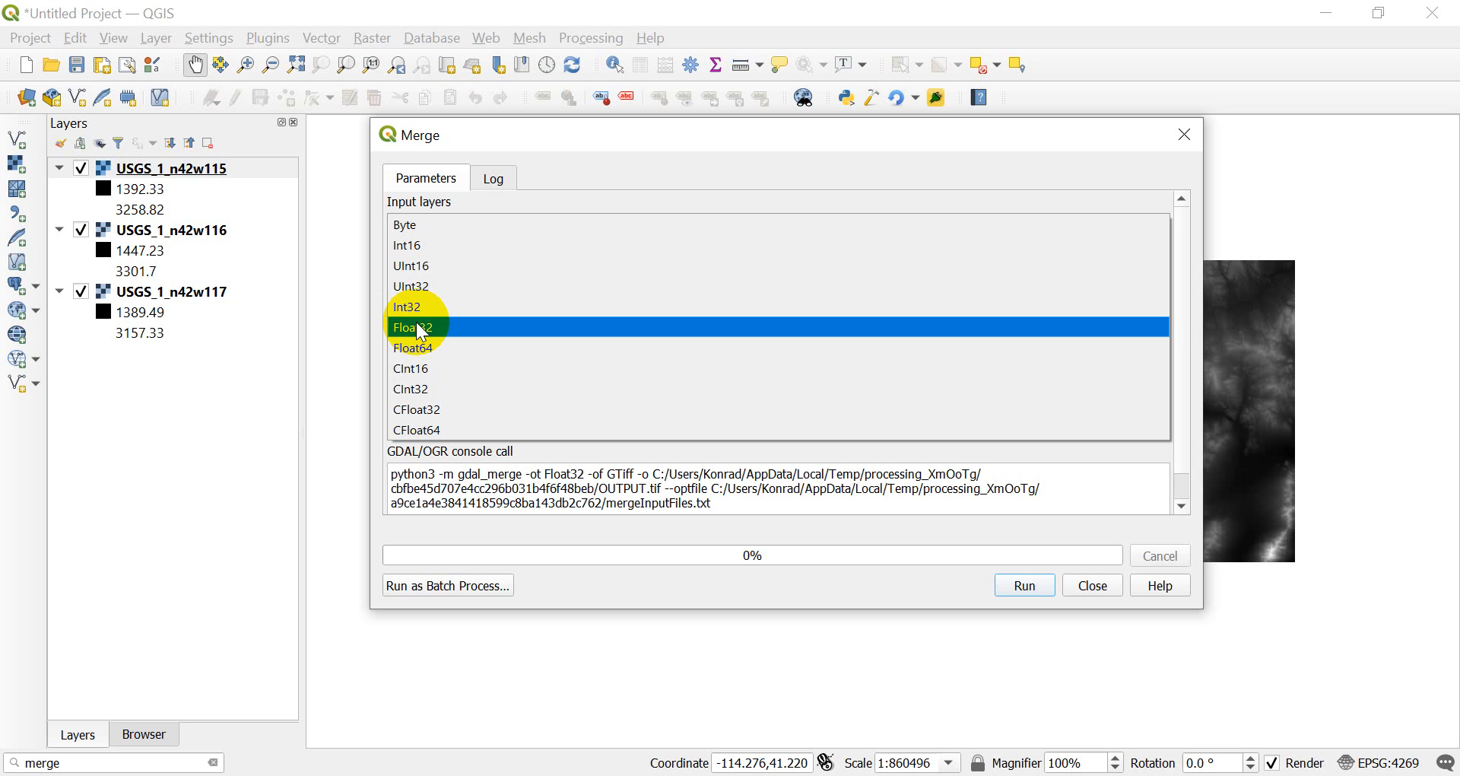
click(407, 265)
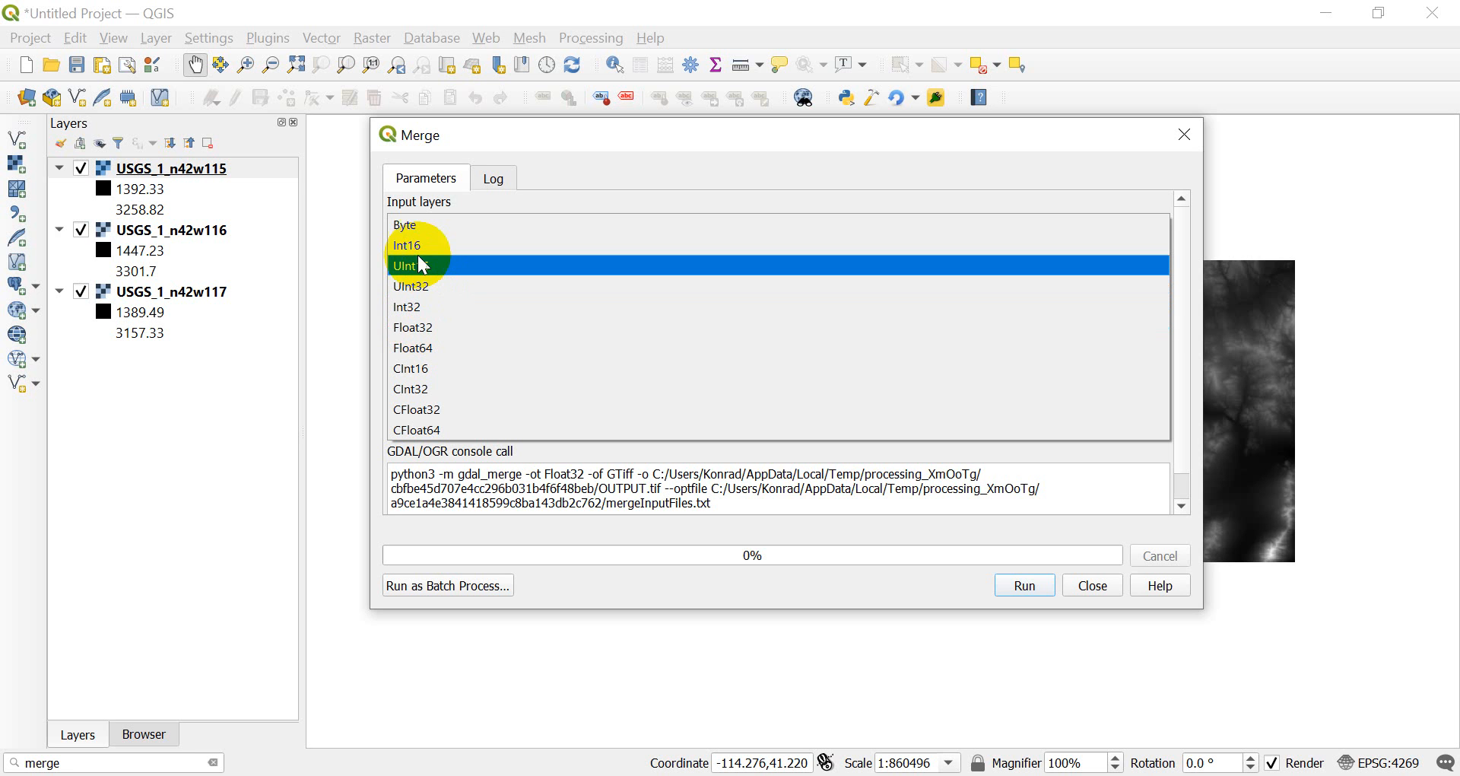
click(407, 246)
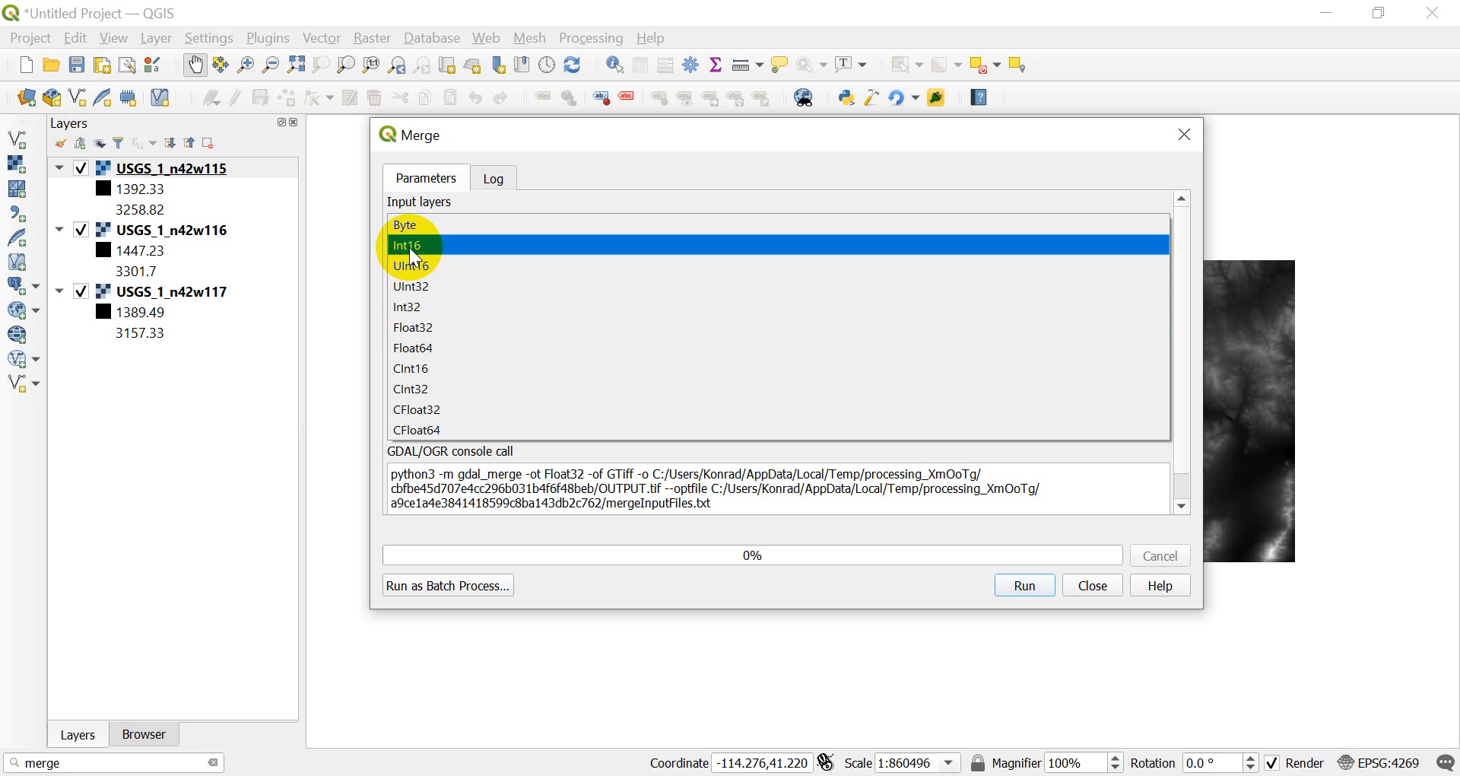
click(423, 327)
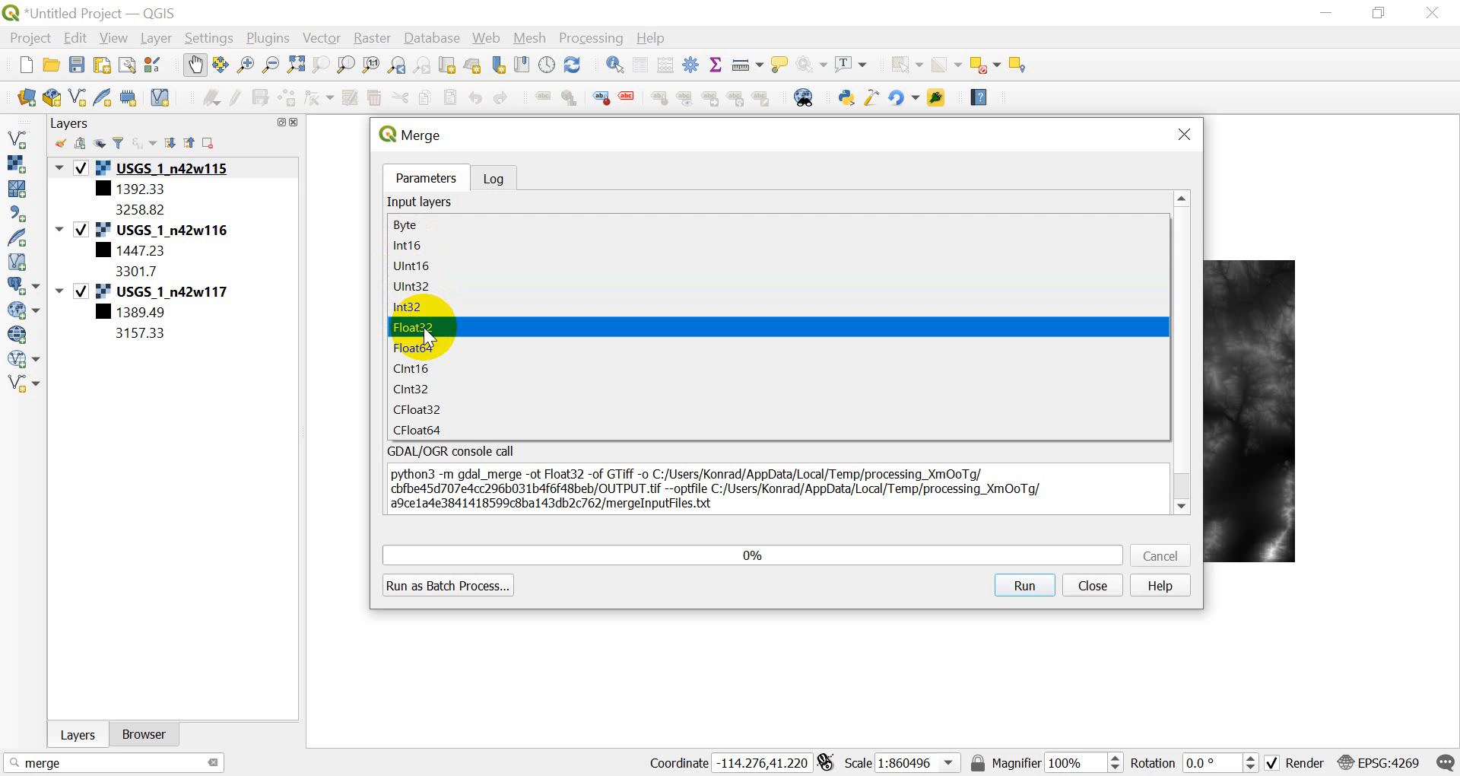
click(410, 245)
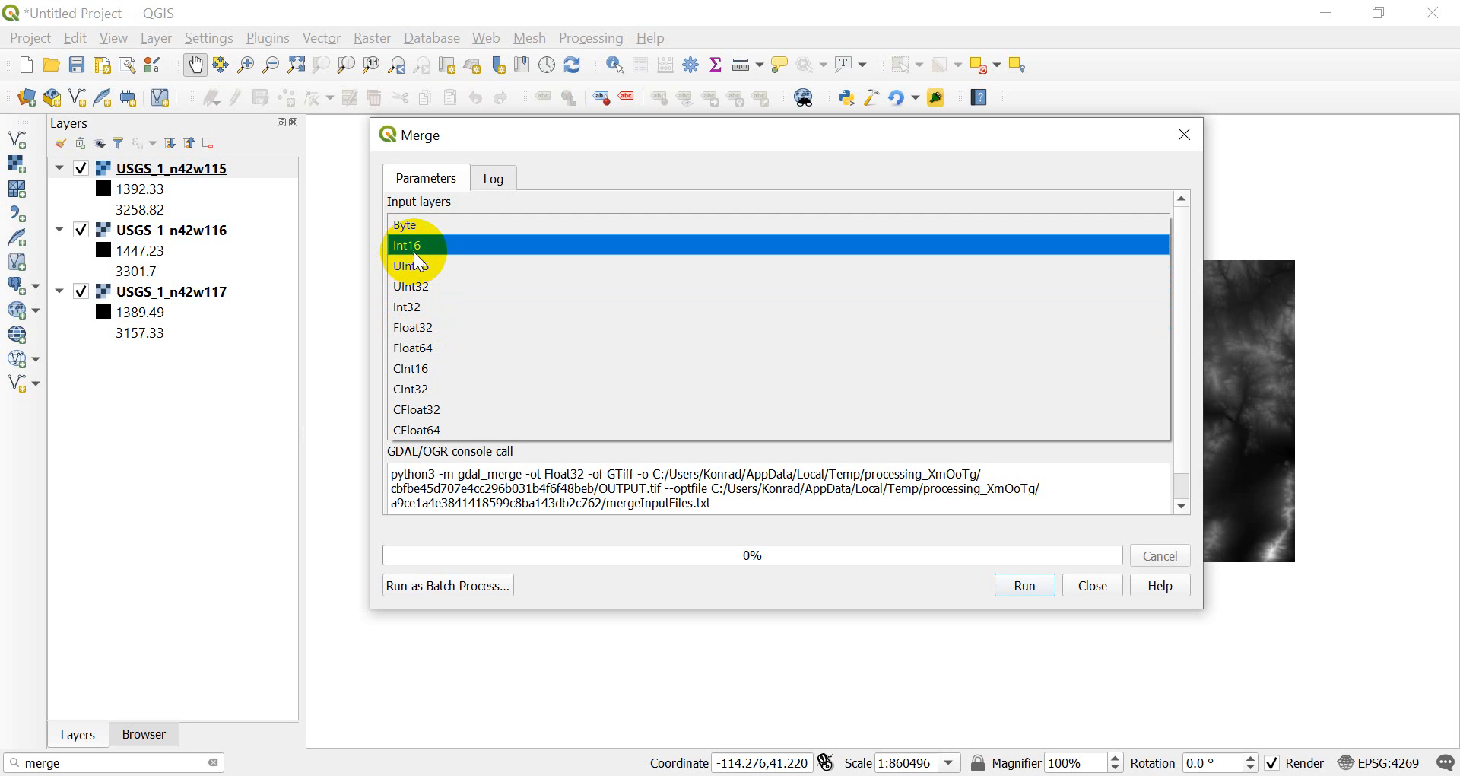
click(412, 327)
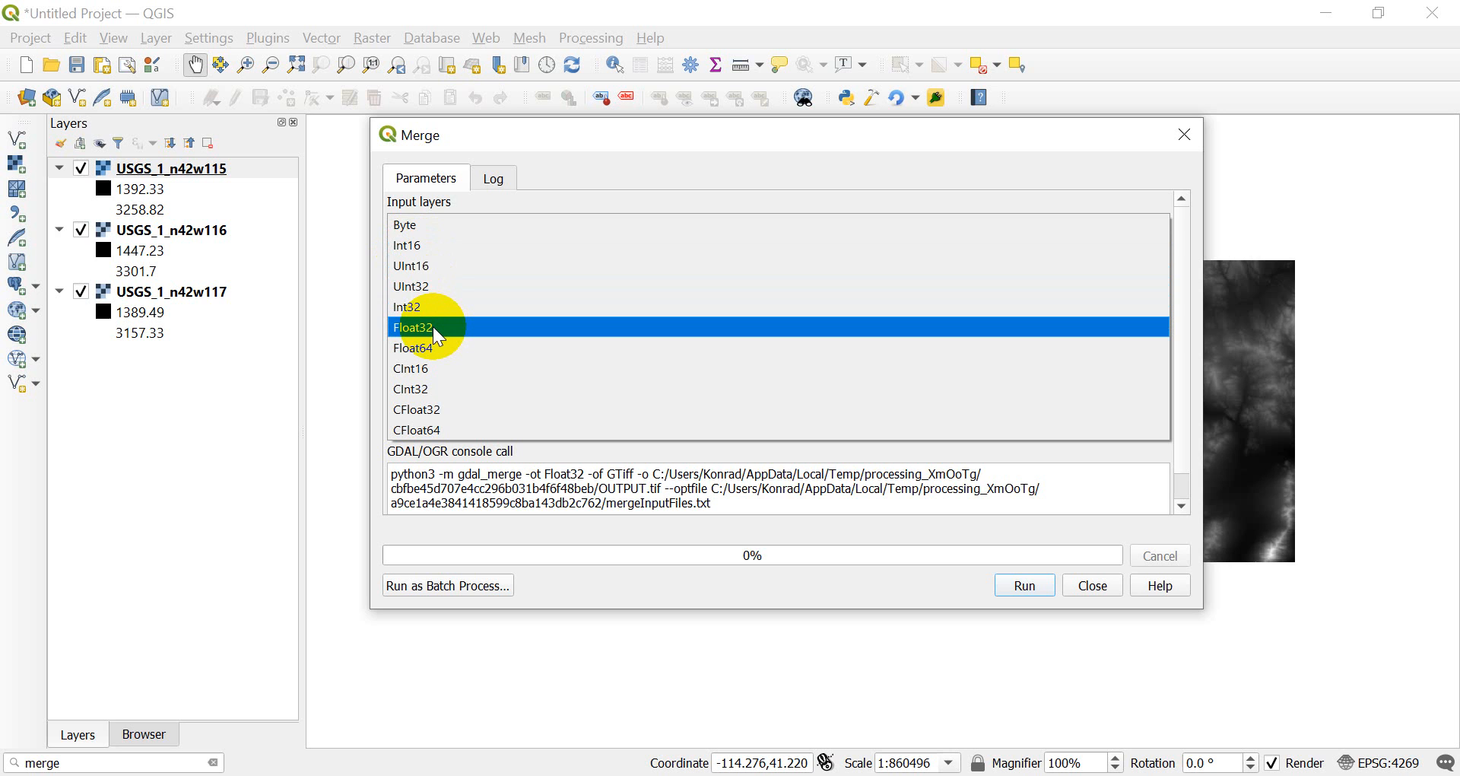
click(419, 244)
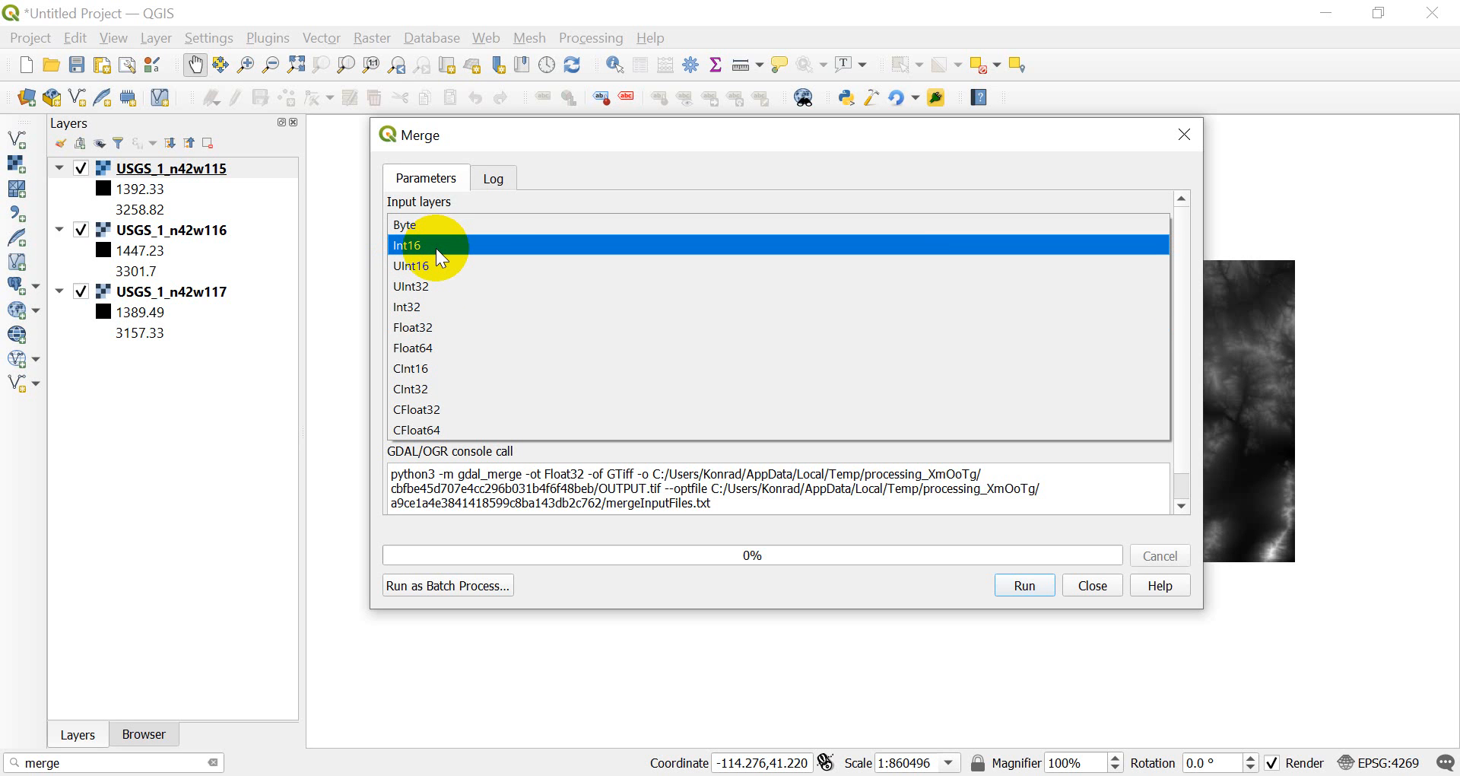
click(411, 265)
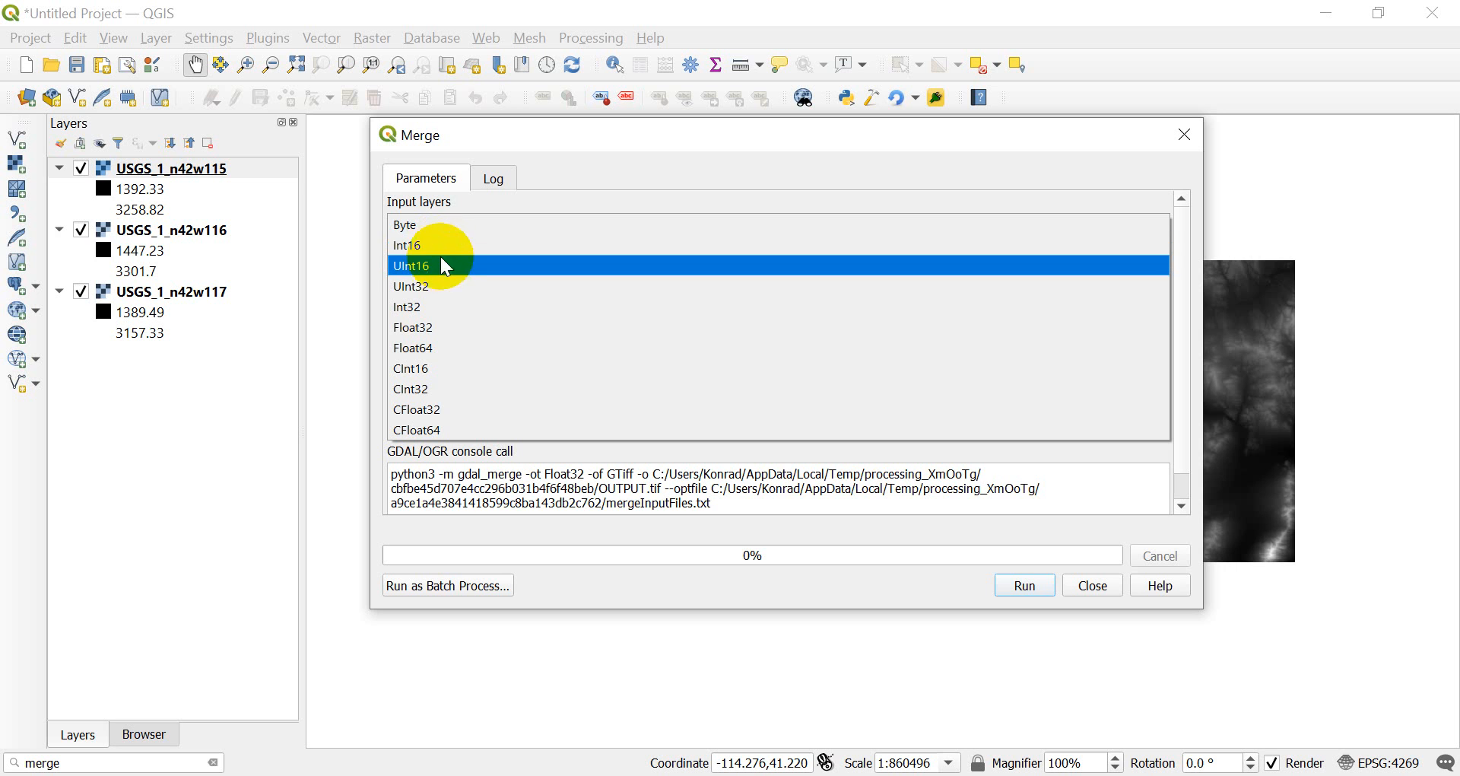
click(451, 306)
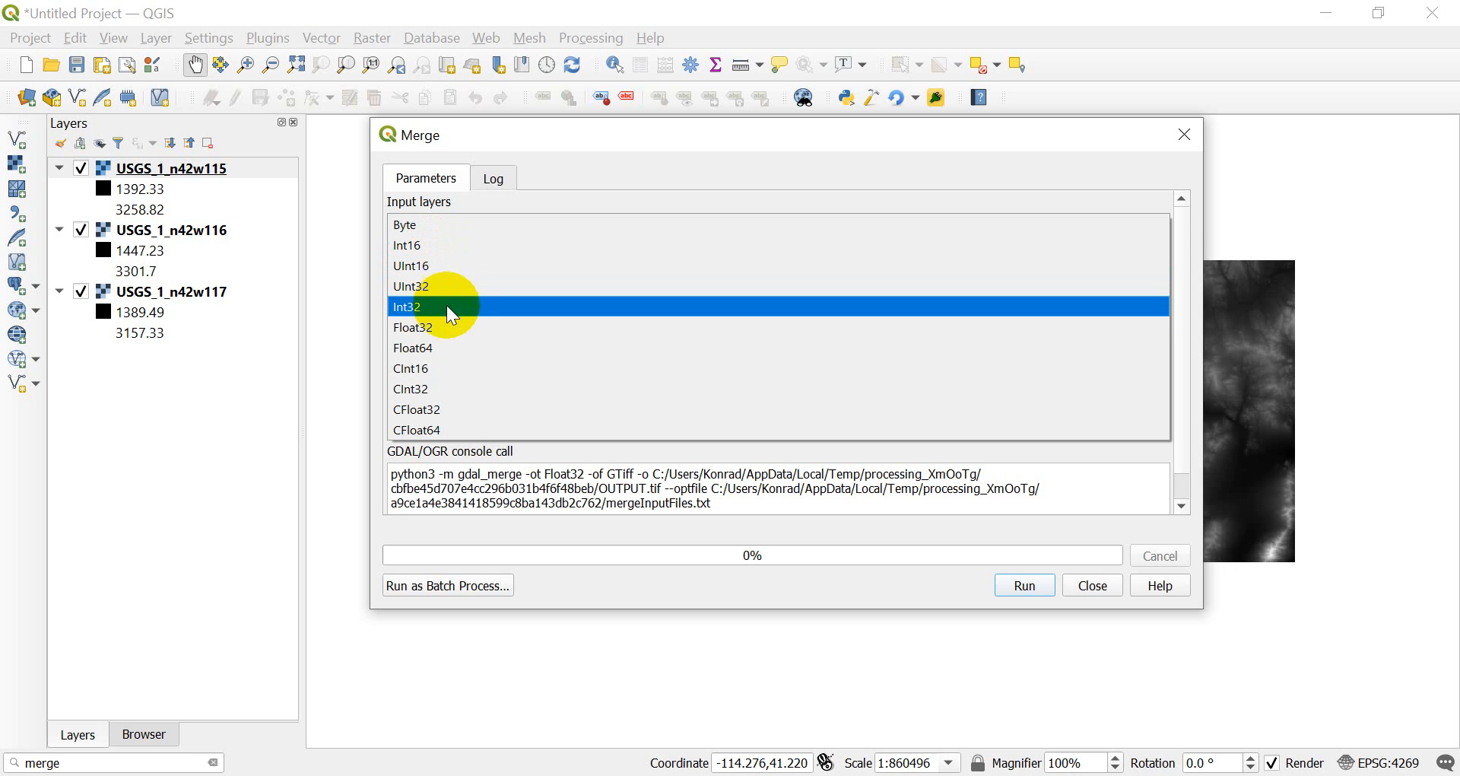
click(412, 327)
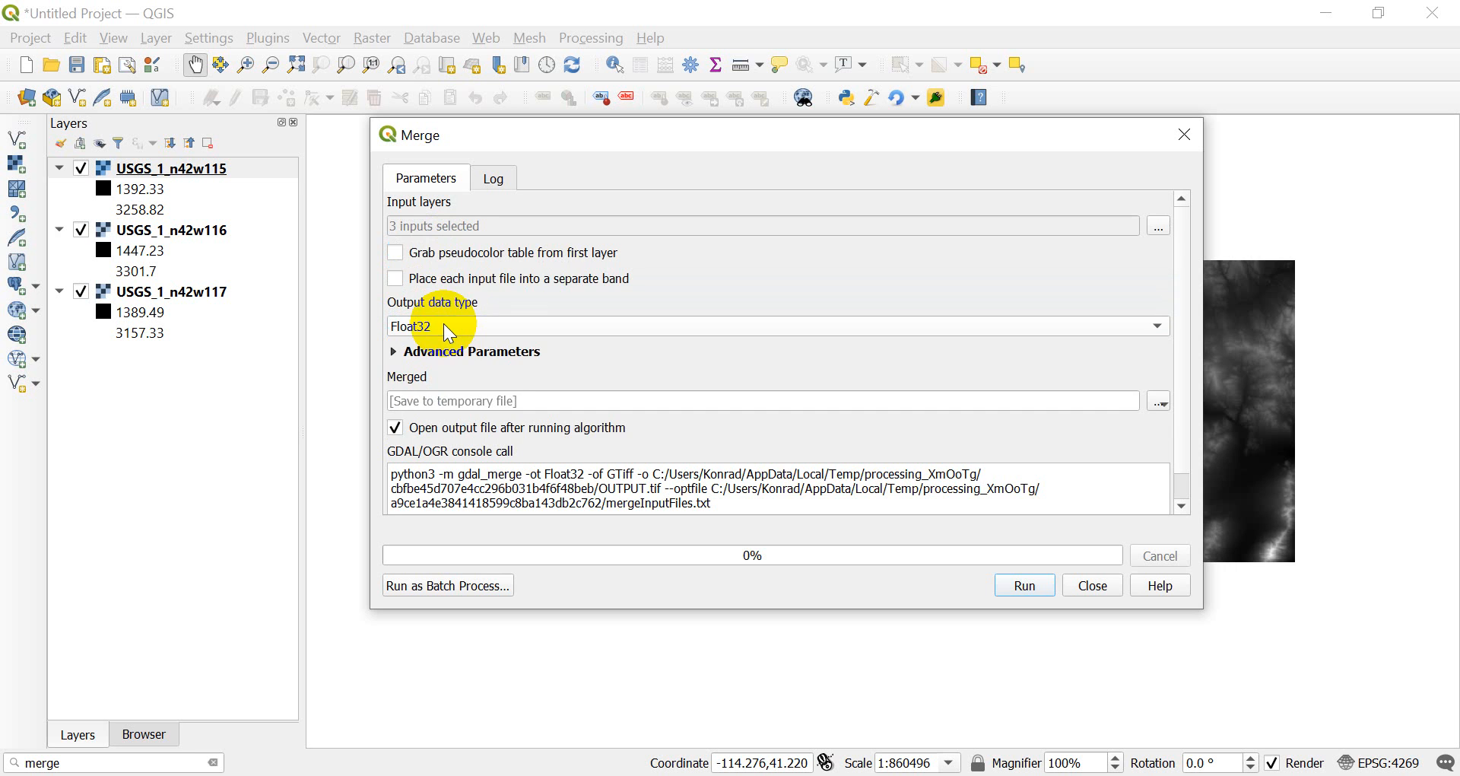
mouse_move(501, 341)
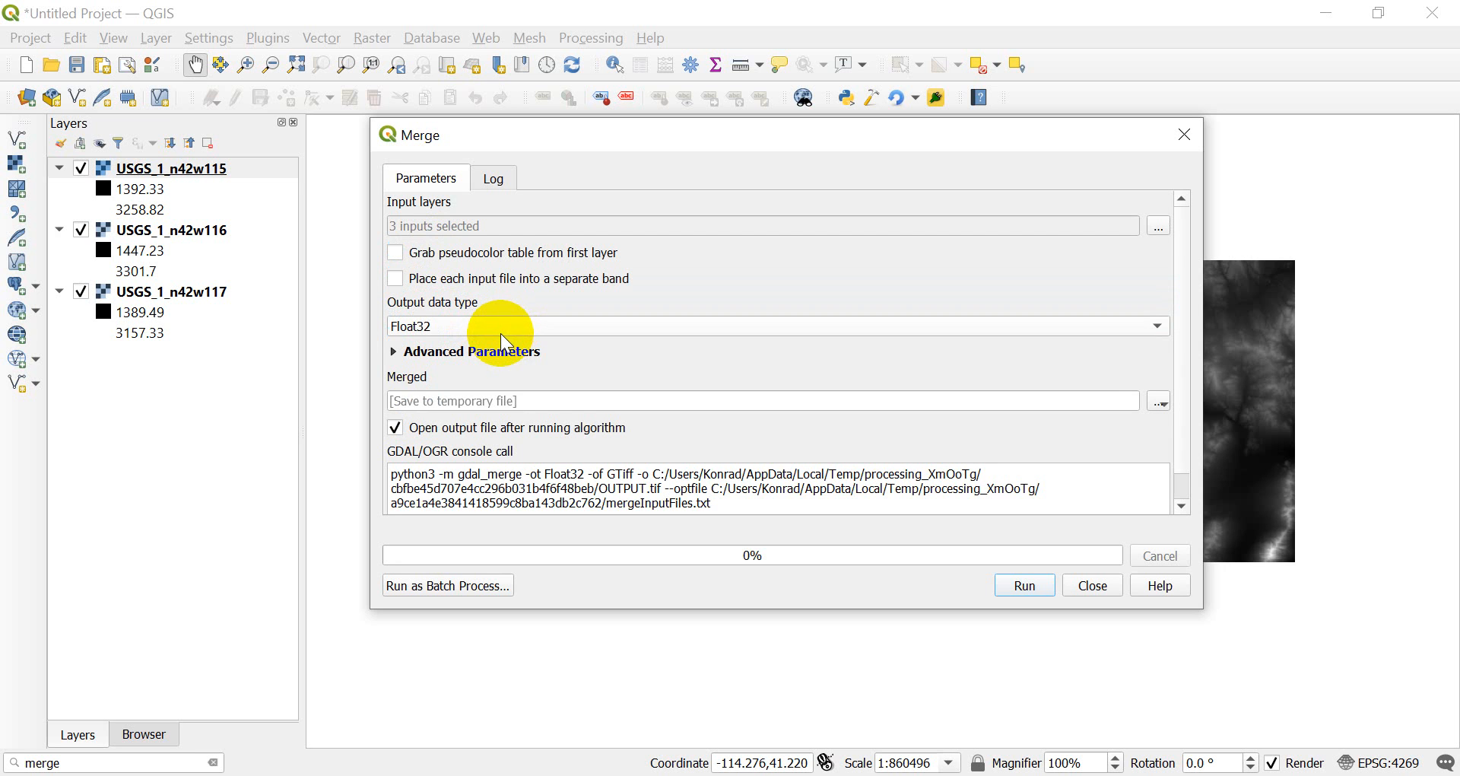
mouse_move(501, 331)
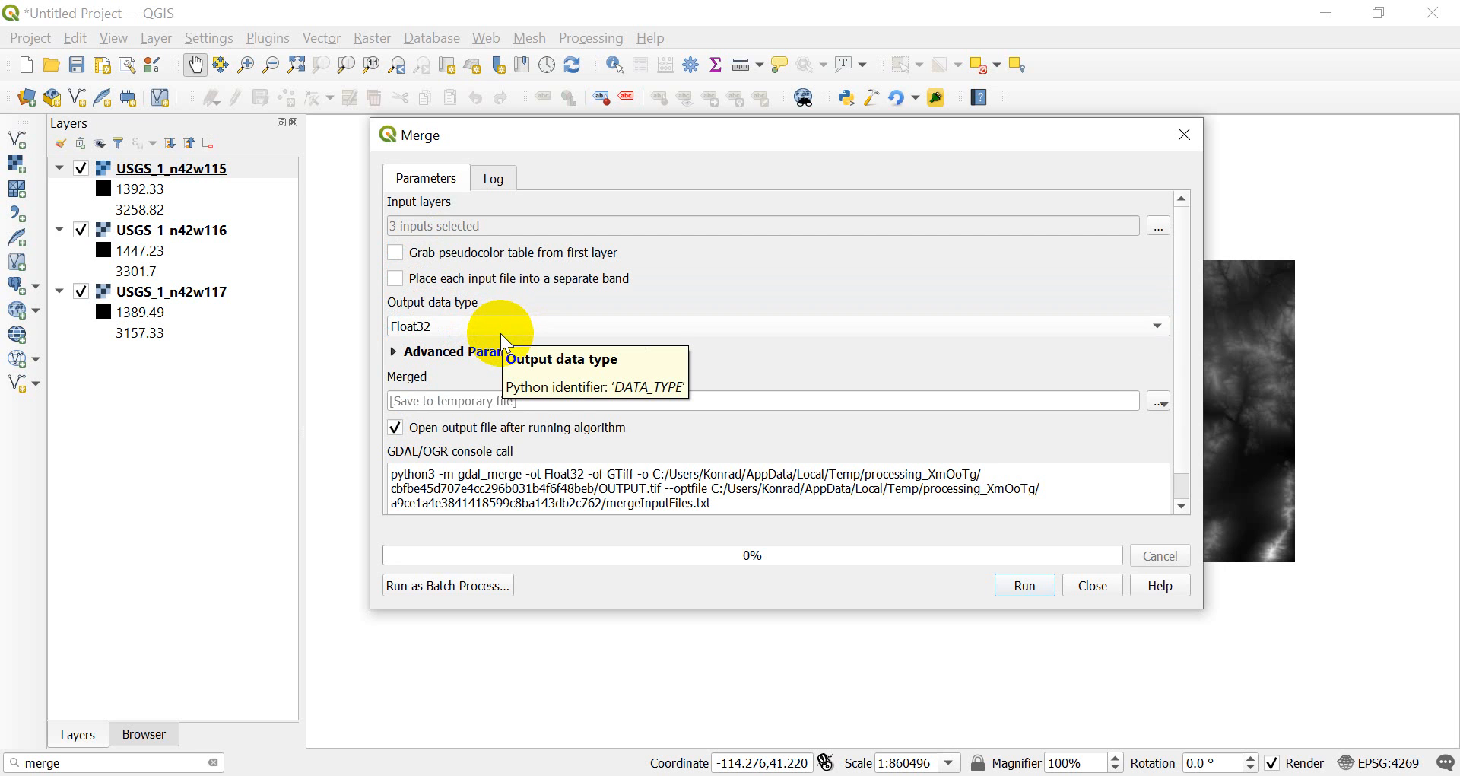
mouse_move(182, 278)
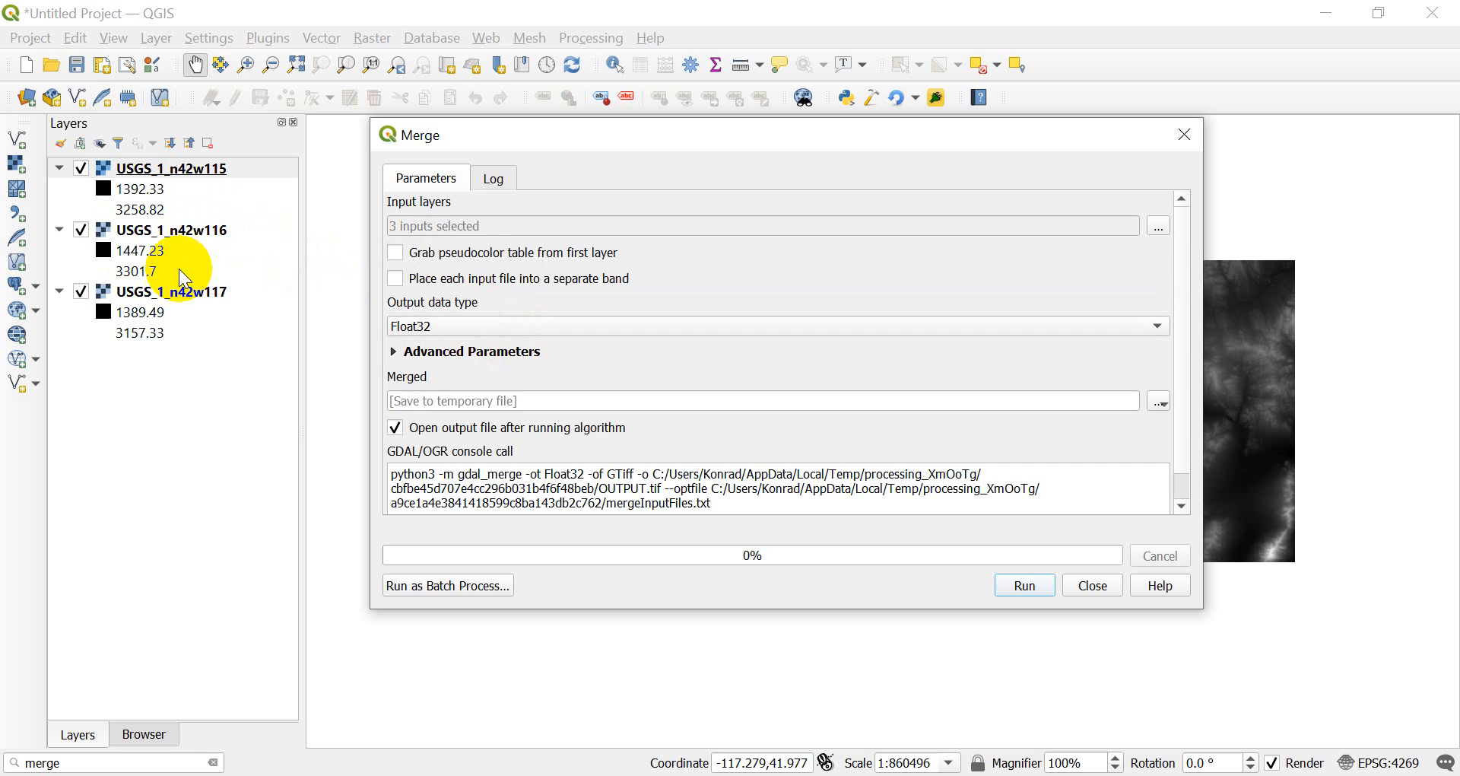
mouse_move(165, 195)
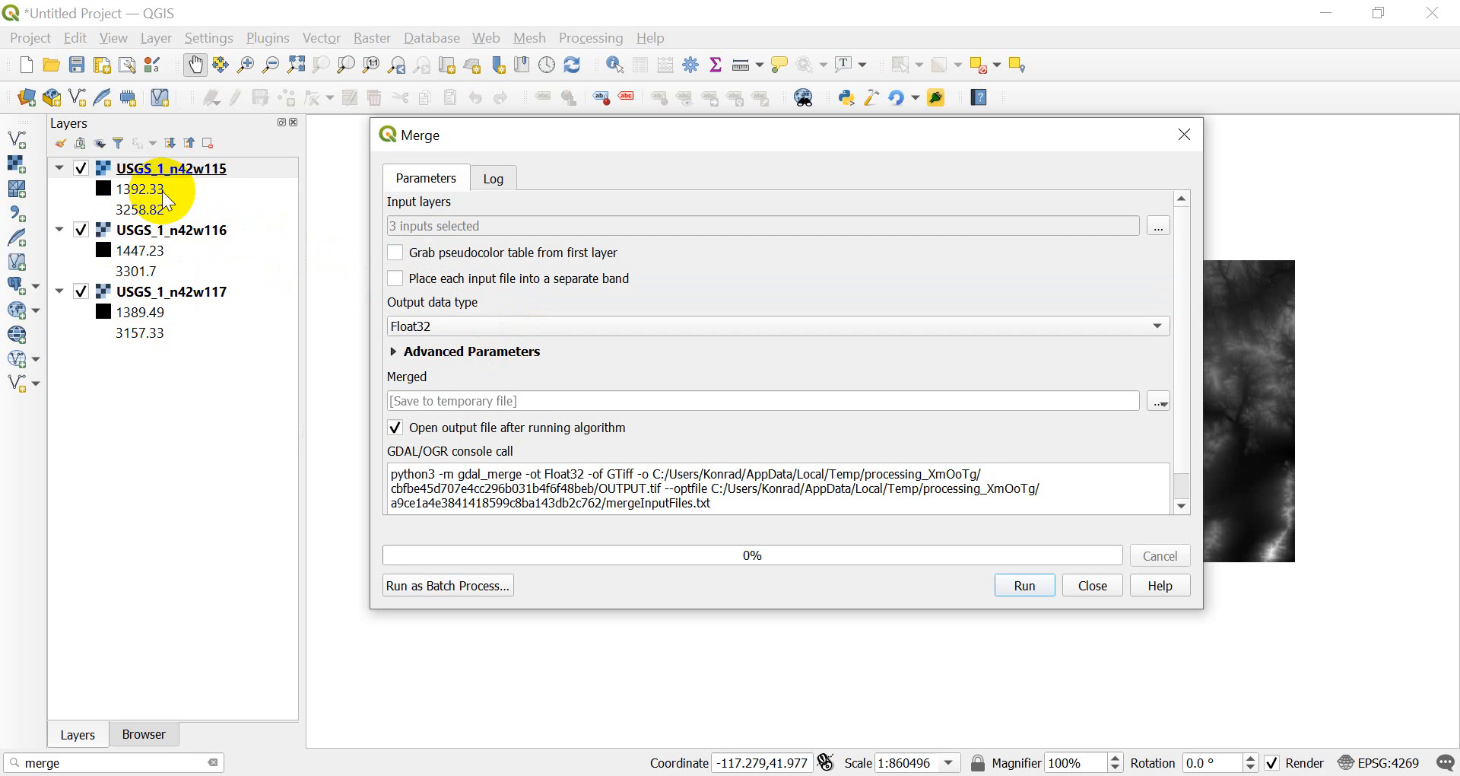
mouse_move(457, 336)
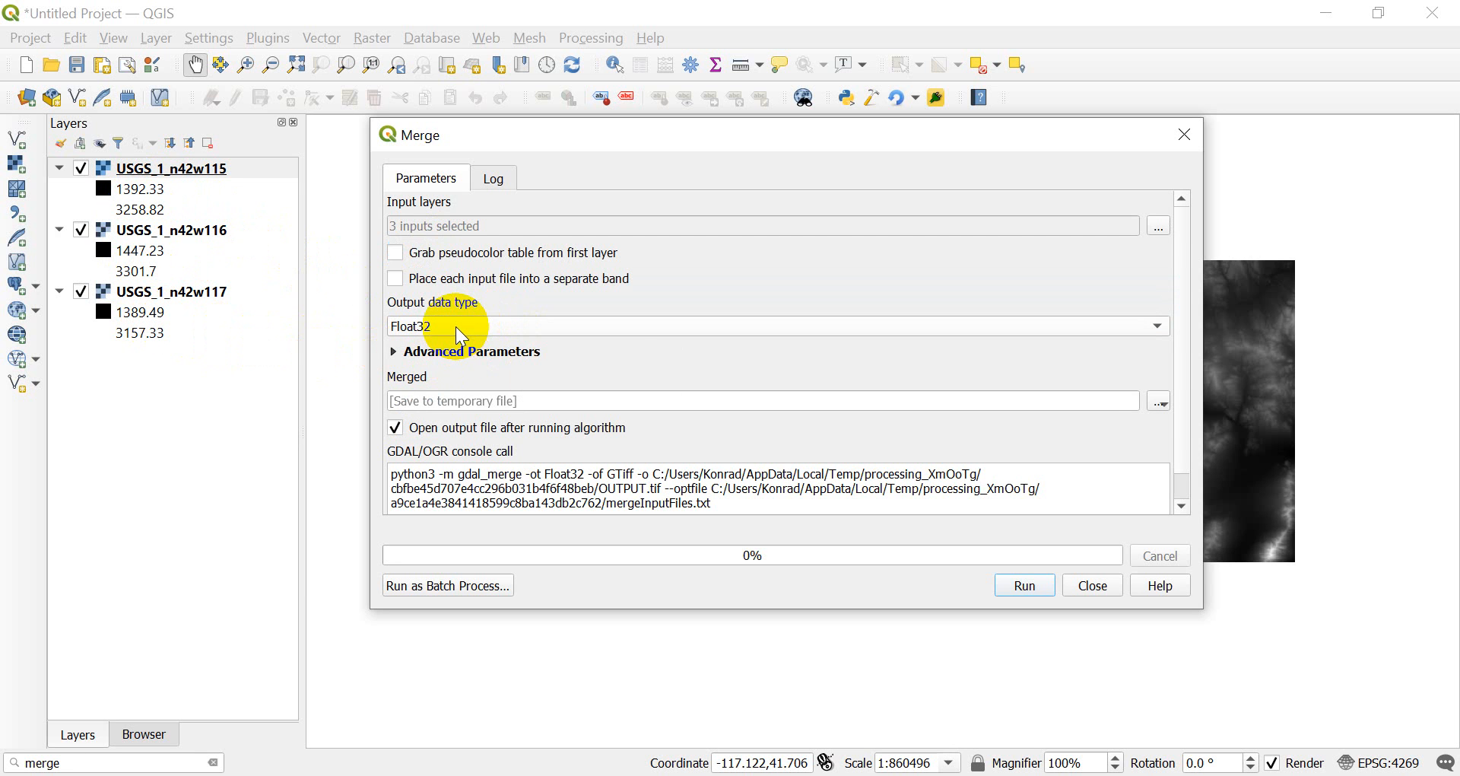
mouse_move(911, 493)
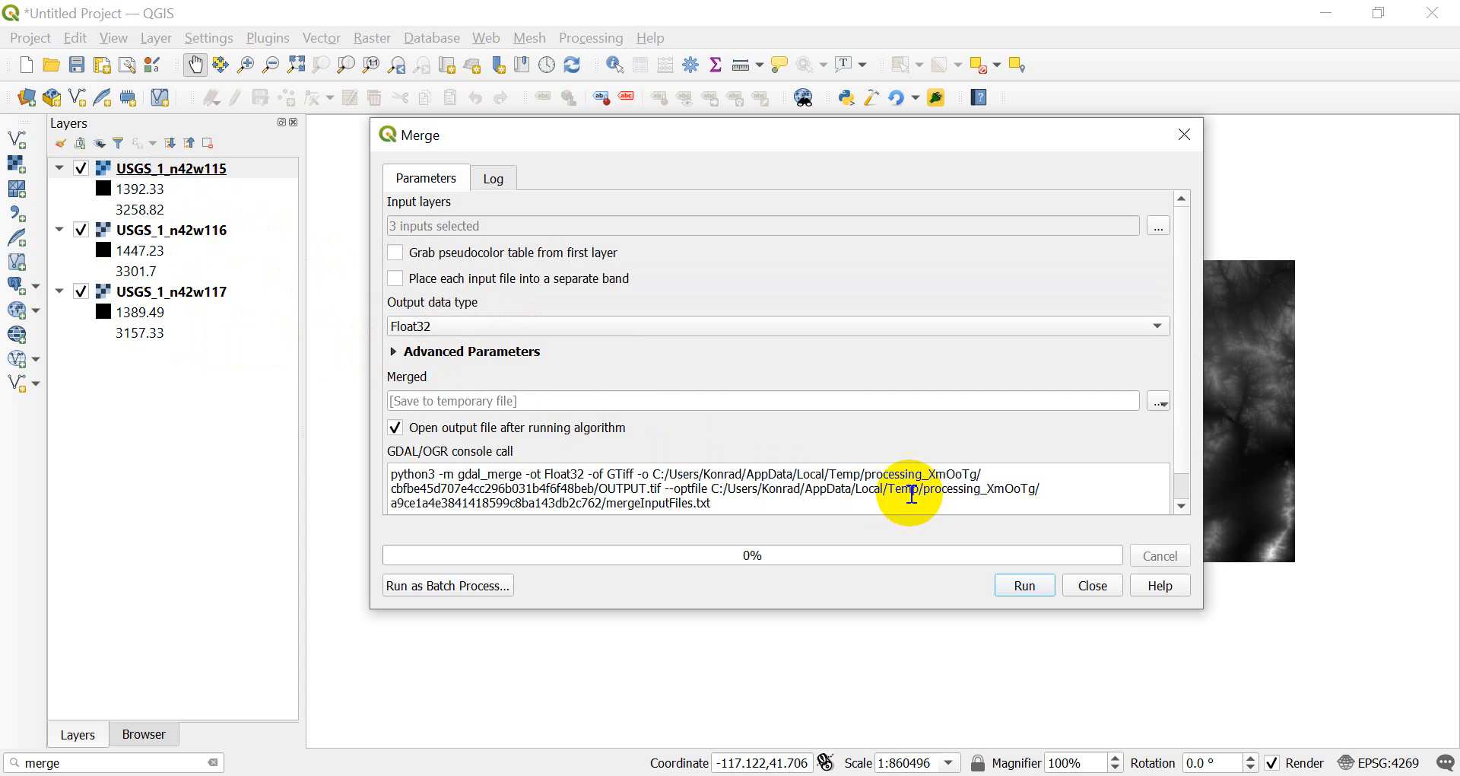
mouse_move(1191, 427)
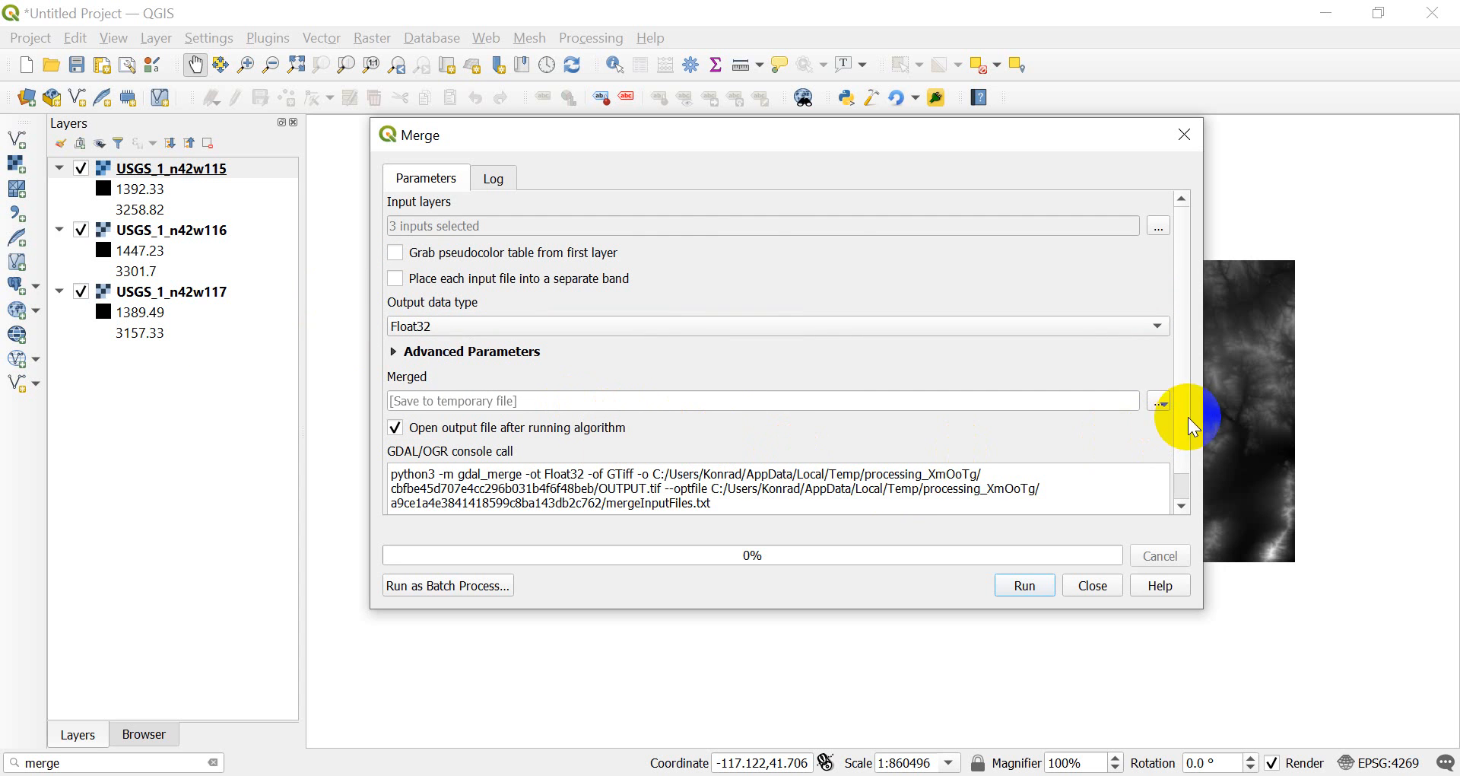
click(1157, 401)
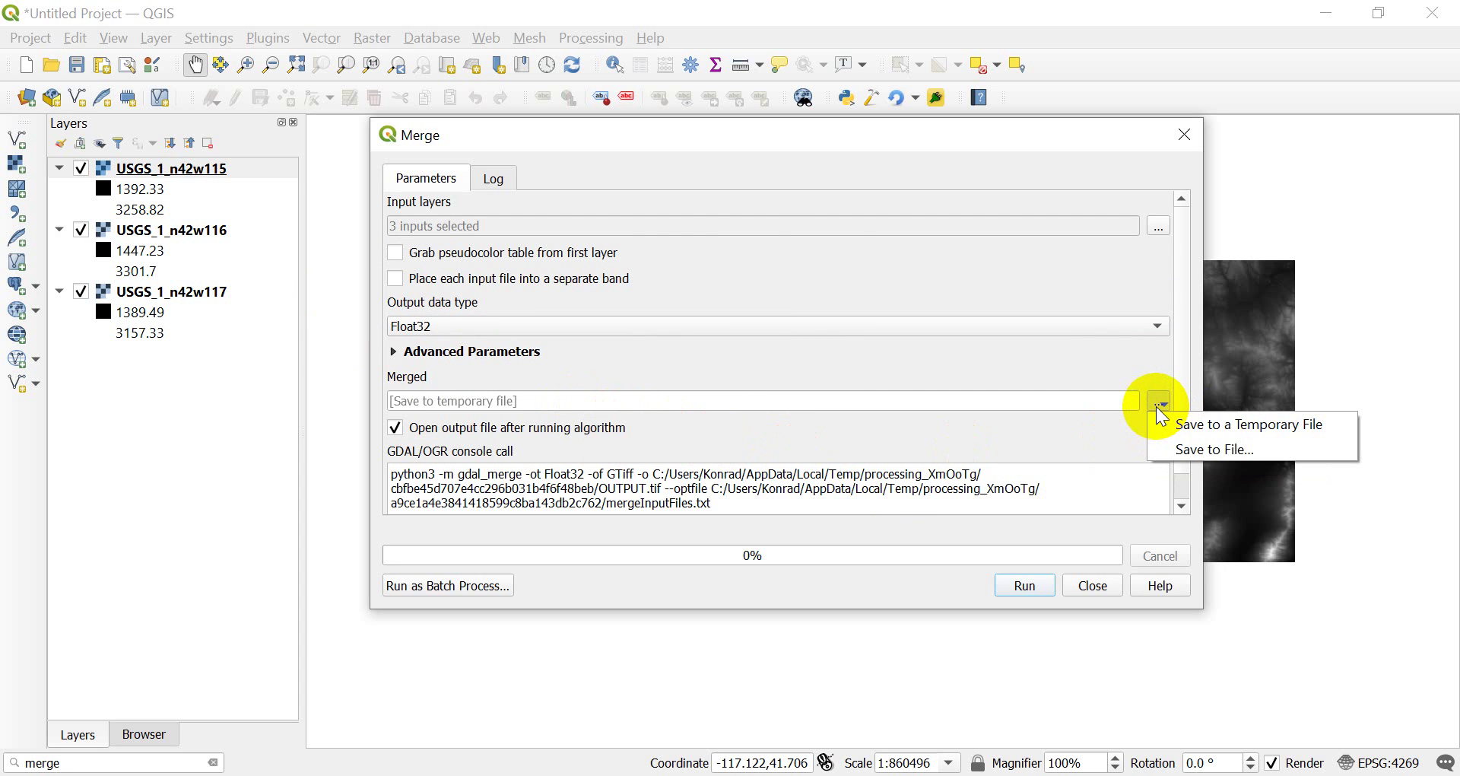
mouse_move(1210, 449)
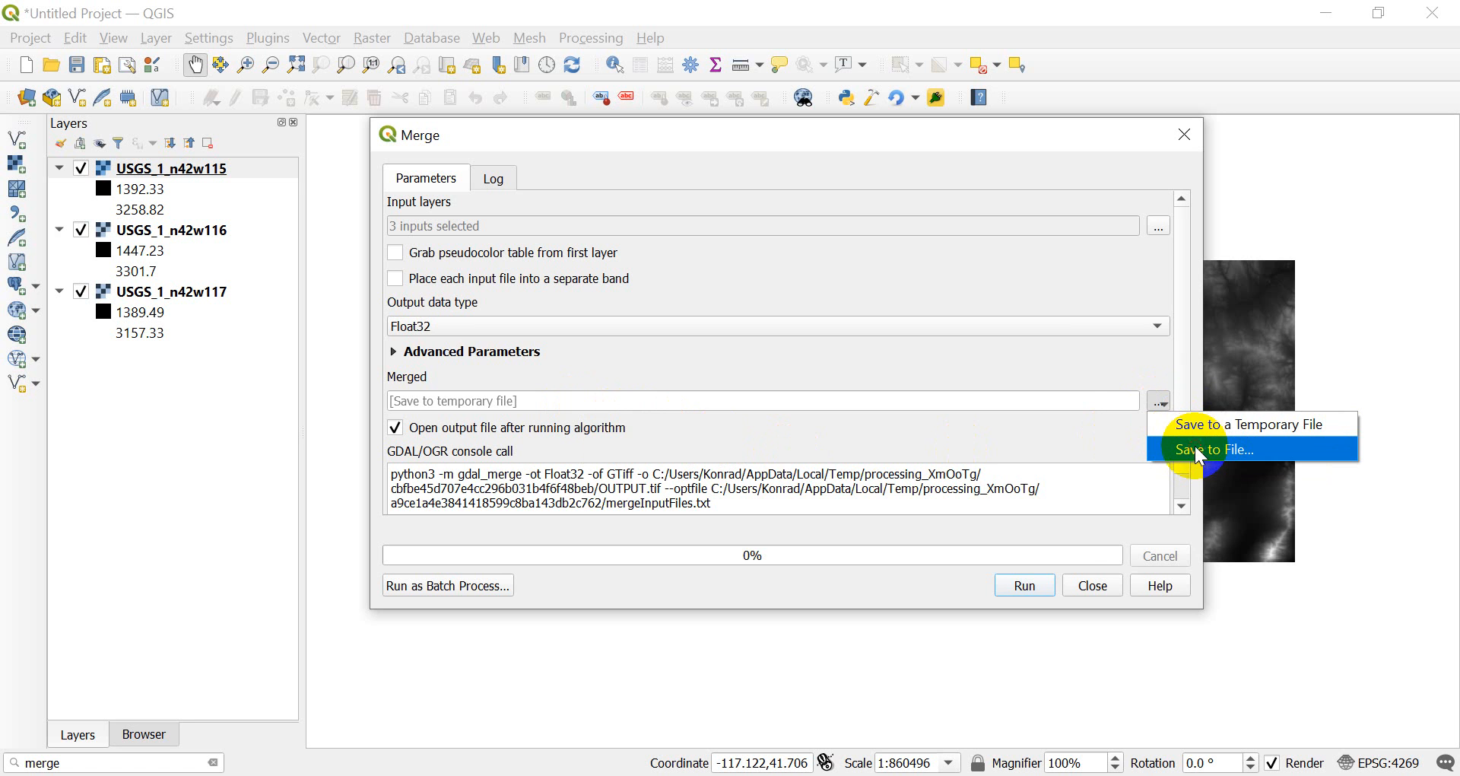
click(1211, 449)
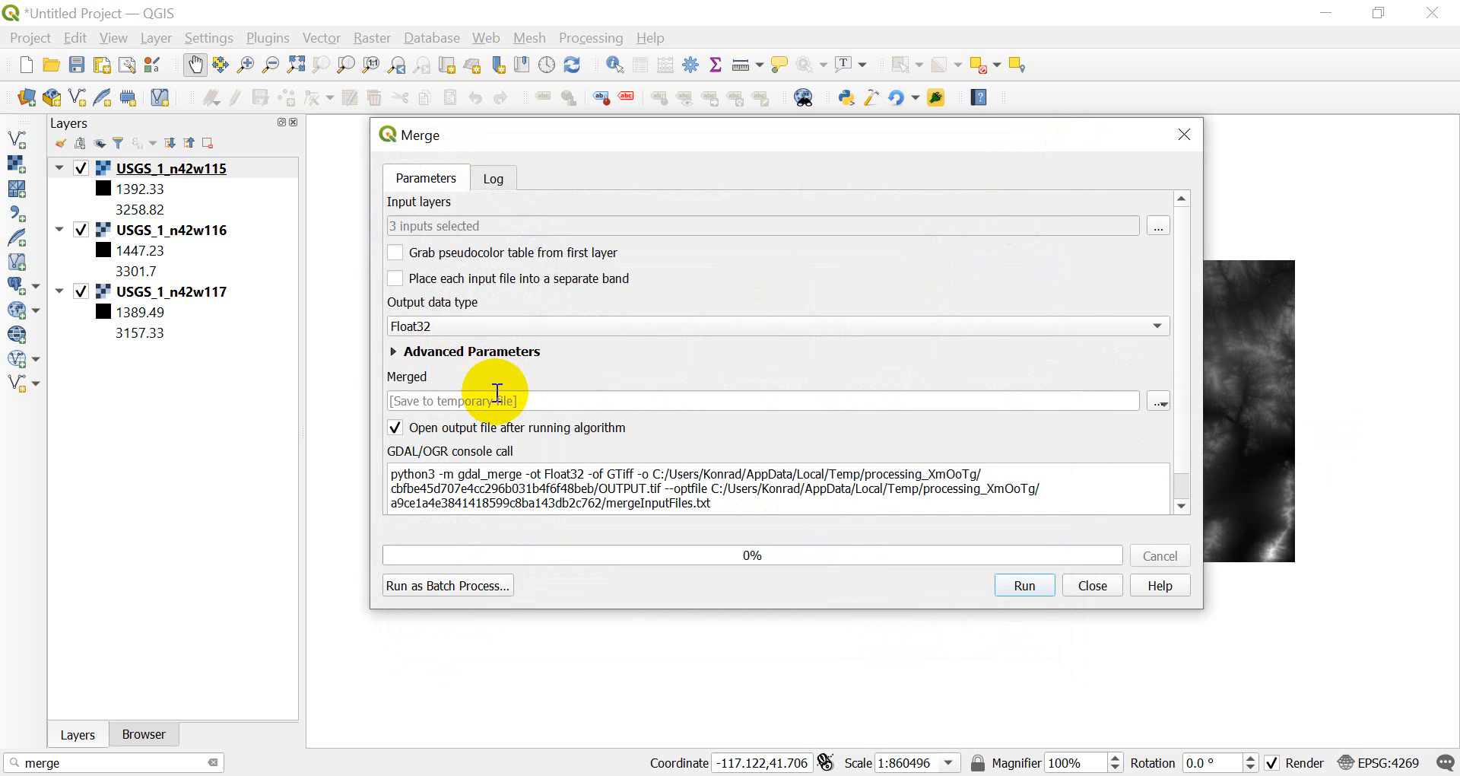
mouse_move(515, 510)
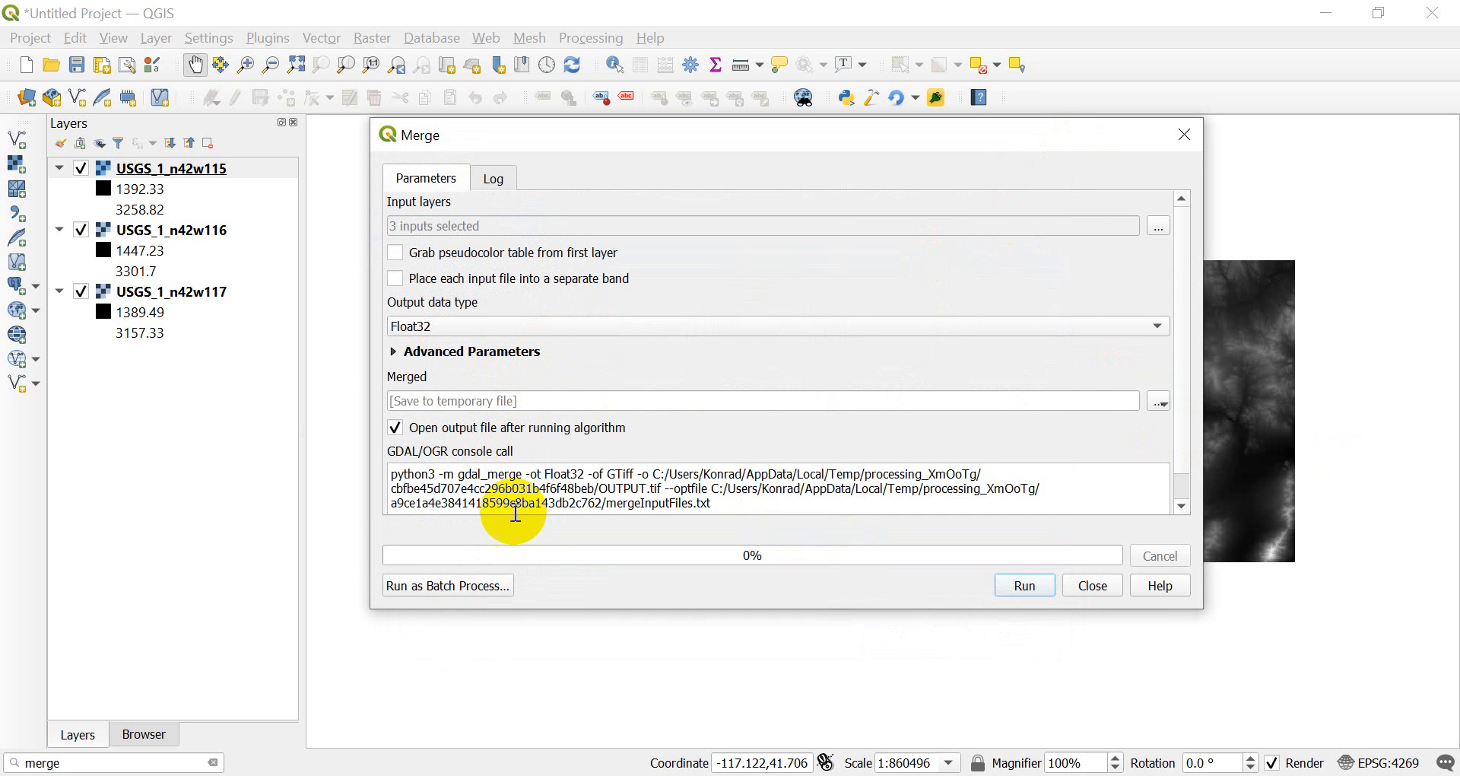
mouse_move(470, 507)
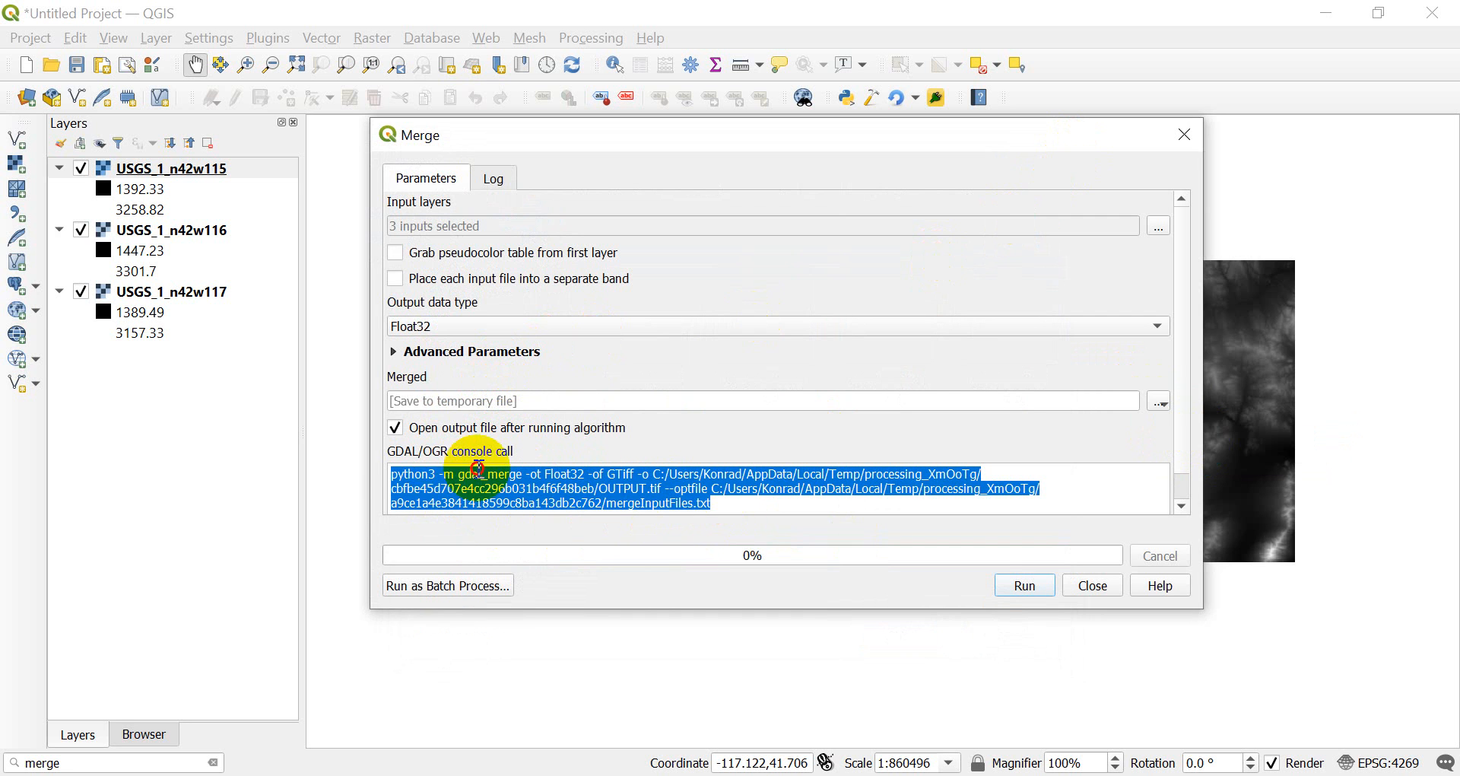
click(730, 503)
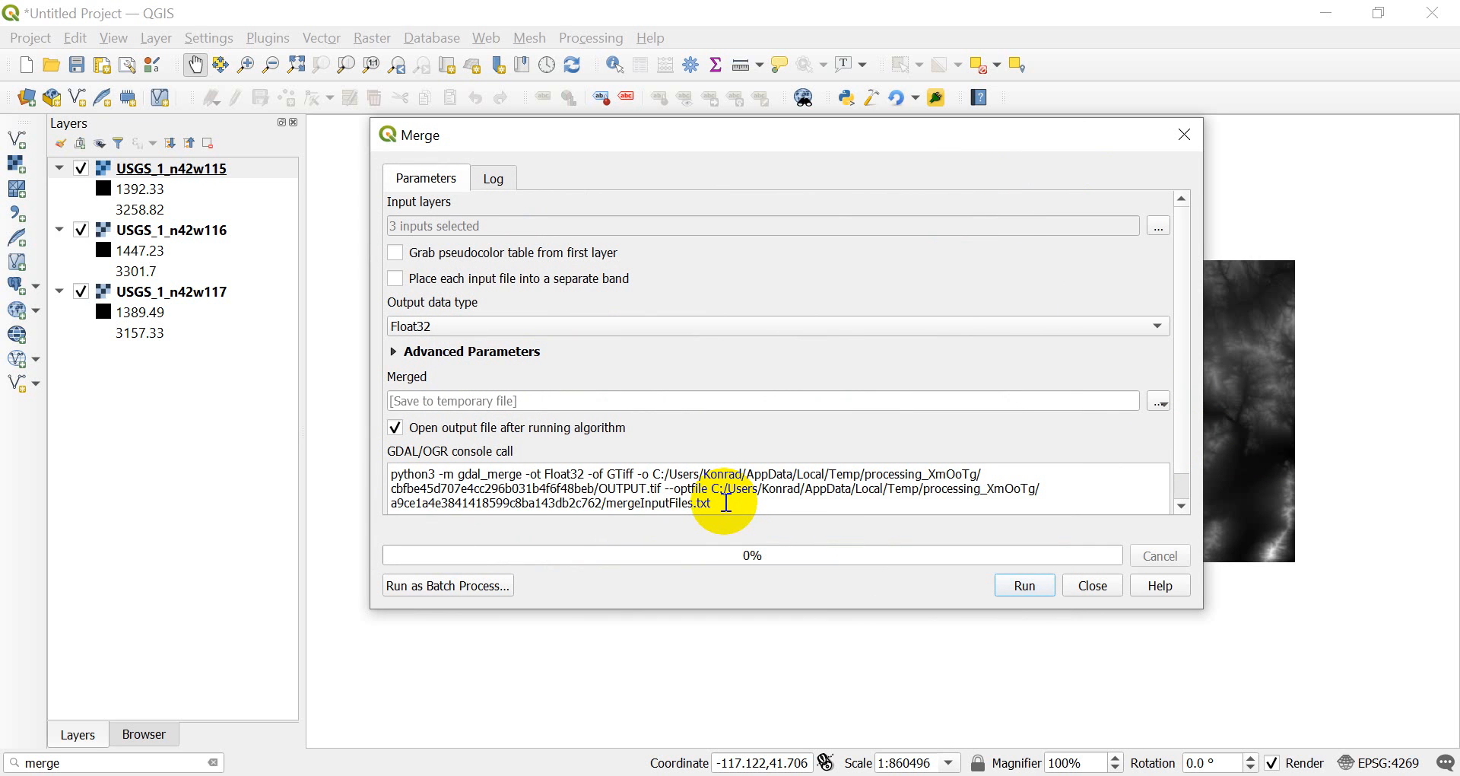
mouse_move(484, 478)
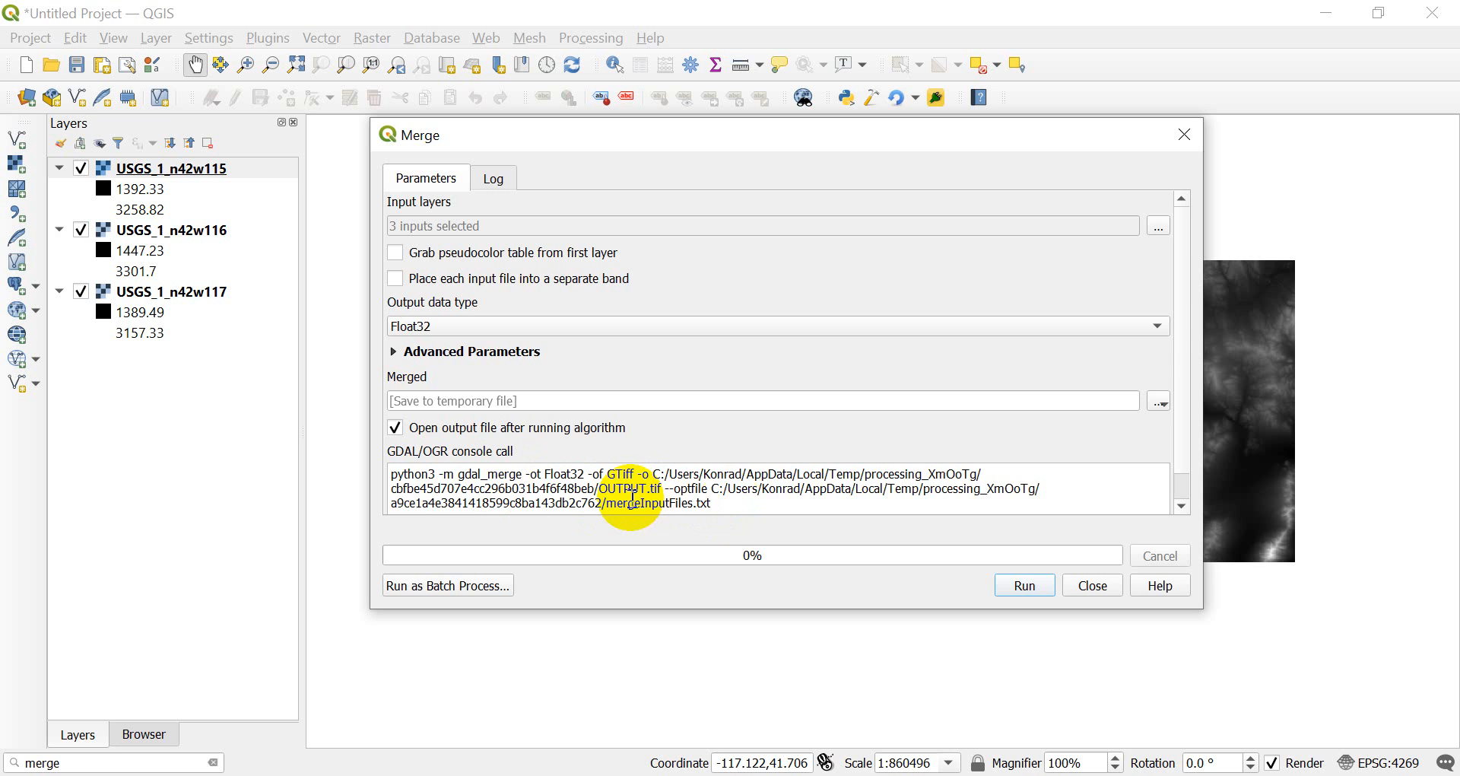
mouse_move(754, 510)
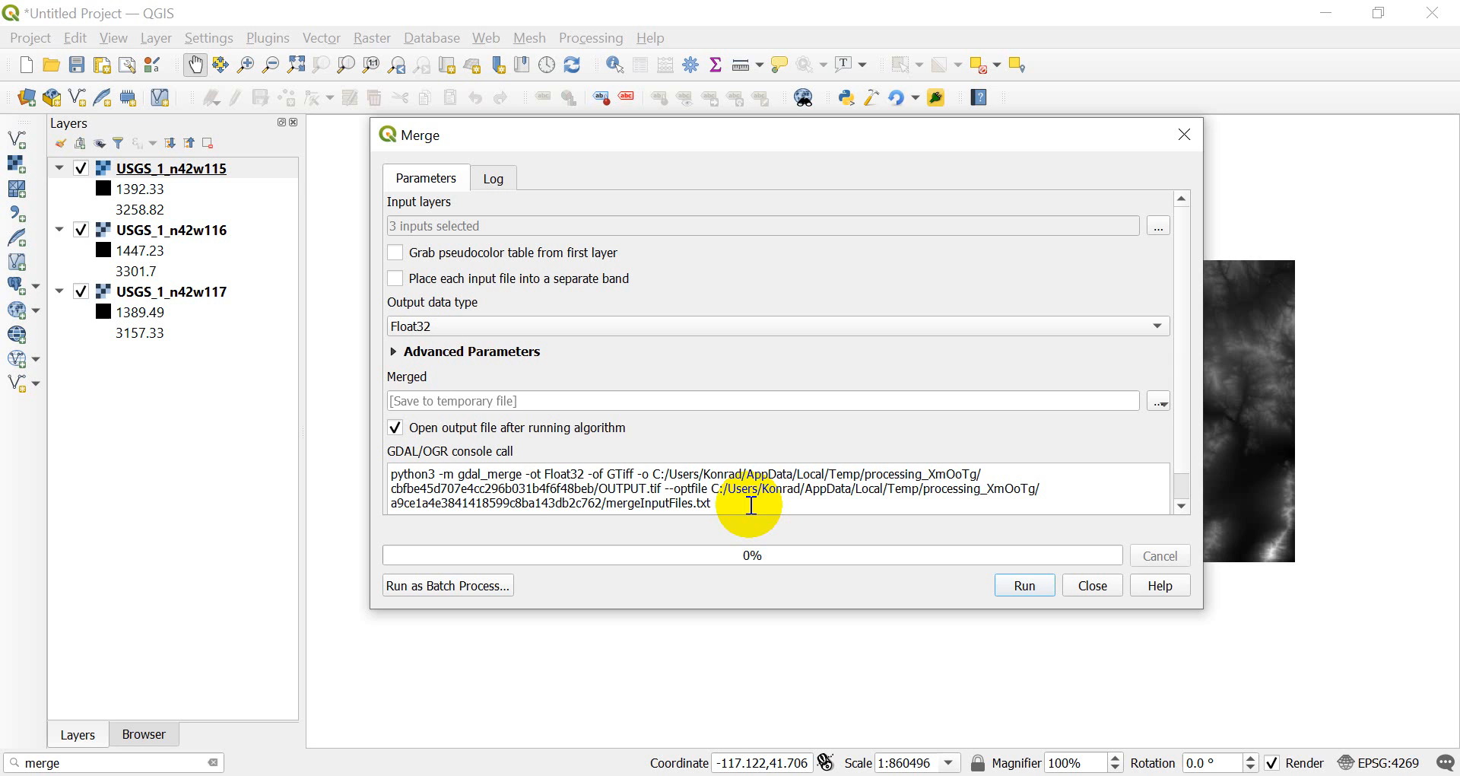
mouse_move(730, 514)
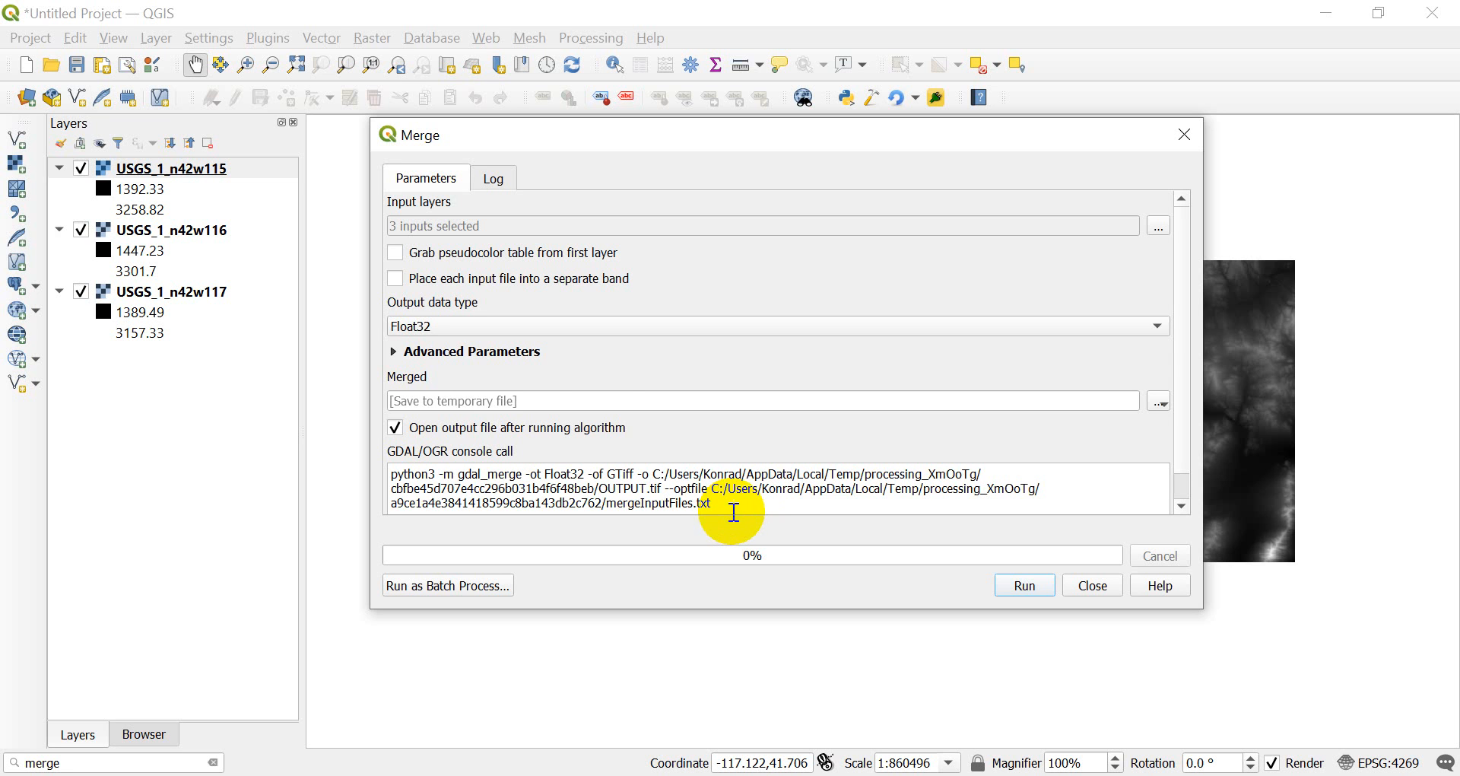
mouse_move(540, 394)
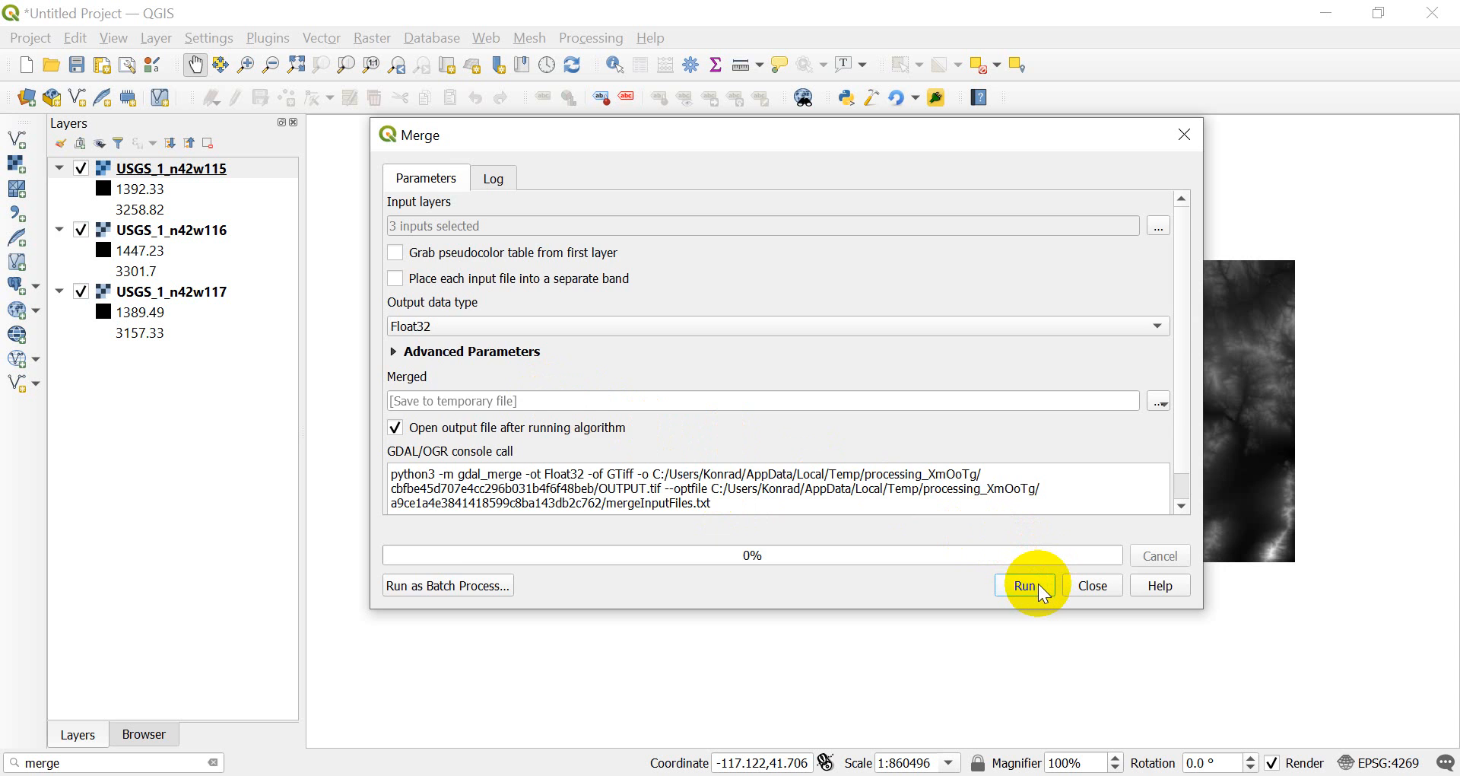
Run the Merge algorithm on the three USGS elevation tiles.
click(1024, 584)
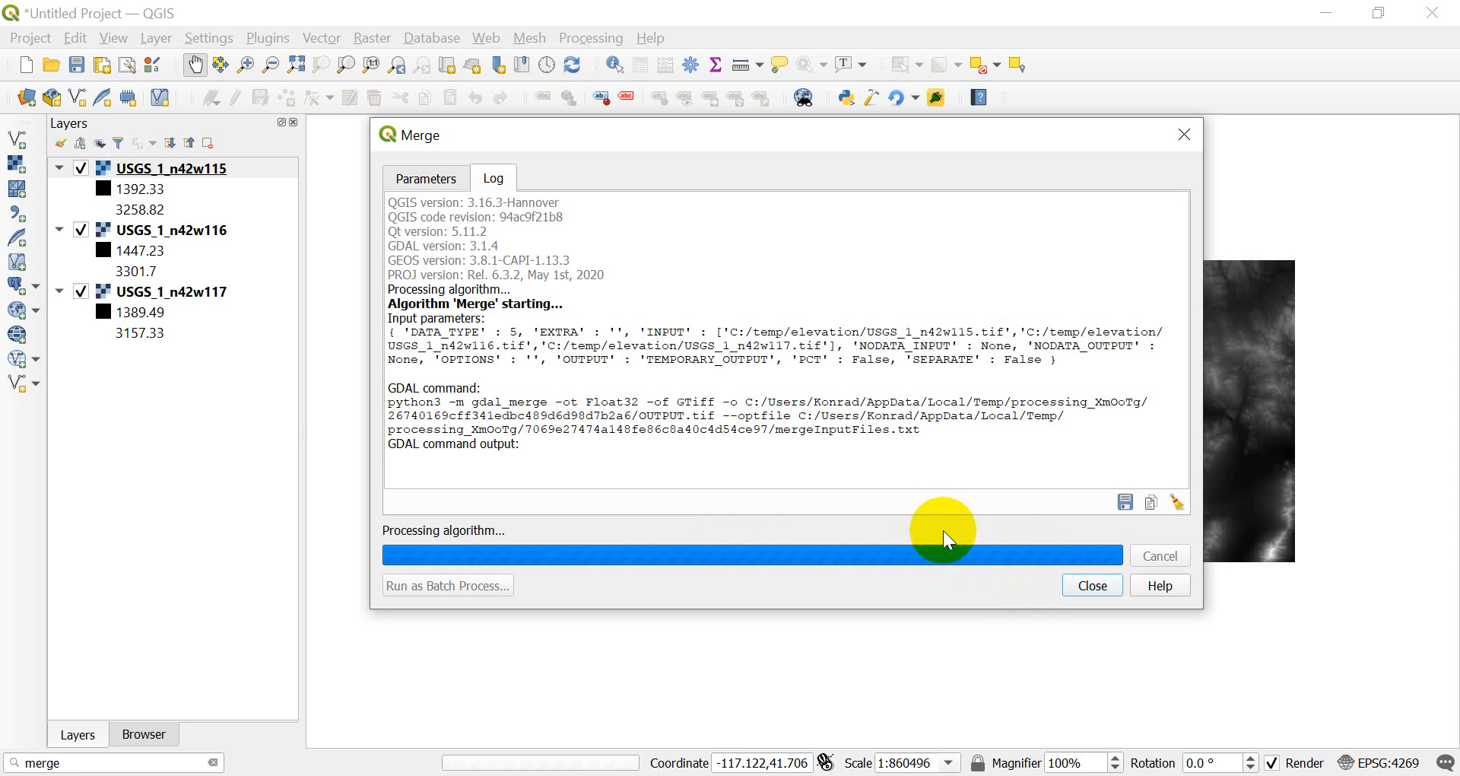
mouse_move(622, 589)
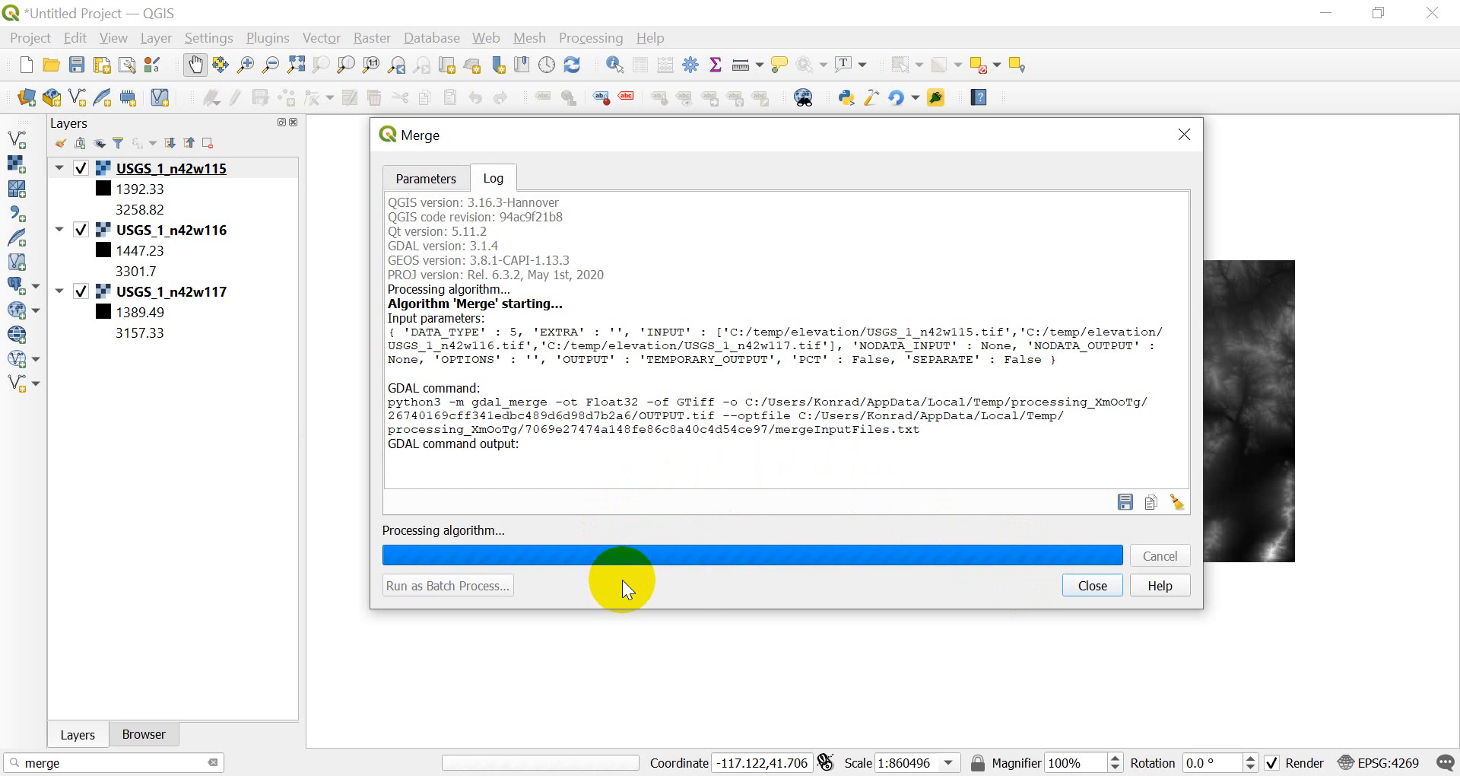
mouse_move(333, 383)
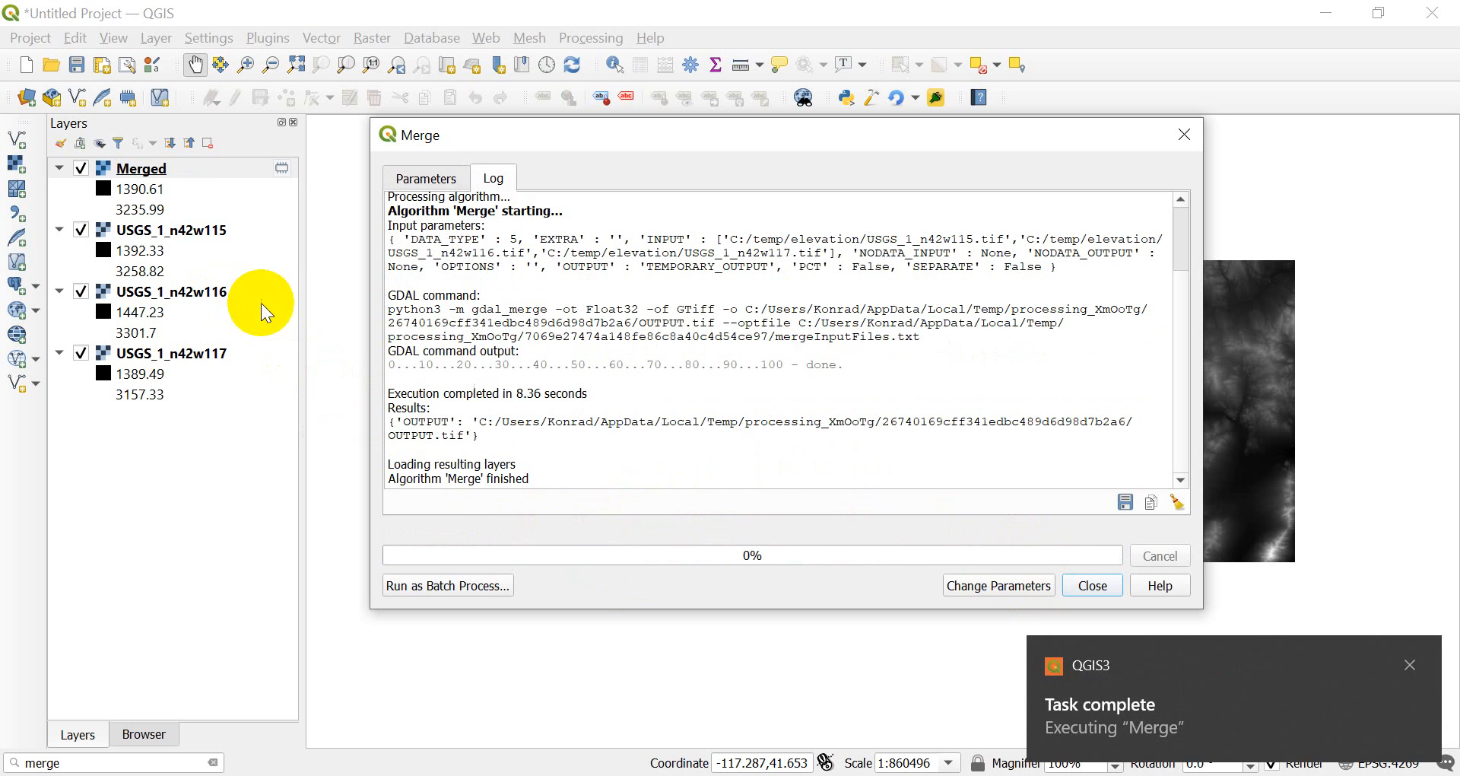
mouse_move(1138, 634)
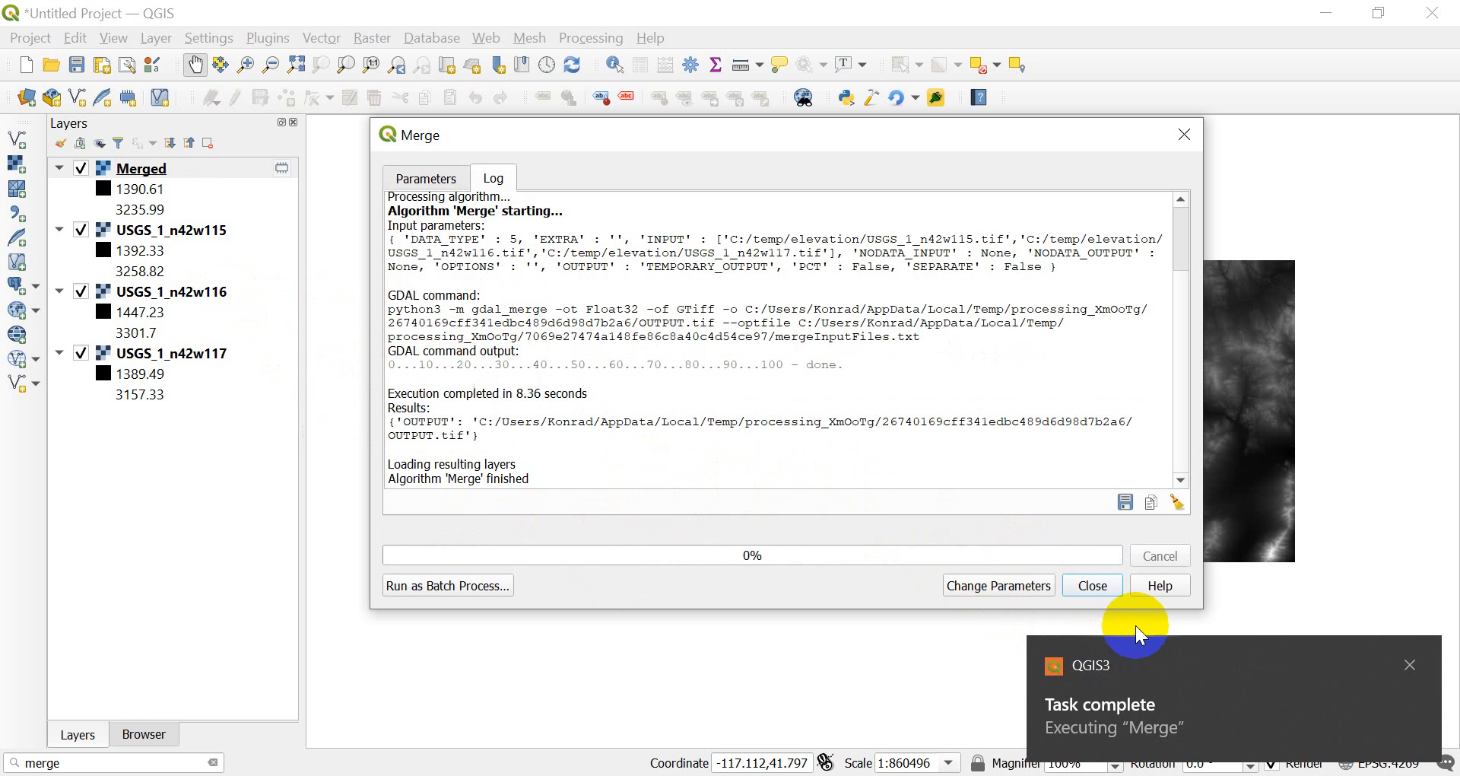
mouse_move(1090, 584)
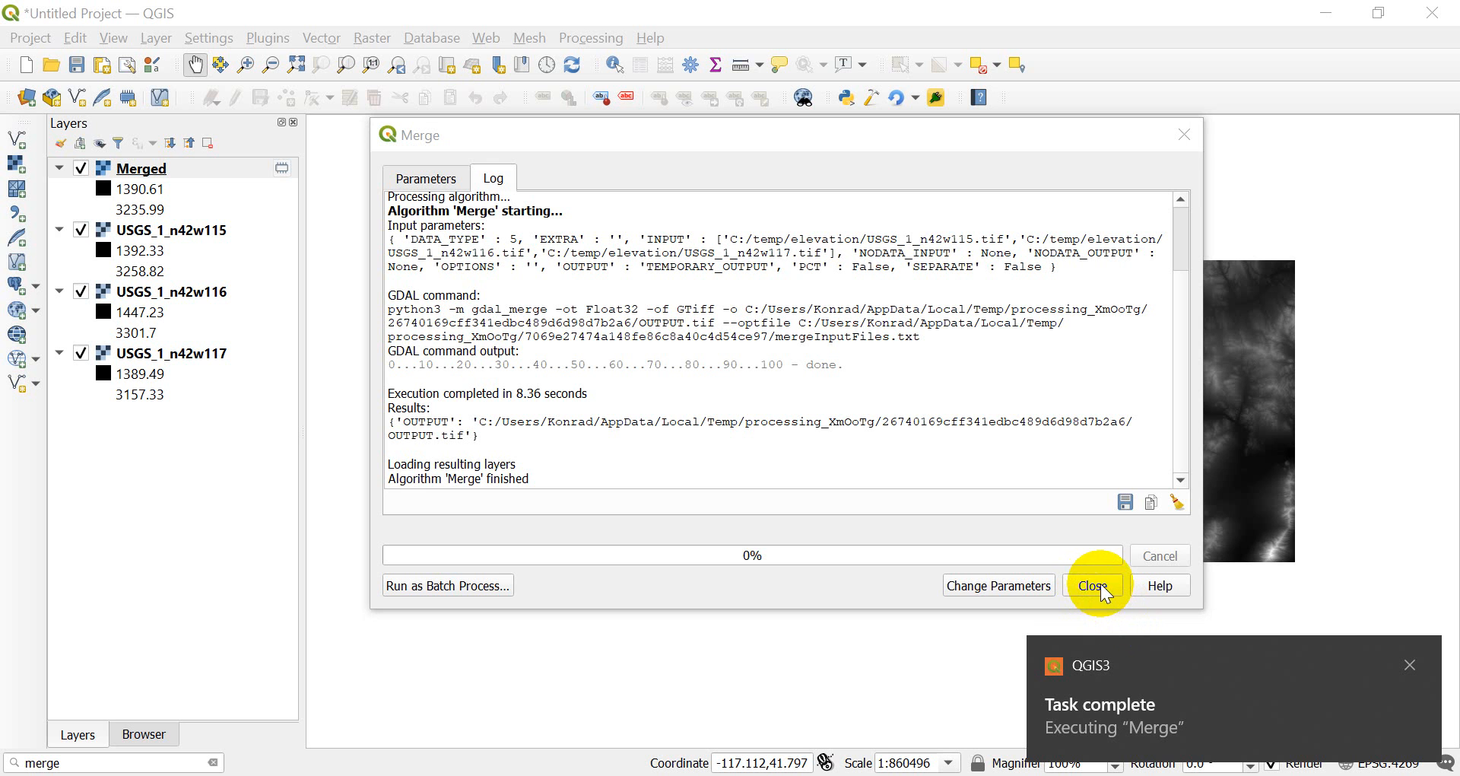
mouse_move(1411, 673)
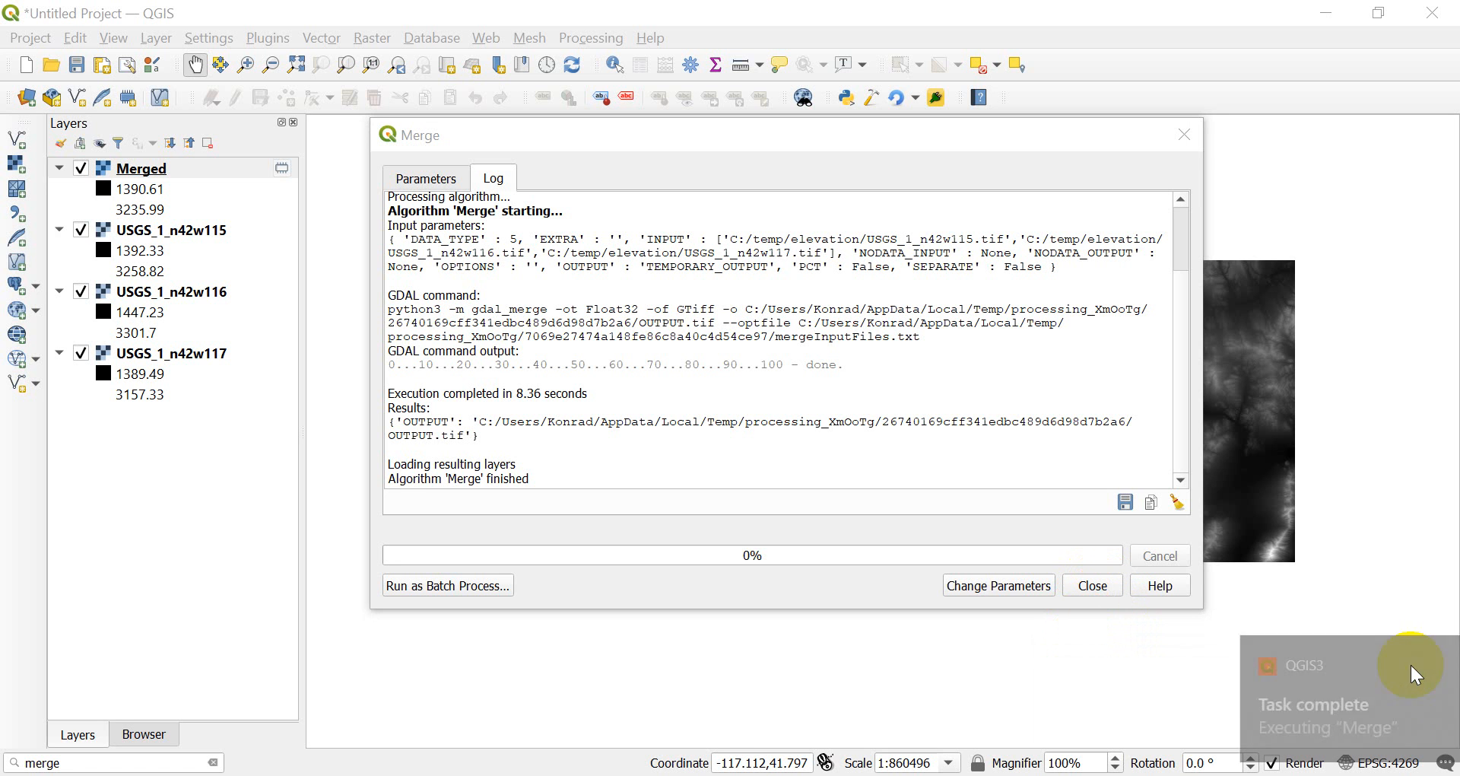
Close the Merge window and zoom and pan along the boundary between two tiles.
click(1090, 584)
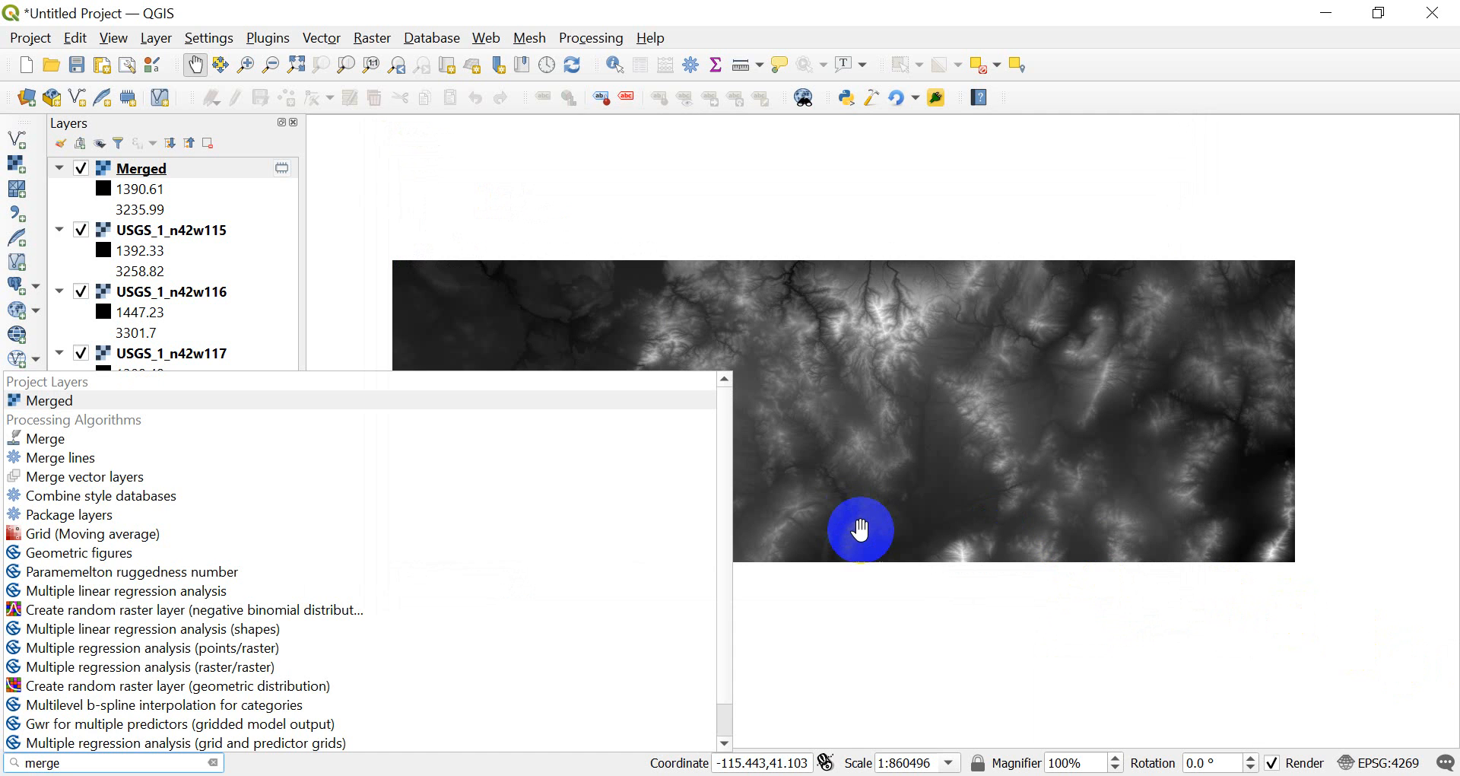
drag(860, 529, 381, 305)
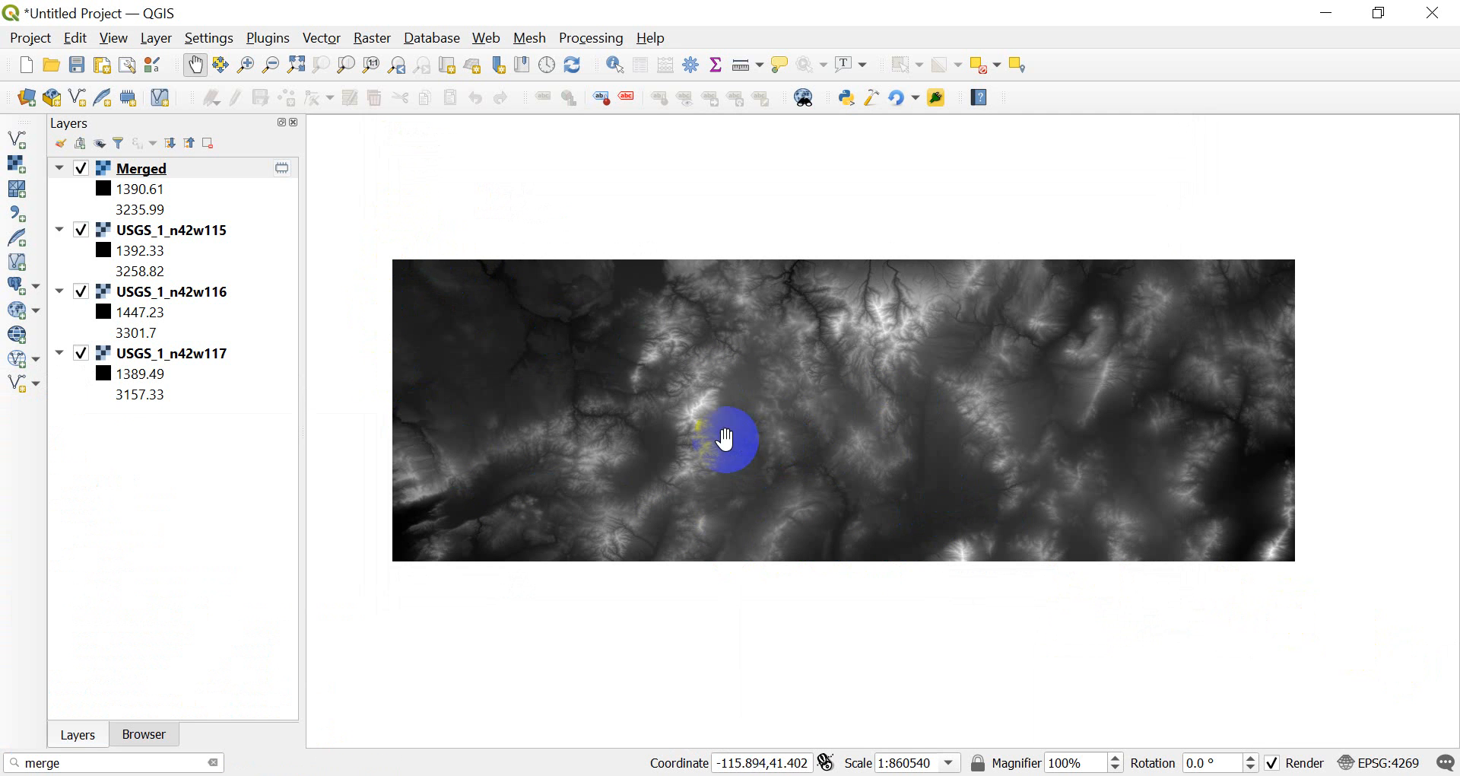
scroll(up, 3)
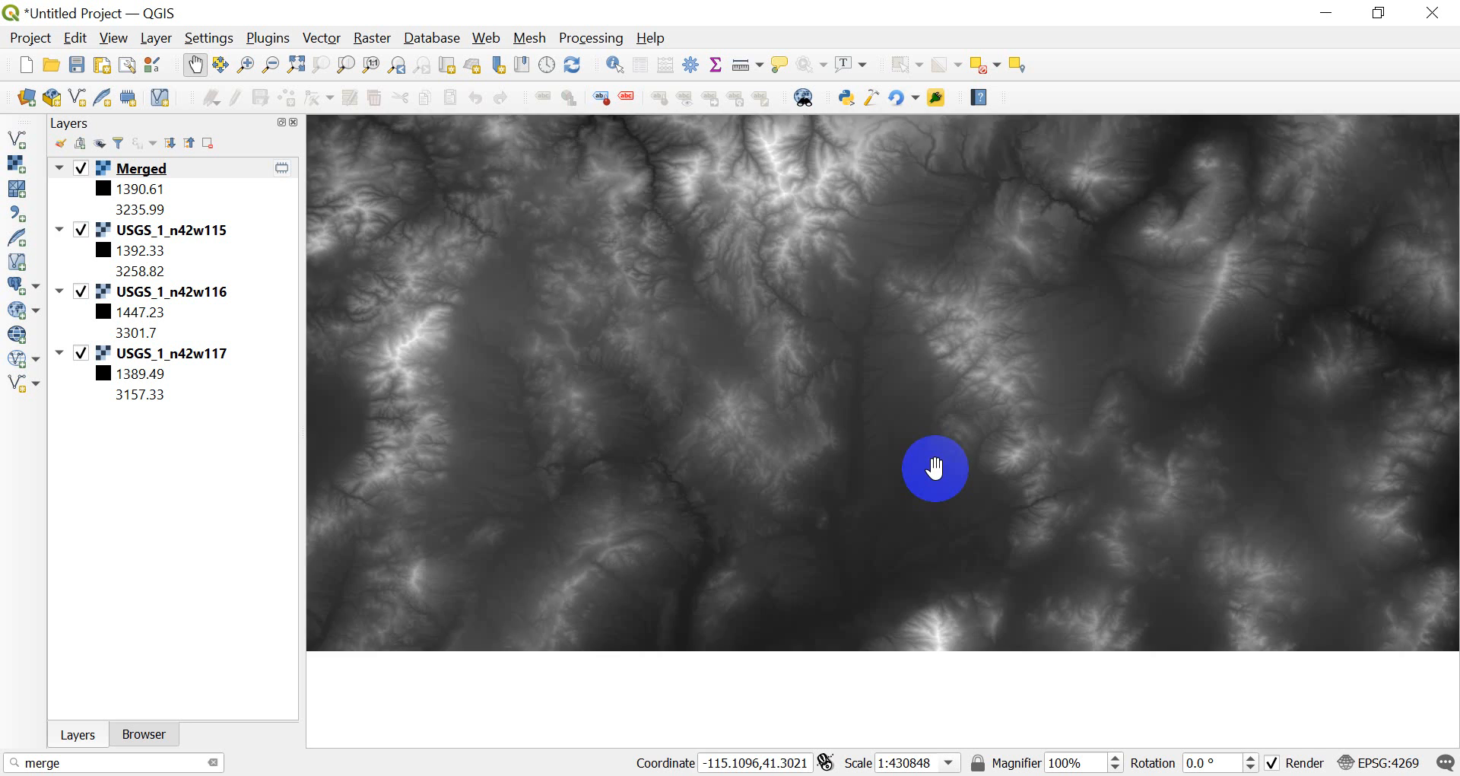
scroll(down, 3)
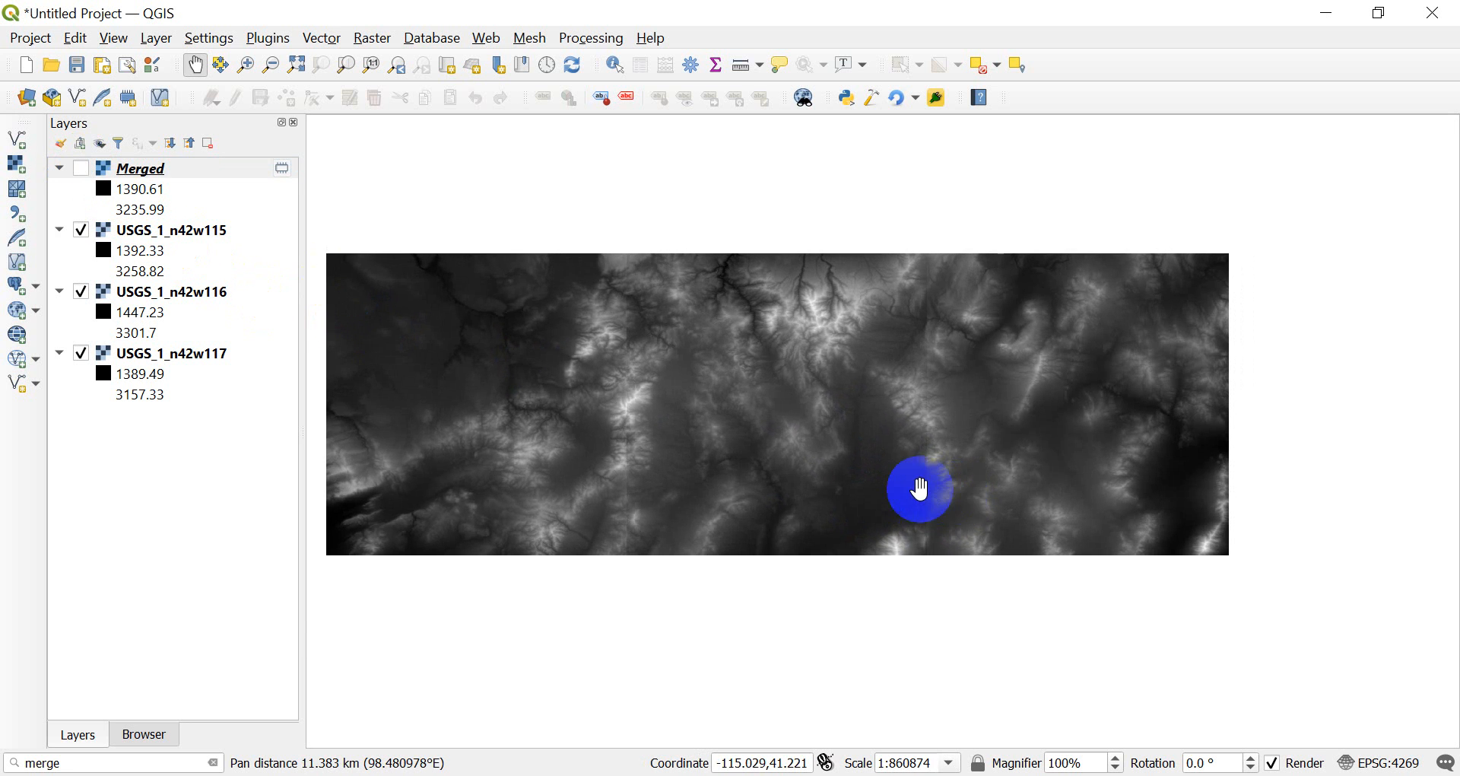
scroll(up, 3)
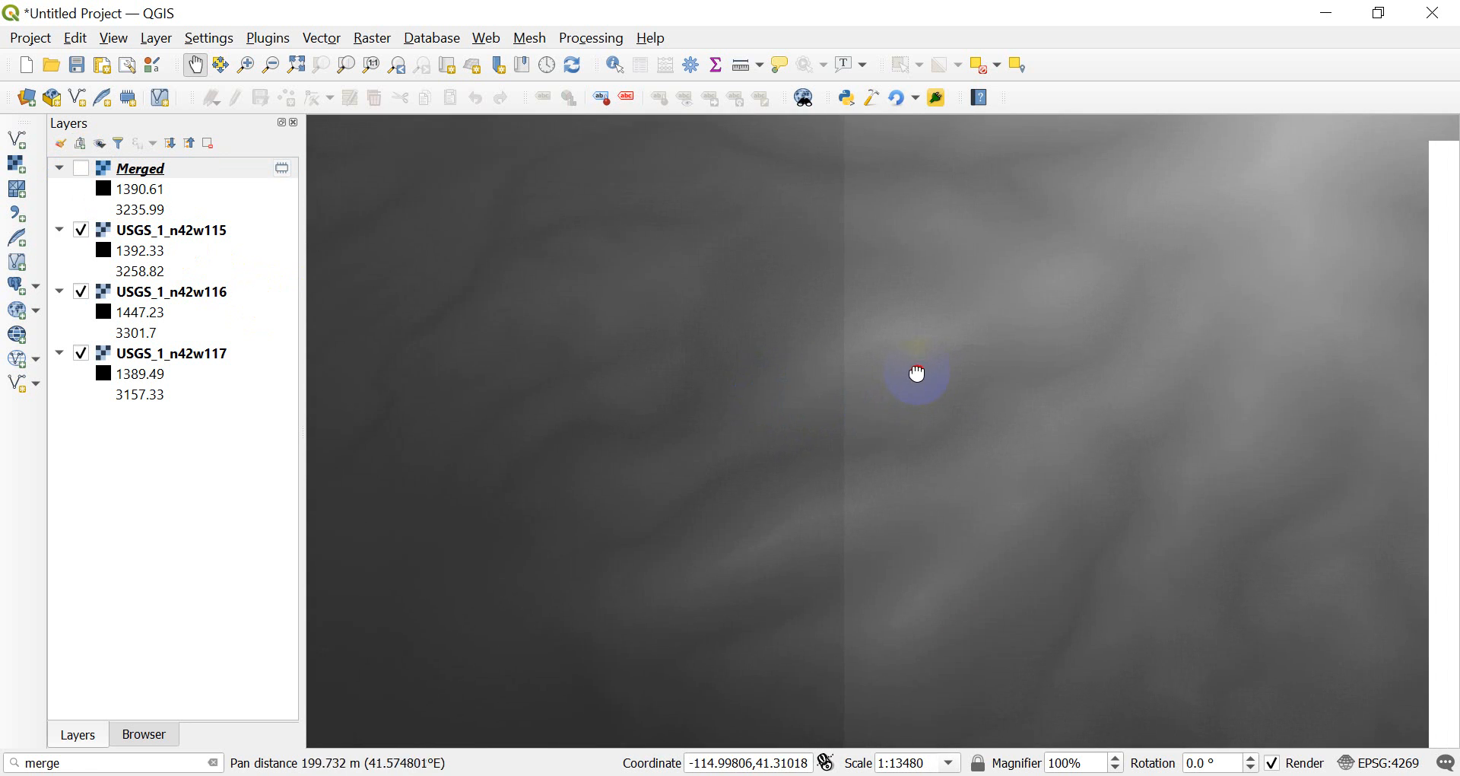
drag(917, 372, 852, 464)
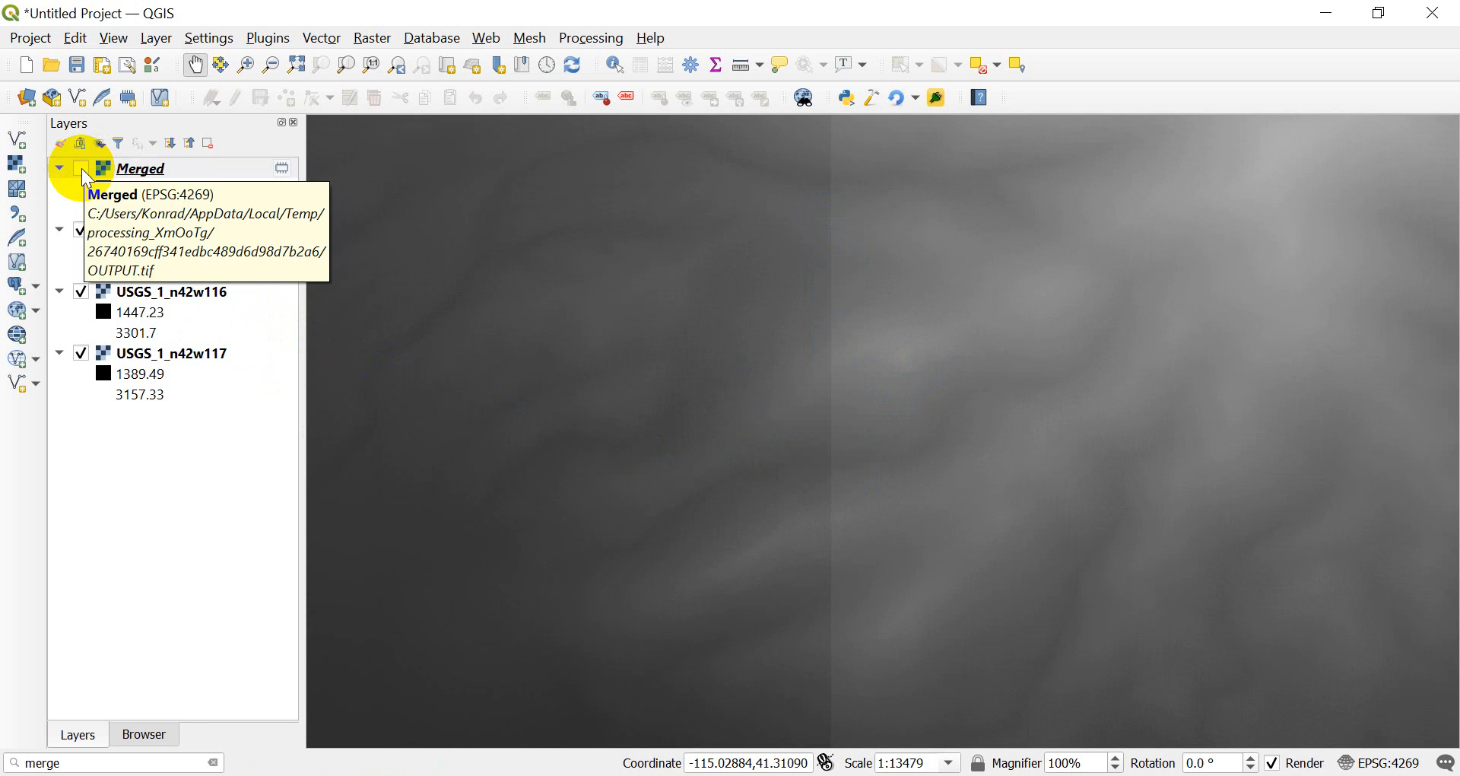
Toggle the Merged and original tile layers so only the Merged raster shows.
click(80, 168)
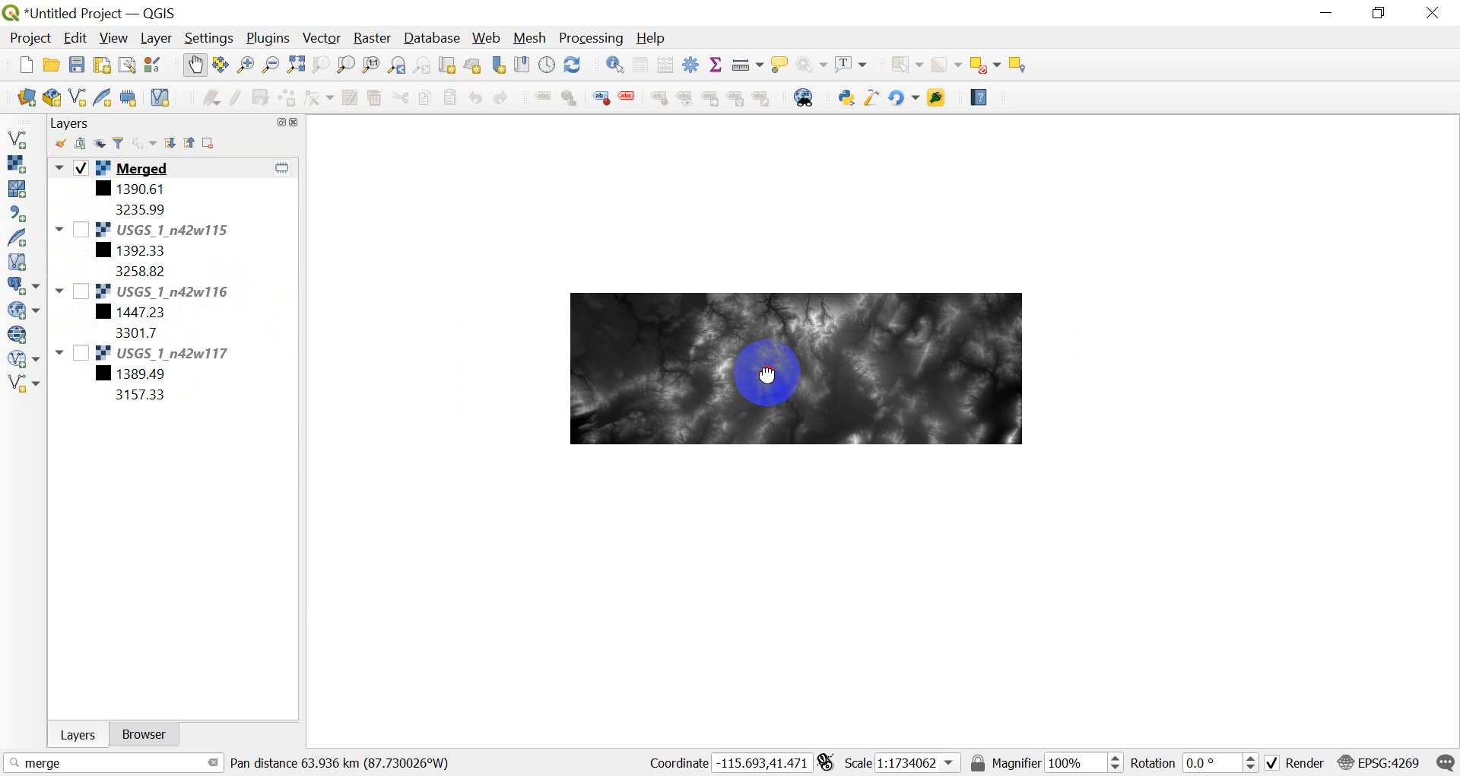
drag(766, 374, 772, 367)
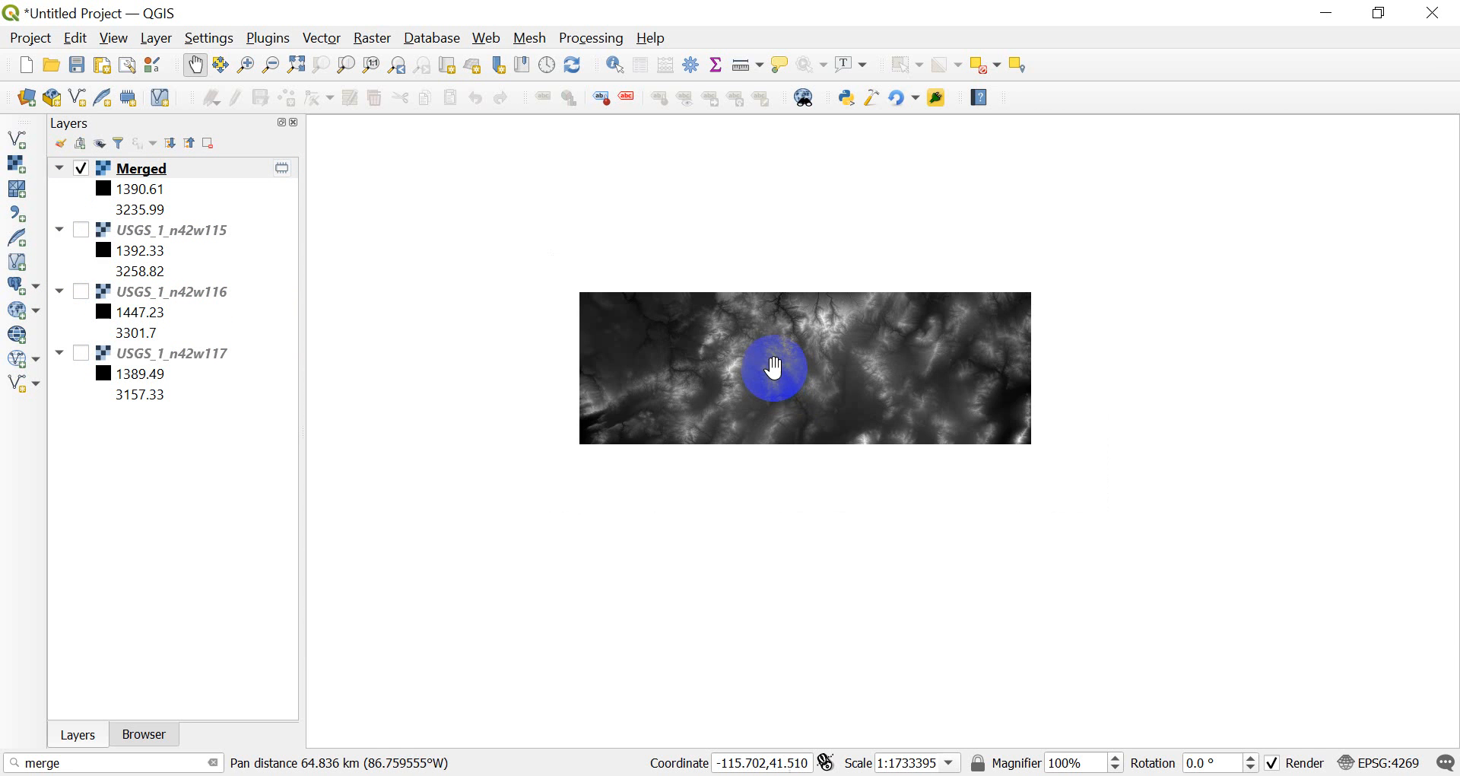
scroll(up, 3)
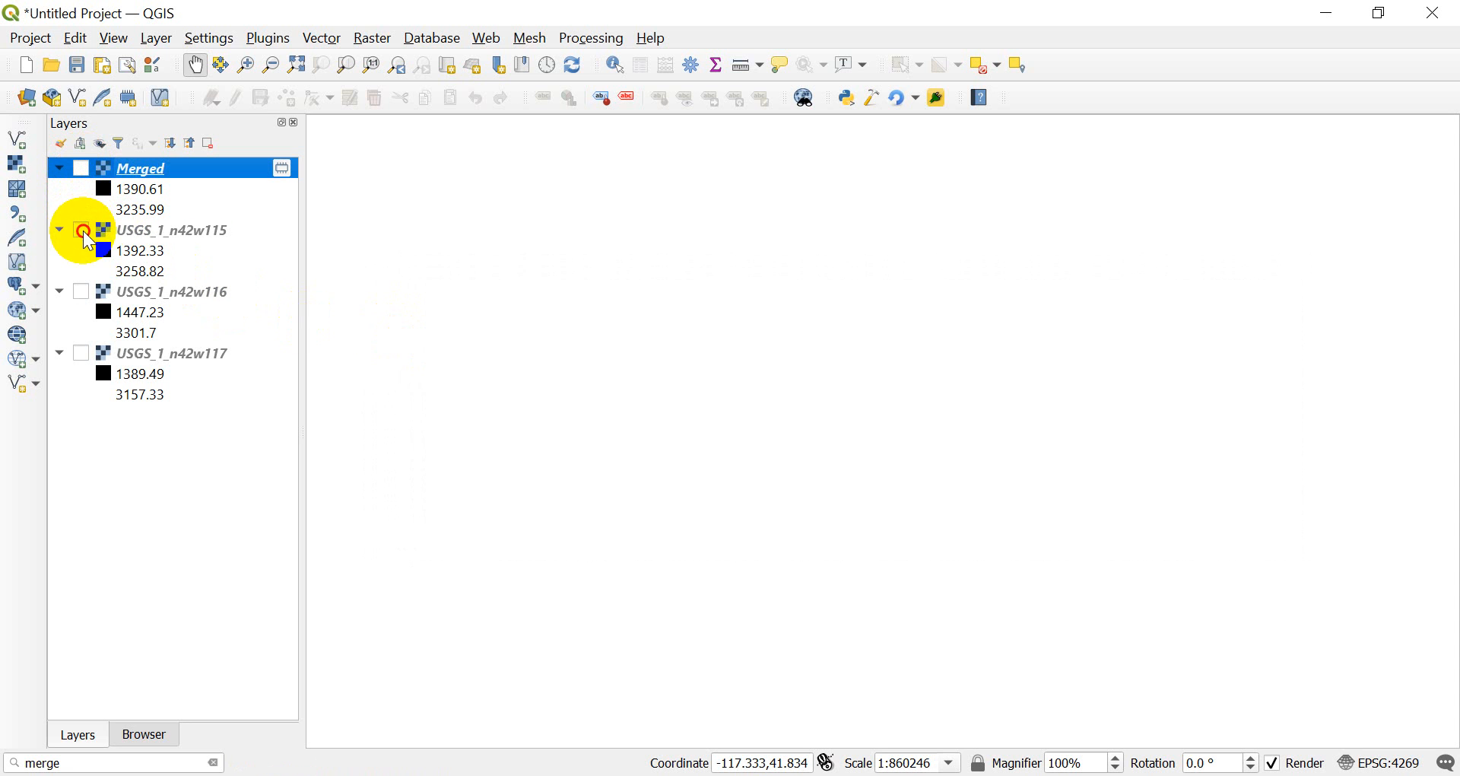
click(81, 167)
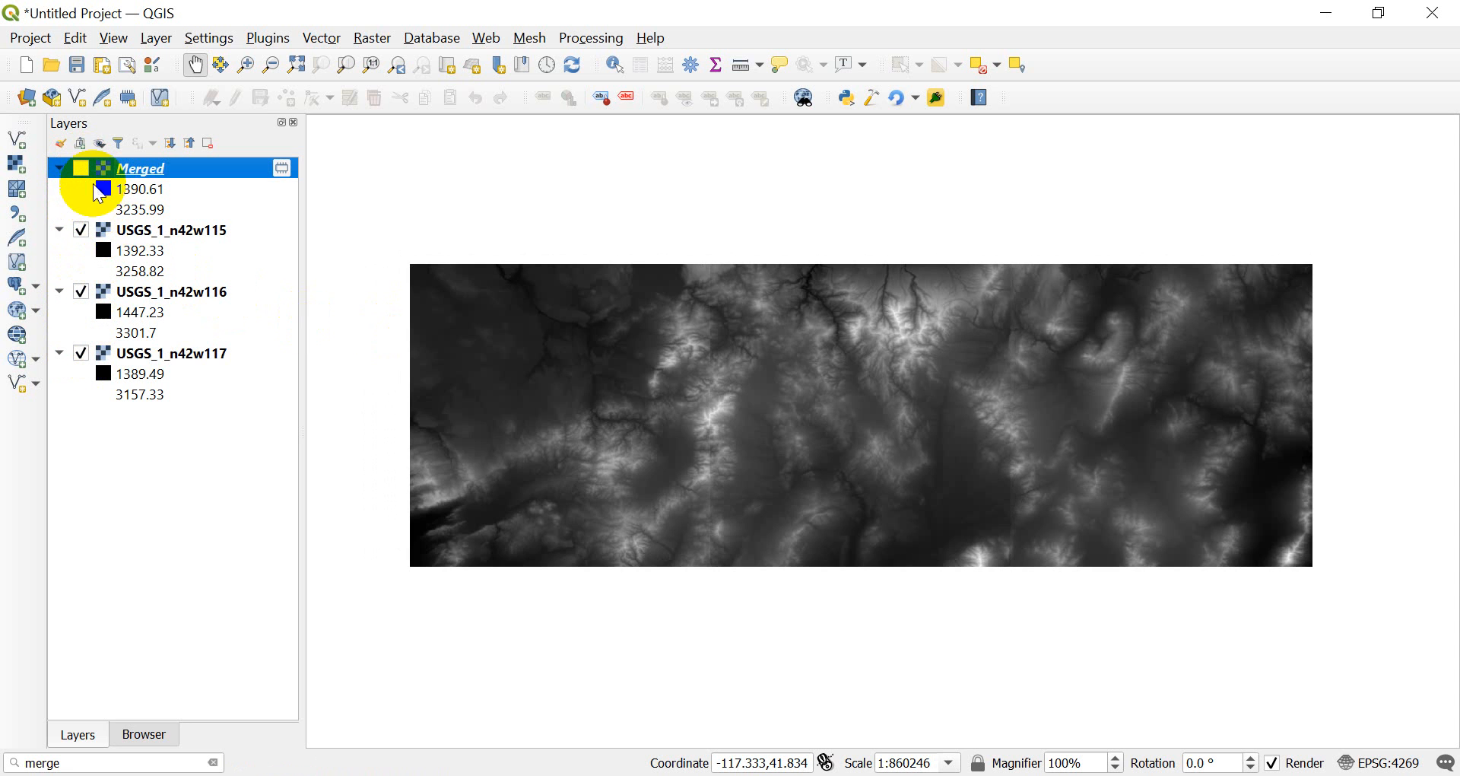
click(79, 169)
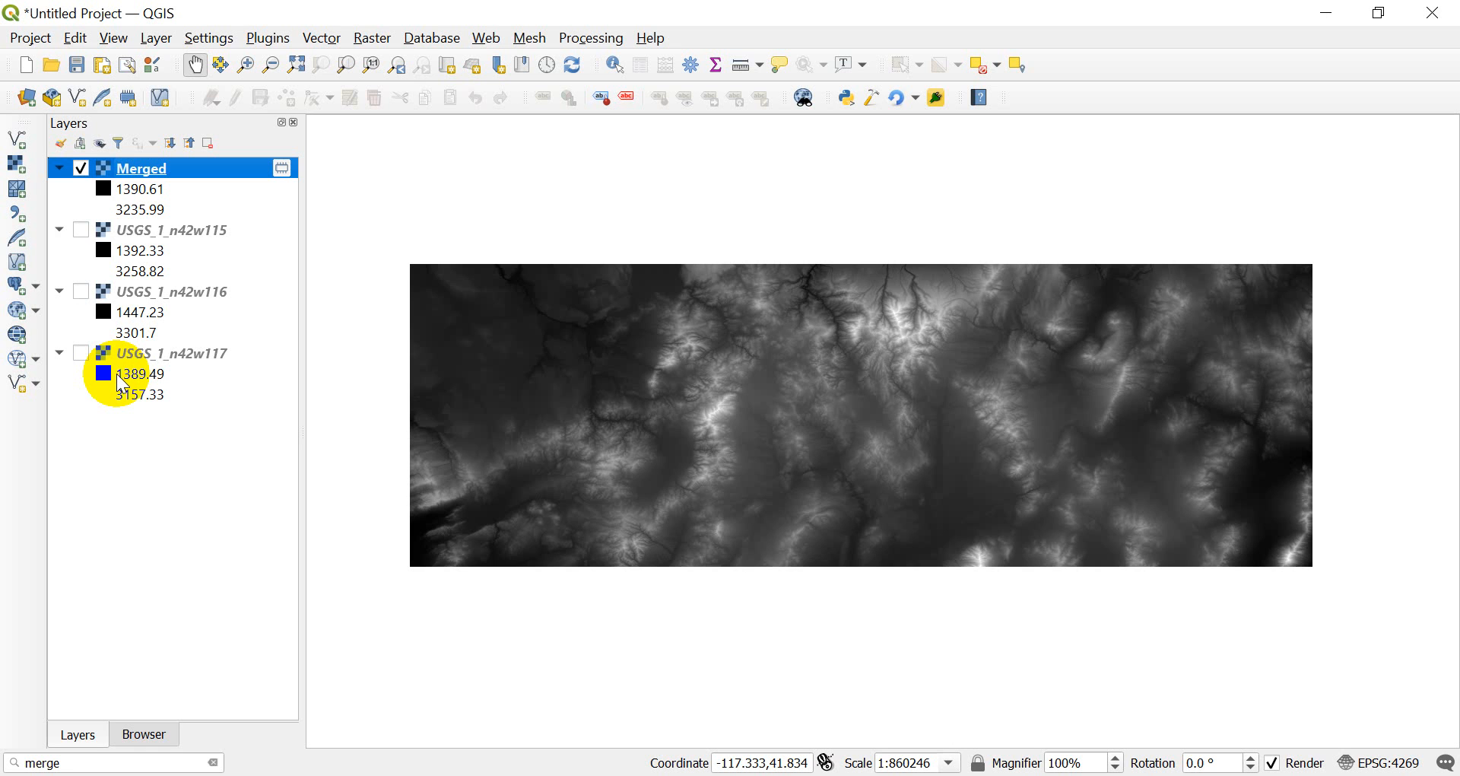
mouse_move(596, 553)
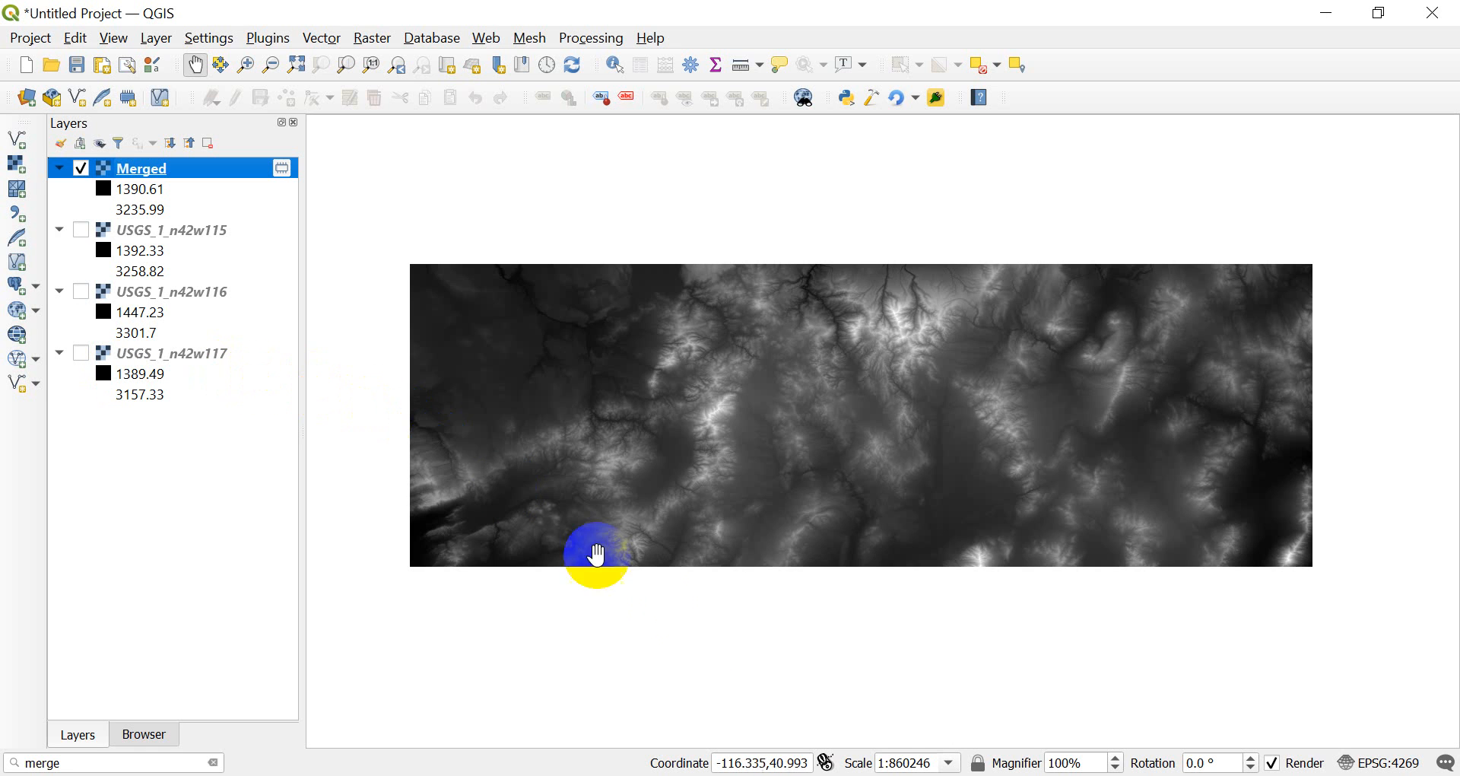